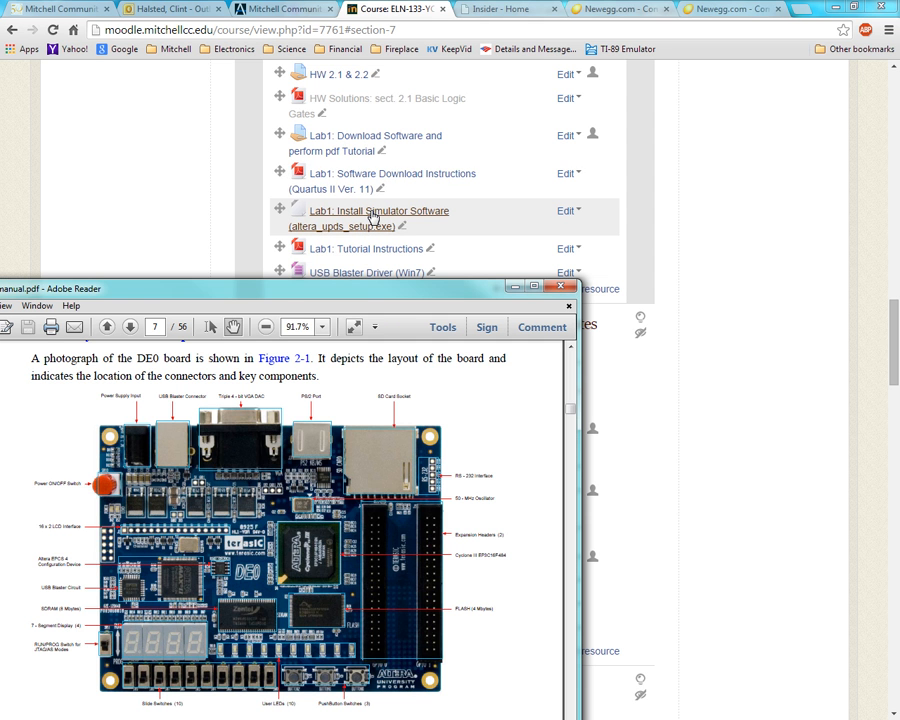
mouse_move(350, 223)
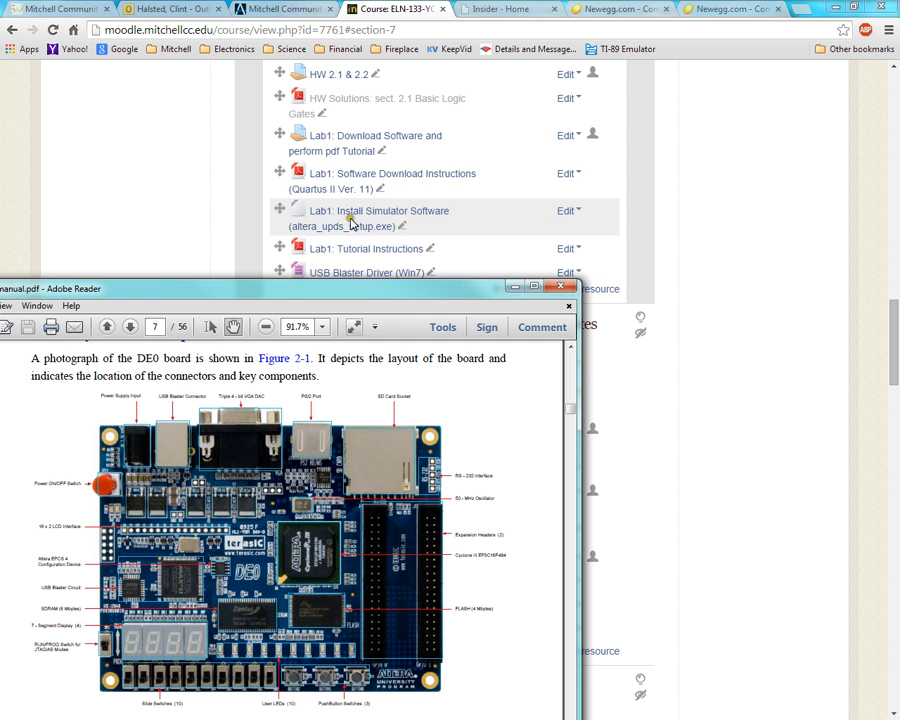
mouse_move(363, 248)
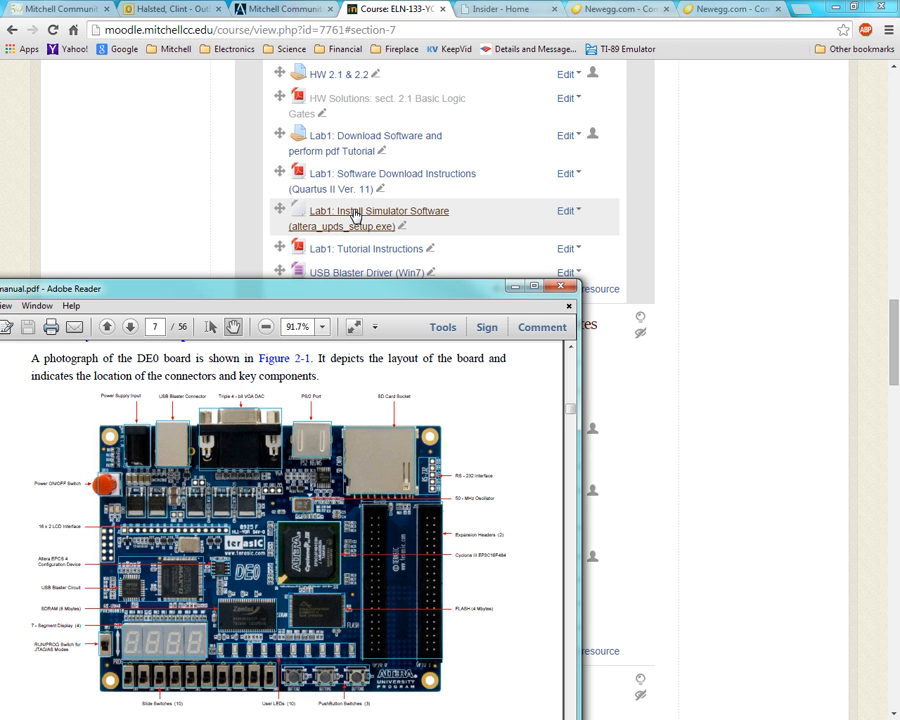
mouse_move(370, 215)
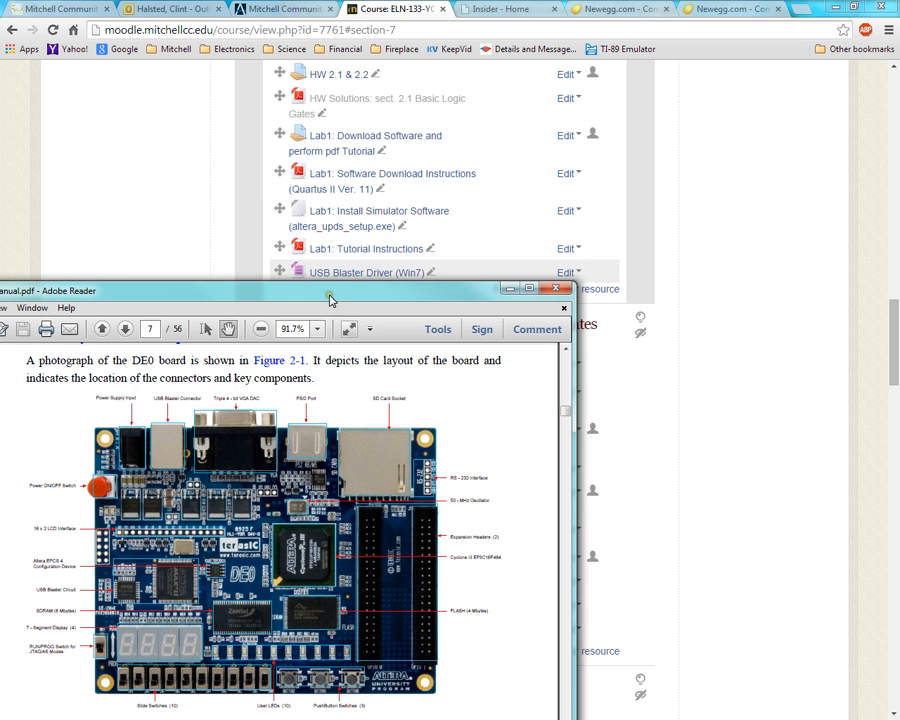
Close the current light project from the New Project Wizard prompt
drag(330, 290, 352, 275)
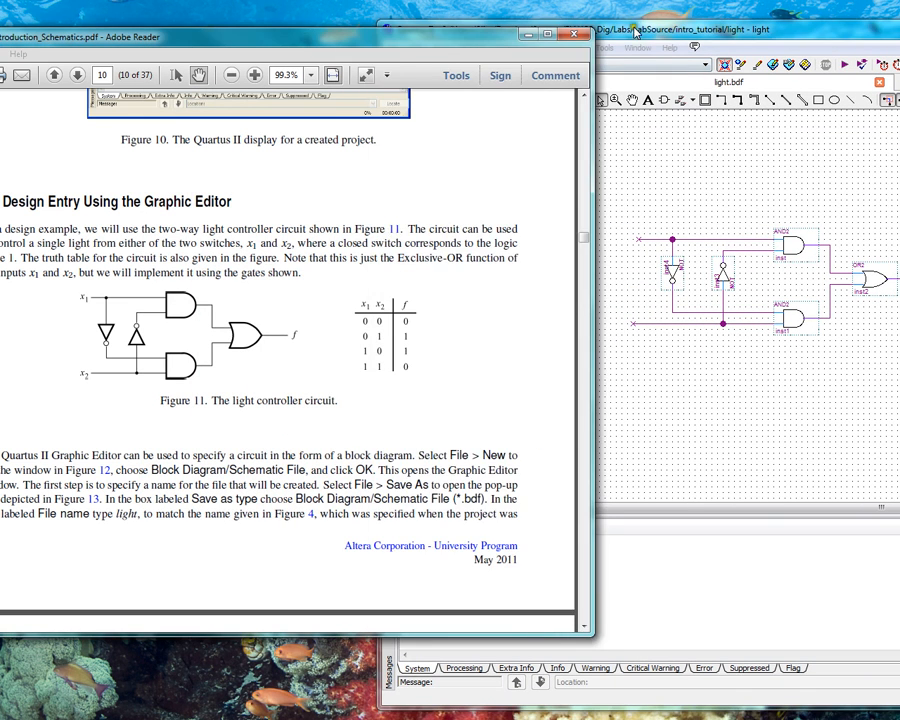
click(414, 47)
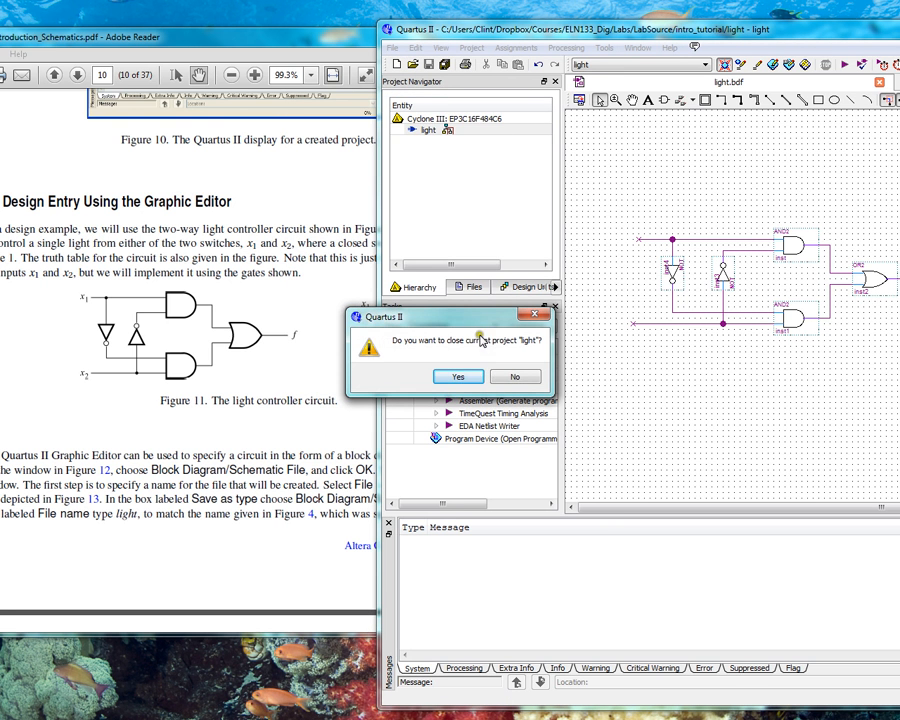
click(515, 376)
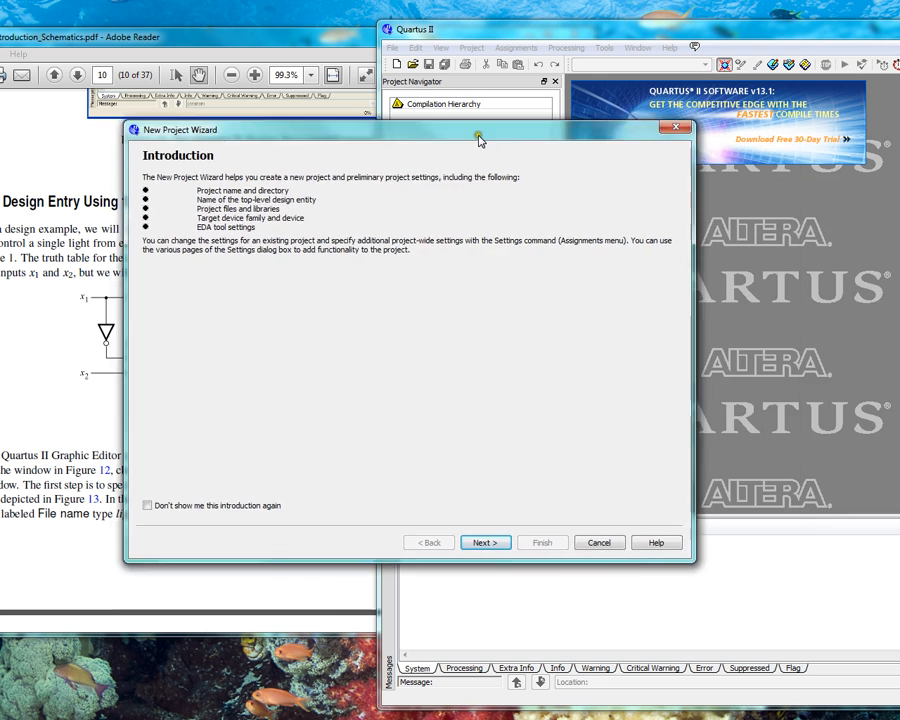
Browse the working directory to Dropbox > Courses > ELN133_Dig > Labs > LabSource
click(485, 542)
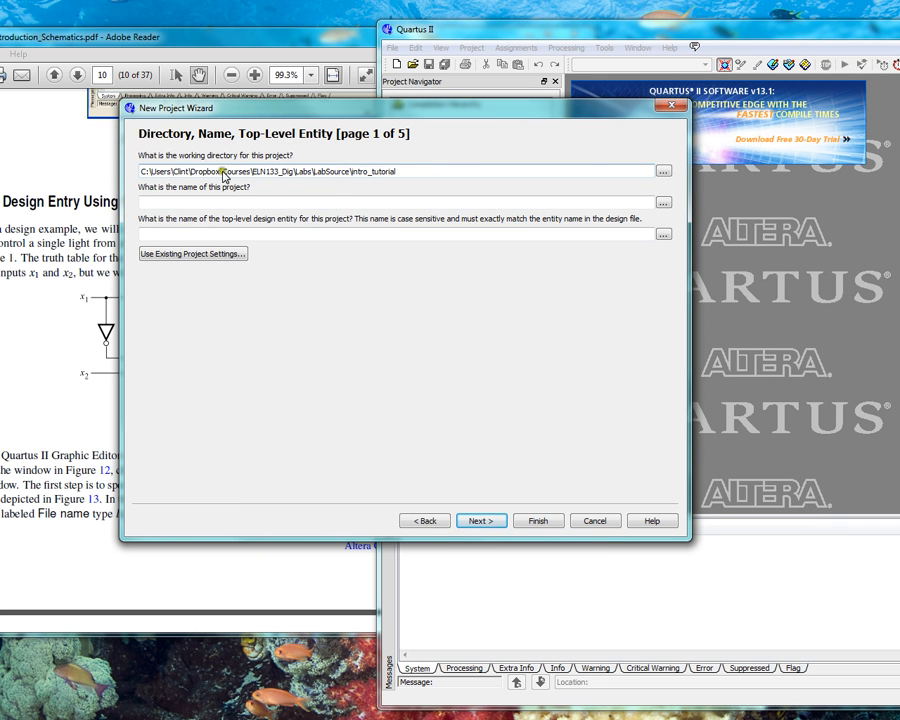
click(663, 170)
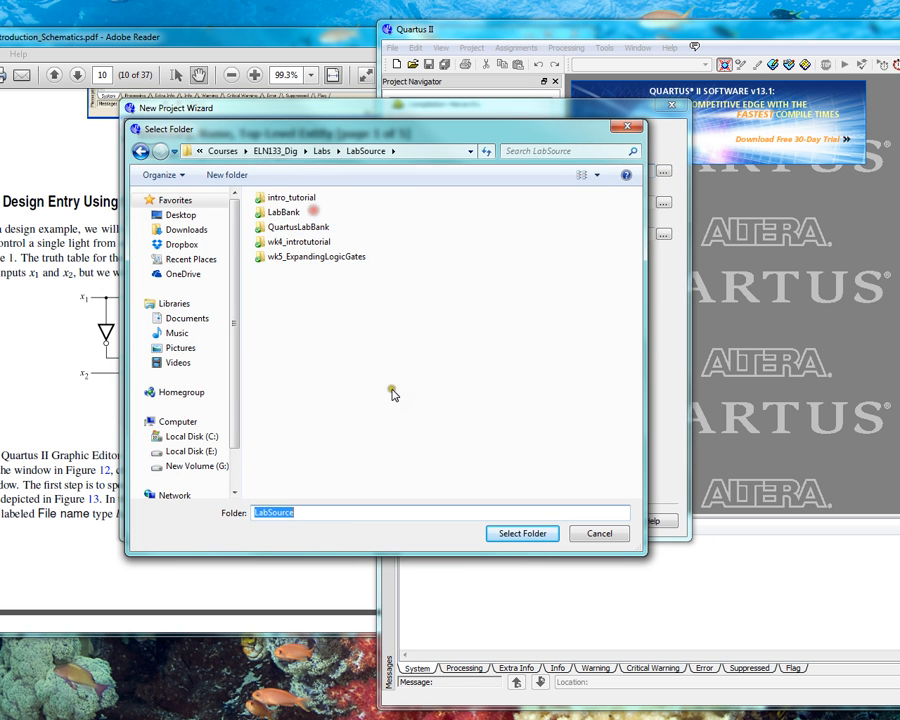
click(181, 244)
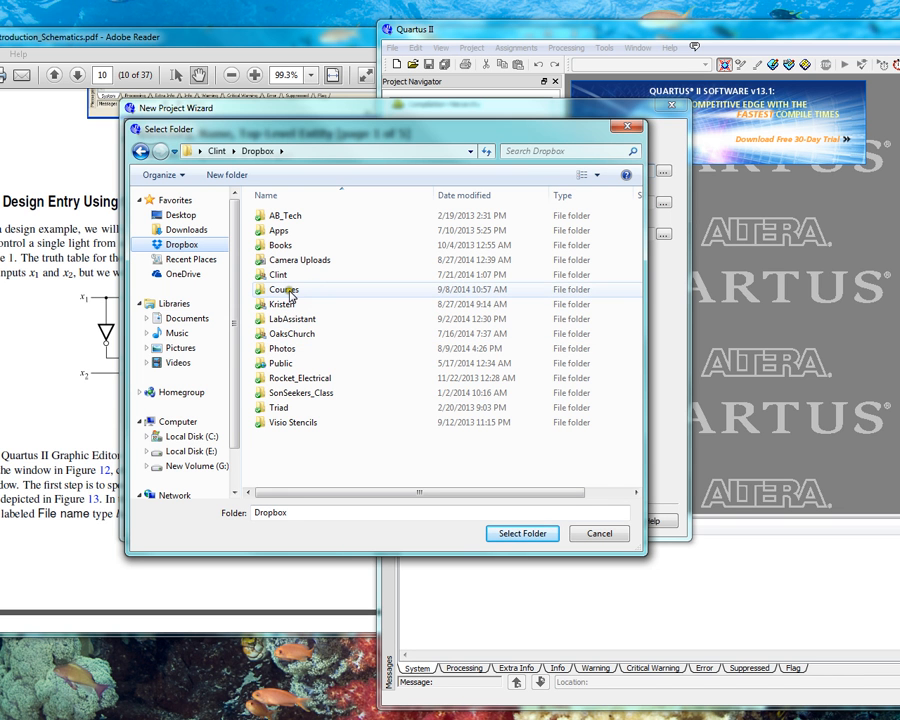
double_click(283, 289)
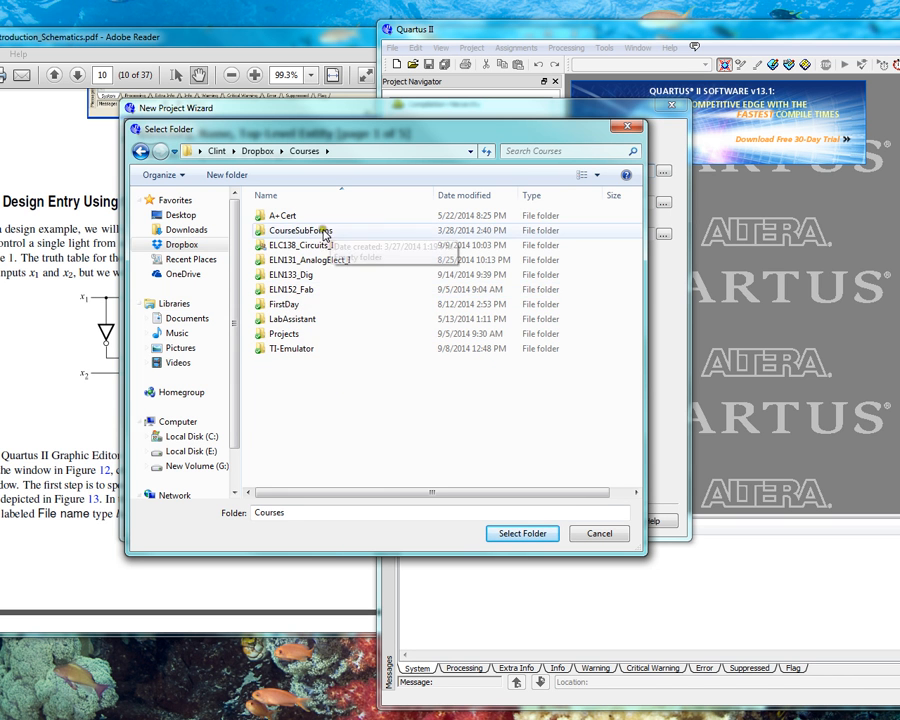
double_click(289, 274)
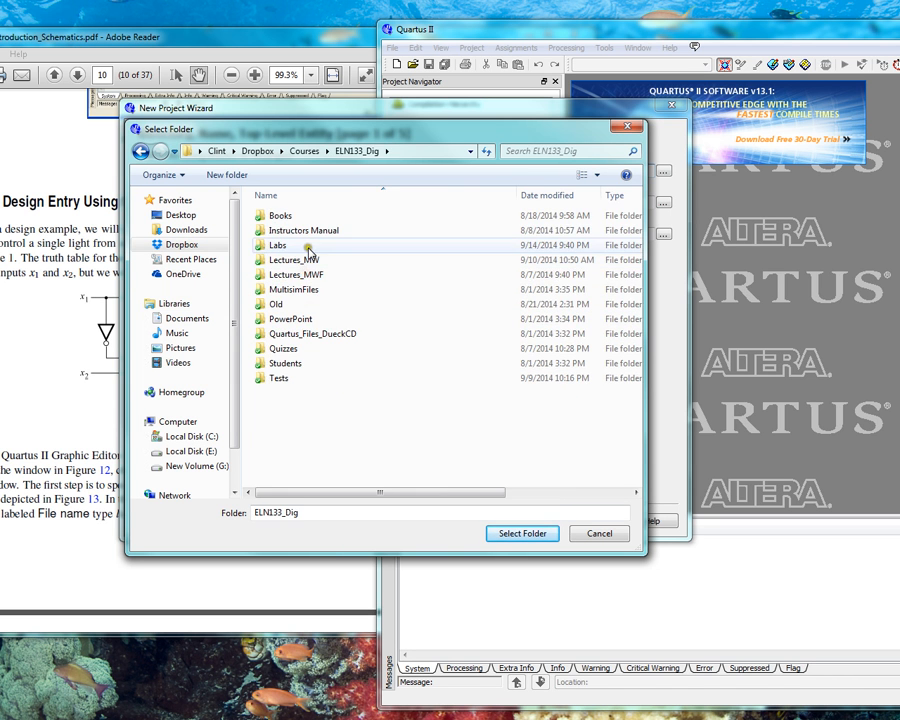
double_click(278, 245)
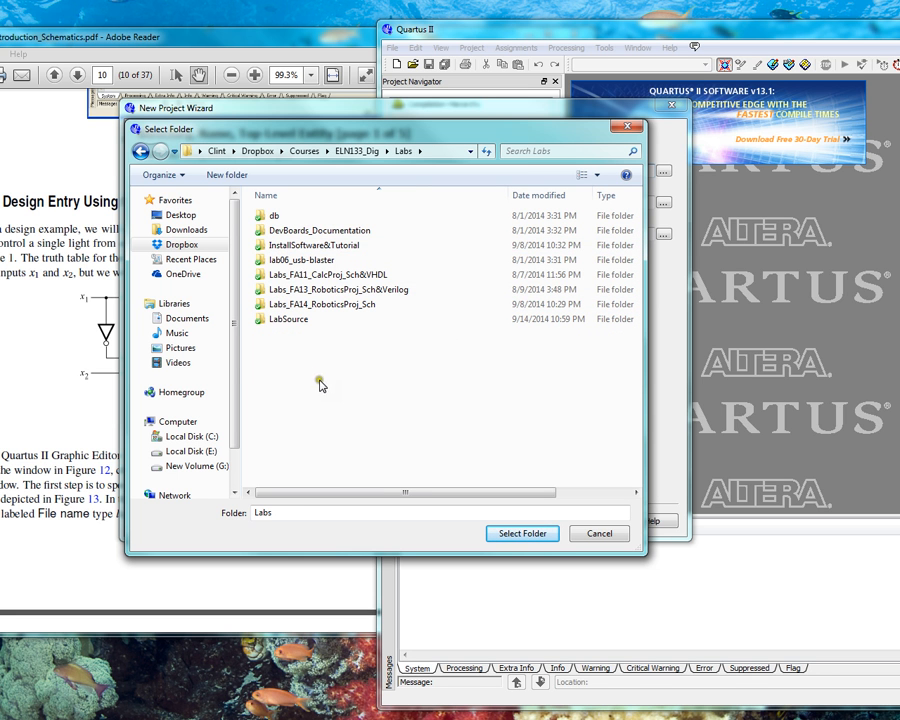
double_click(288, 319)
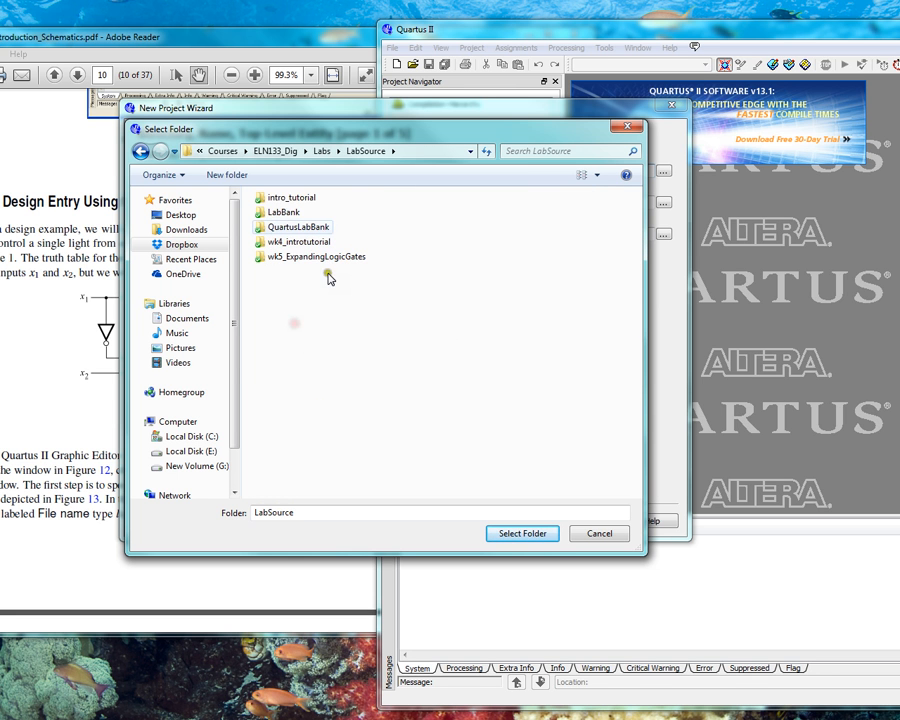
Create a new intro_tutorial2 folder in LabSource and select it as working directory
right_click(297, 331)
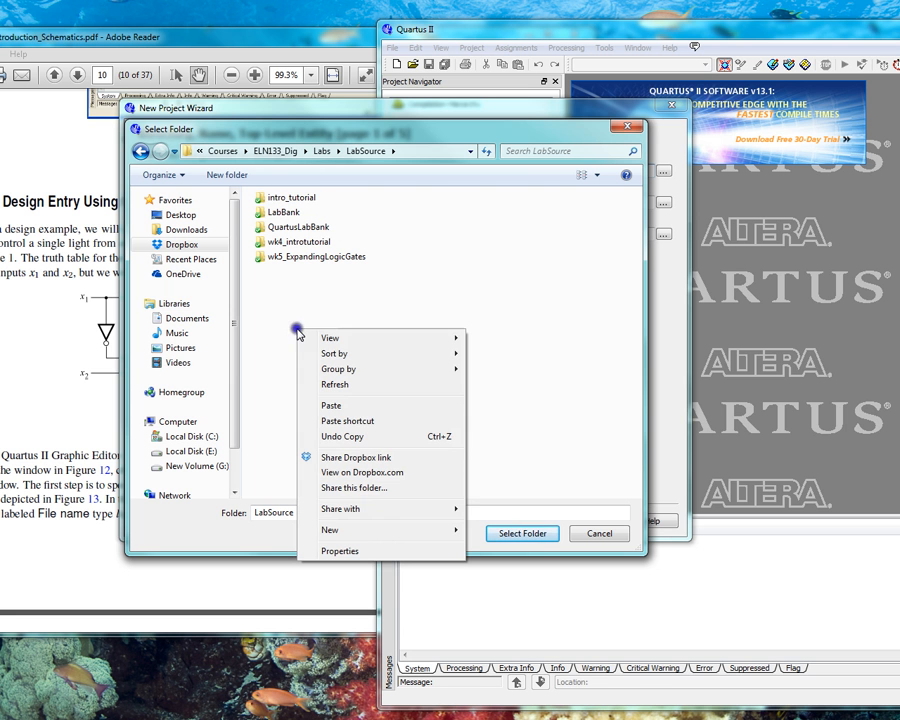
click(330, 530)
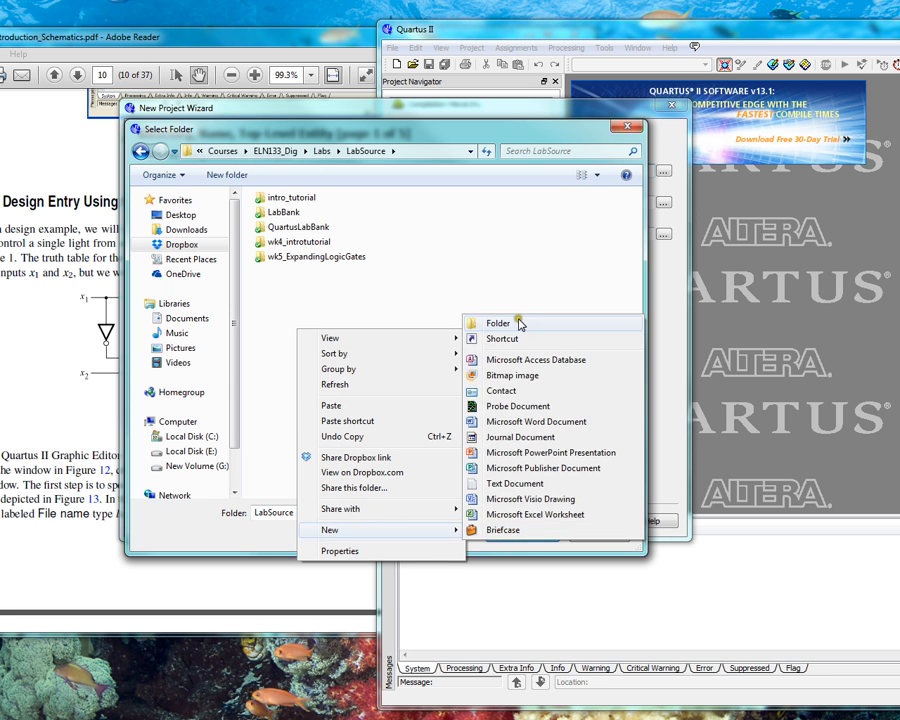
click(497, 323)
text(intro_tutorial2)
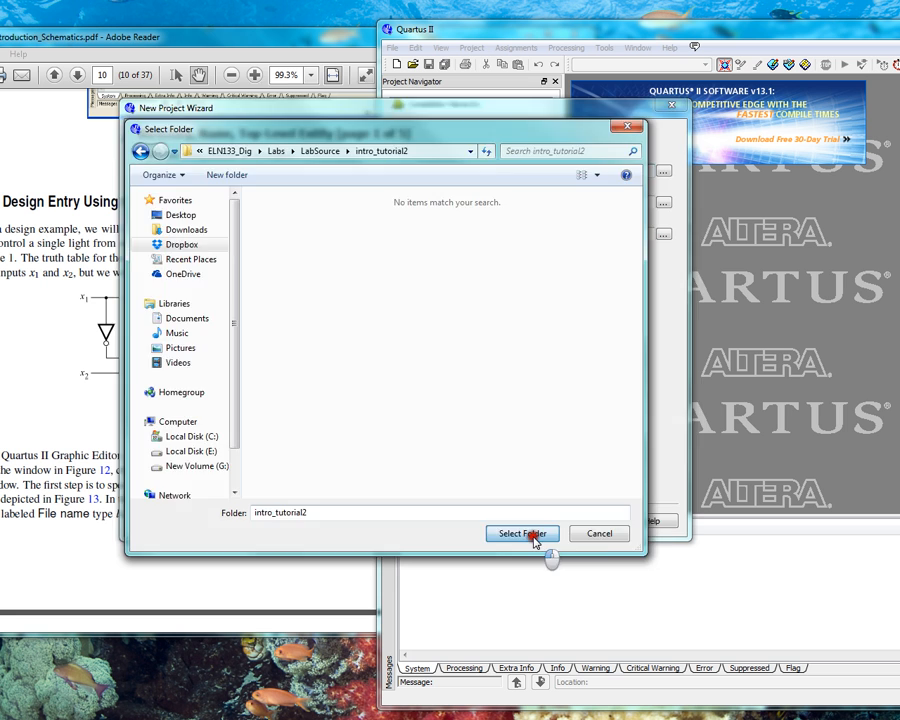
click(521, 533)
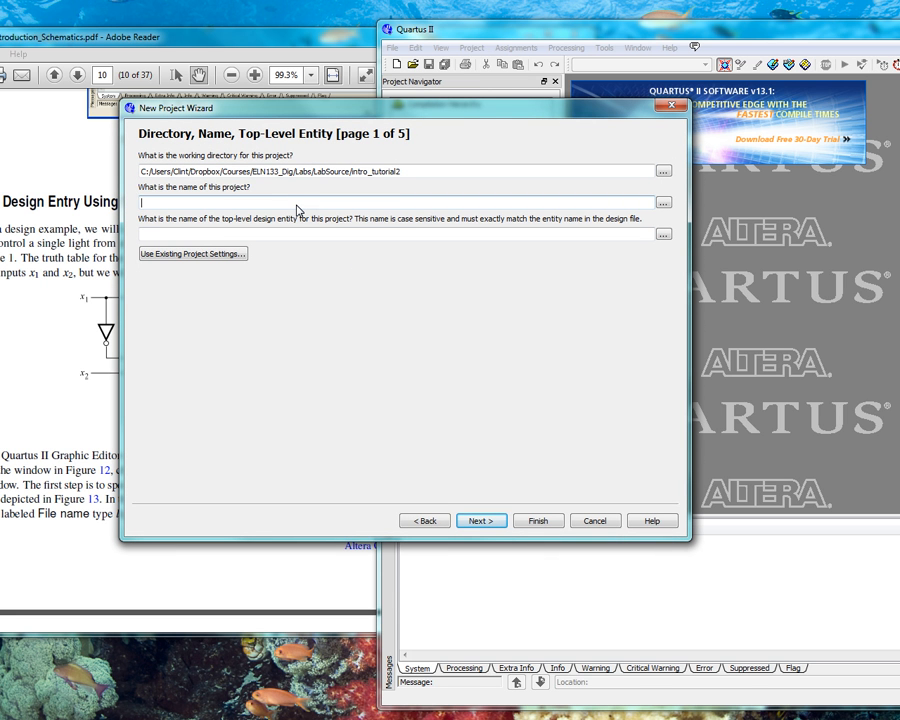
Name the project light and target Cyclone III EP3C16F484C6 (FBGA, 484 pins, speed grade 6)
text(light)
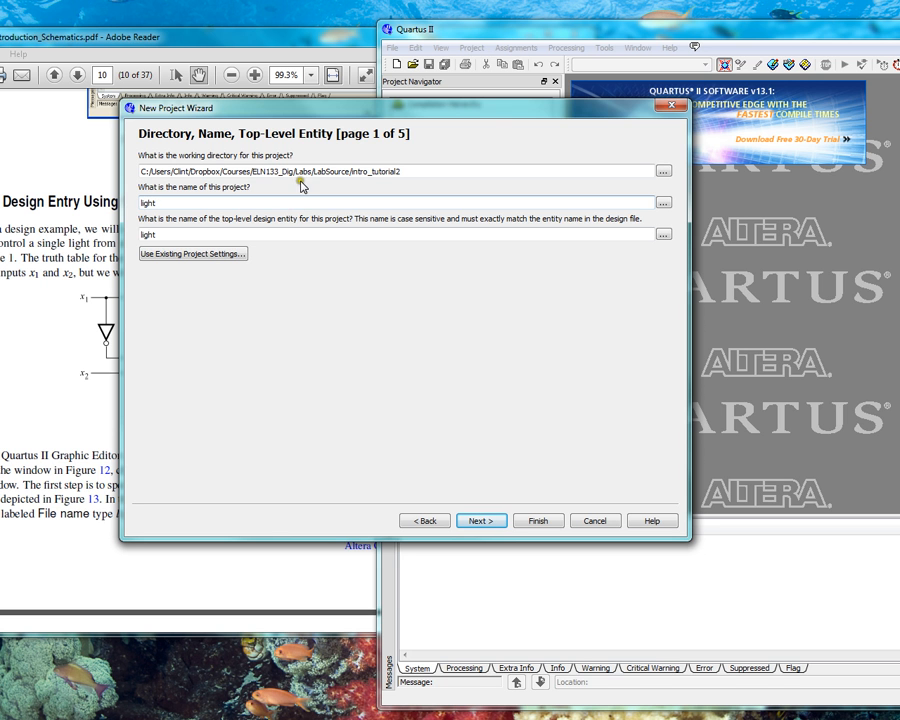
click(481, 520)
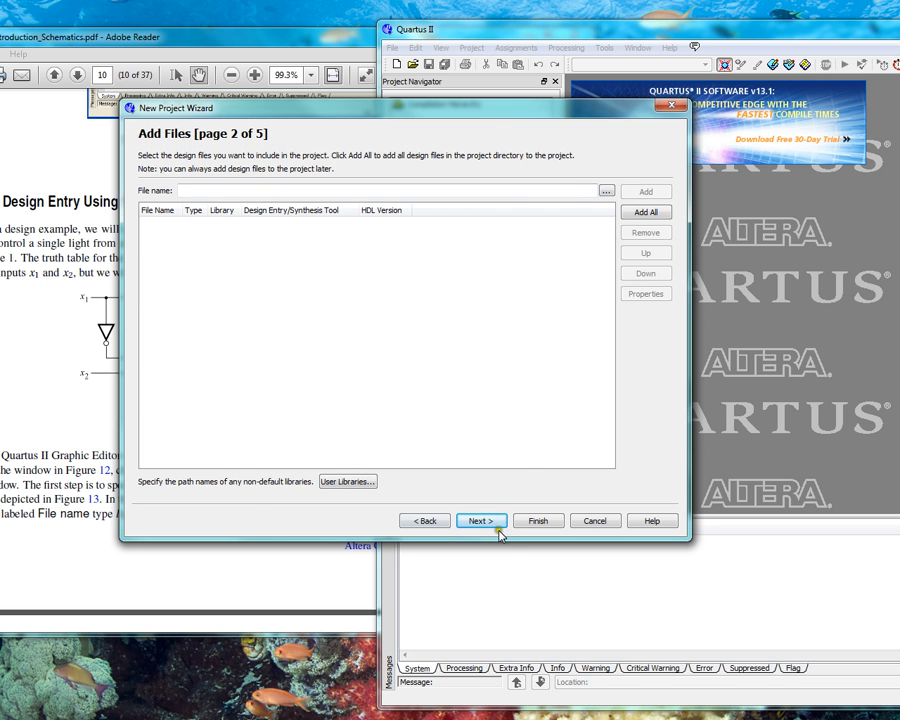
click(481, 520)
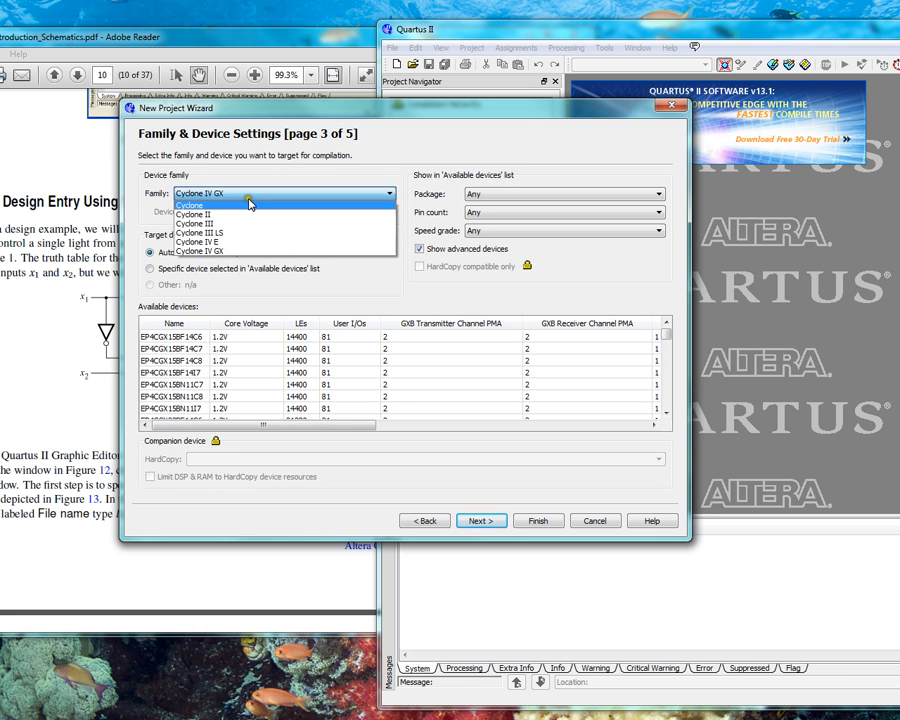
click(190, 205)
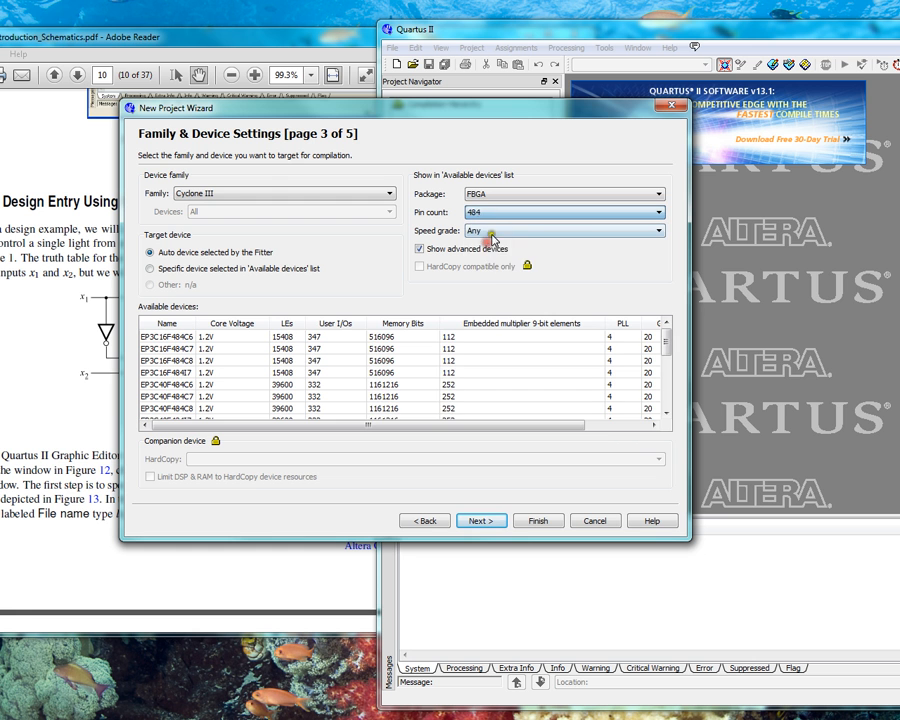
click(655, 231)
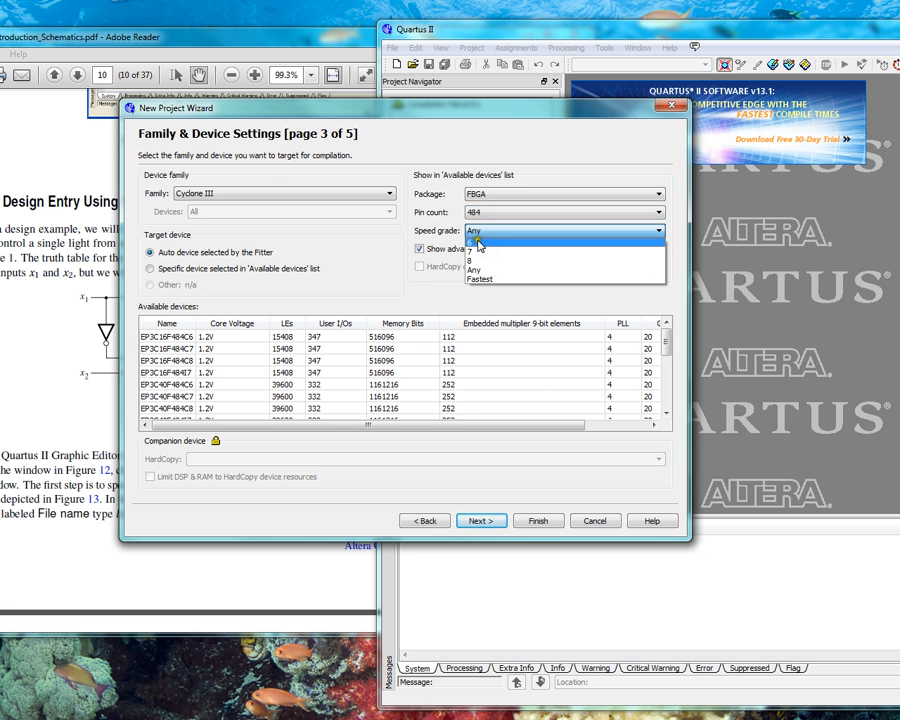
click(481, 520)
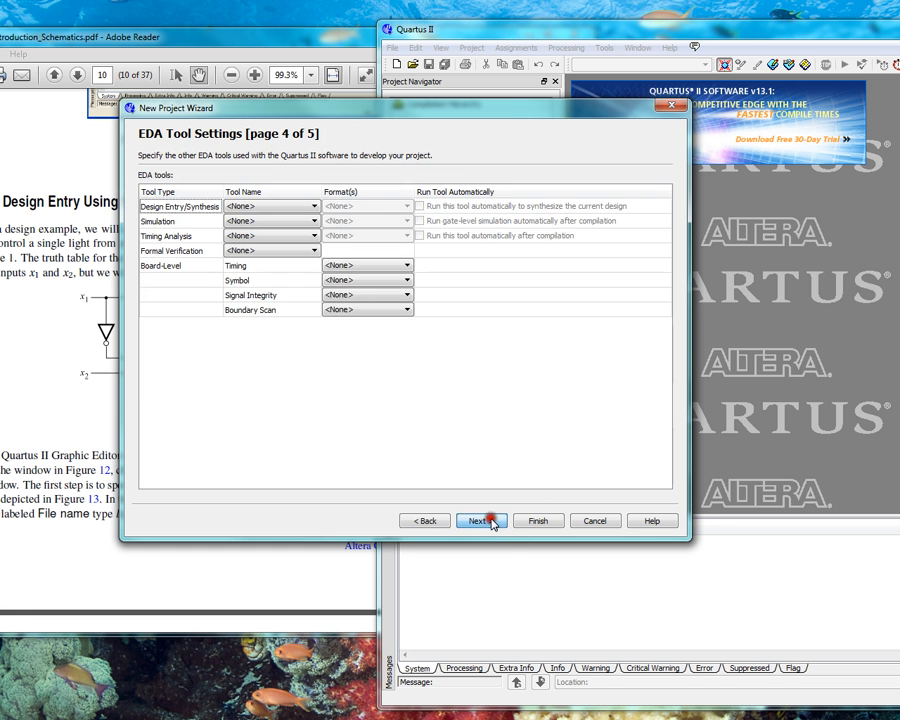
click(480, 520)
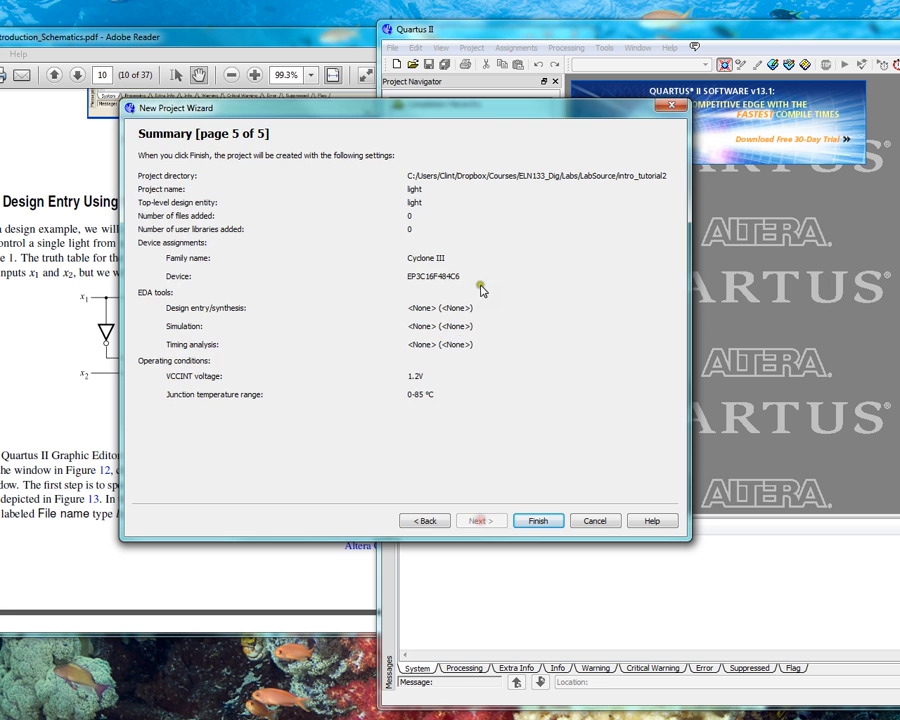
click(538, 520)
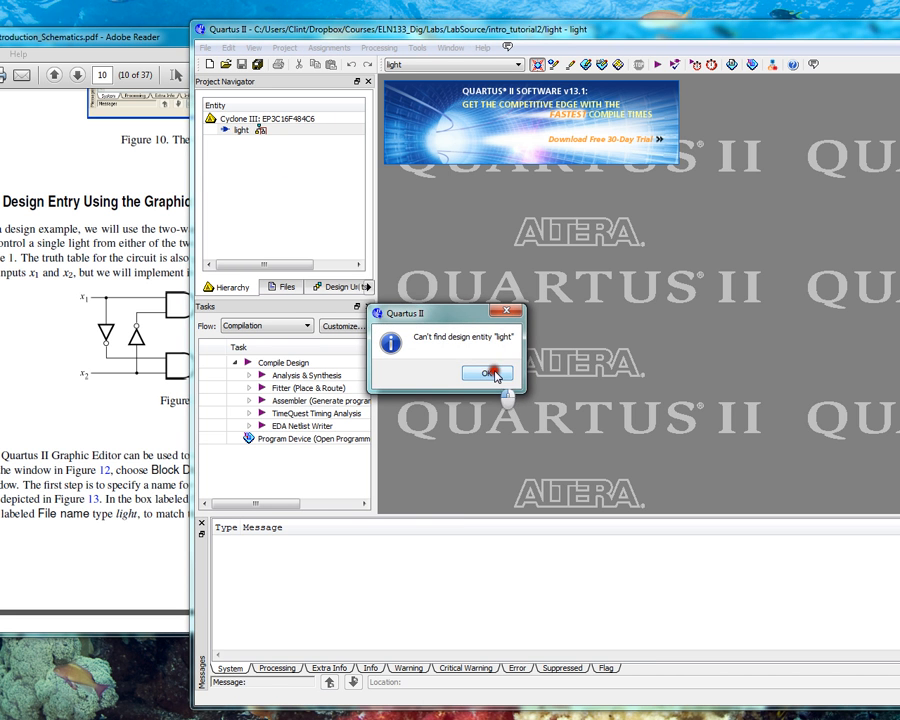
Dismiss the missing-entity notice and create a new Block Diagram/Schematic File
click(487, 373)
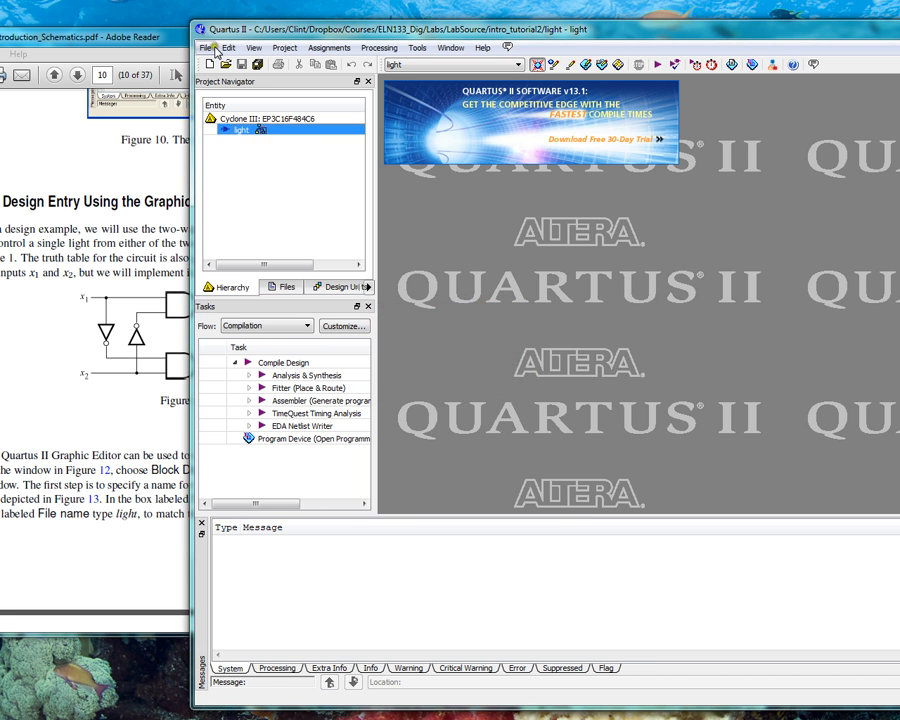
click(207, 47)
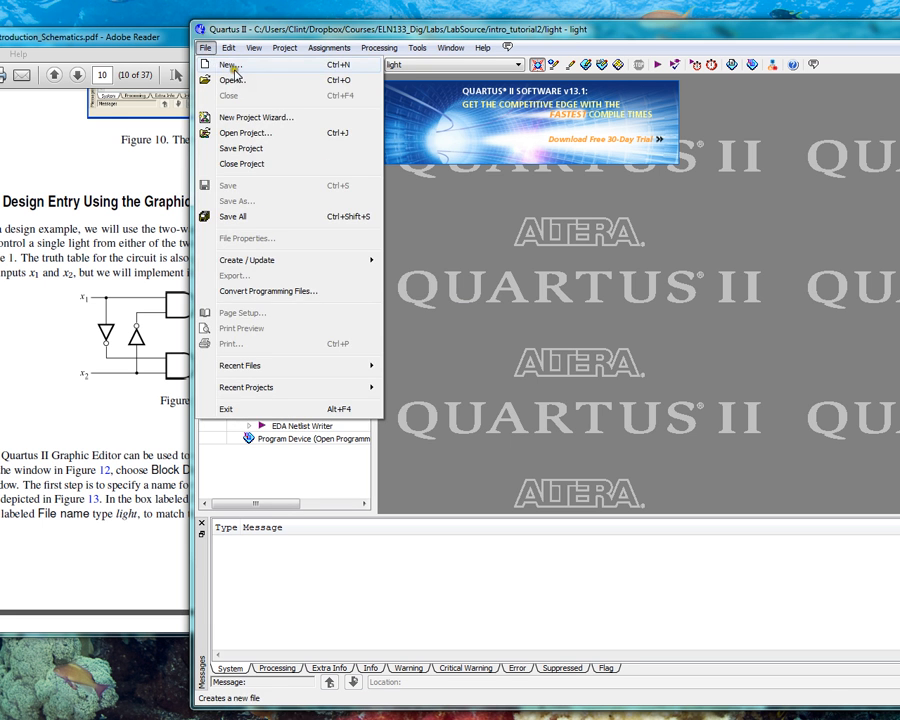
click(230, 64)
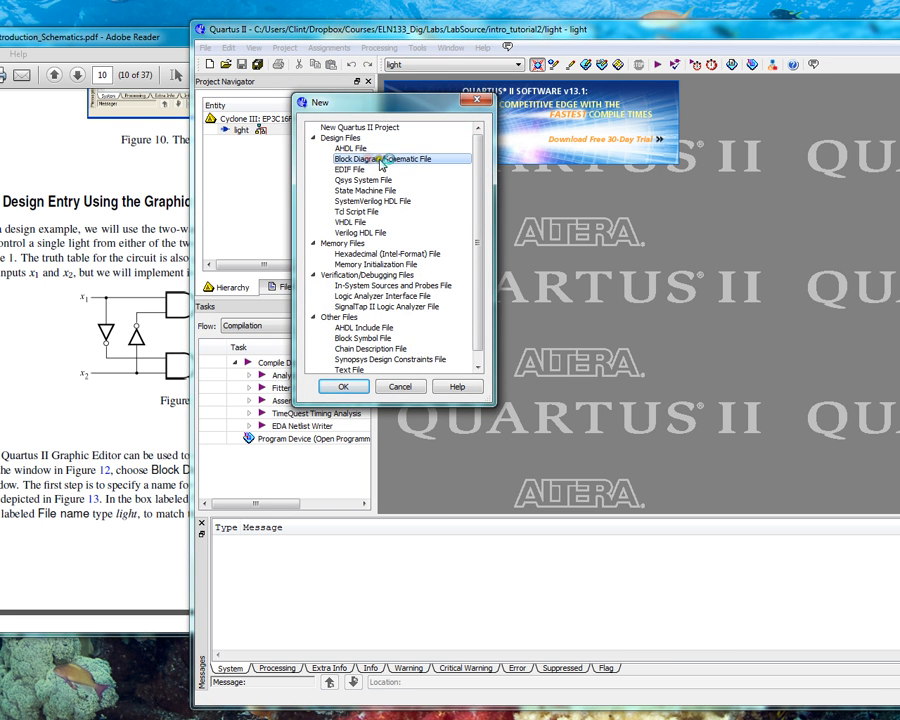
click(343, 386)
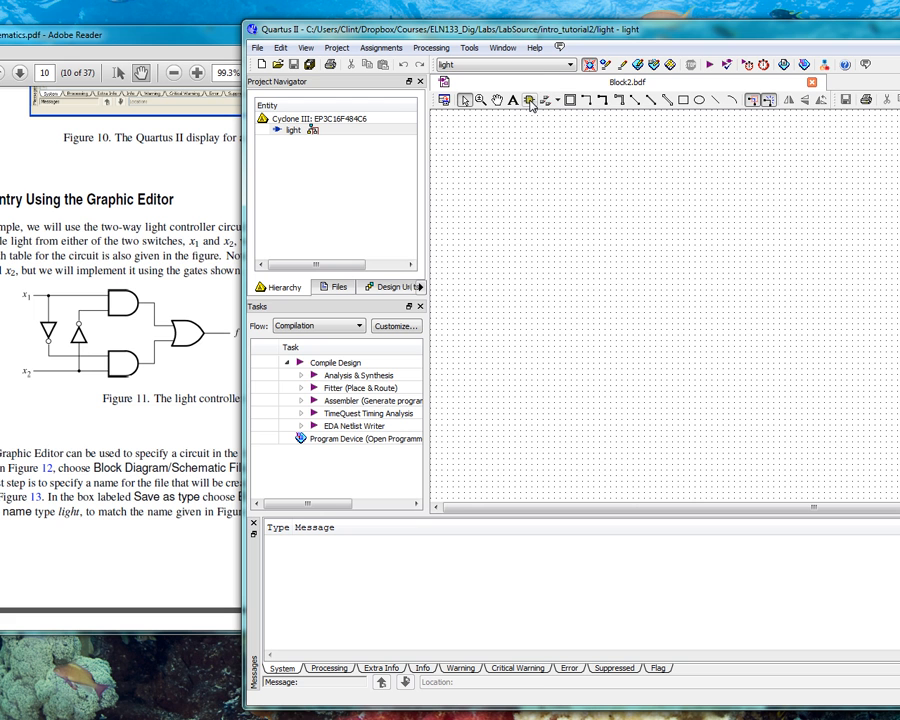
mouse_move(531, 100)
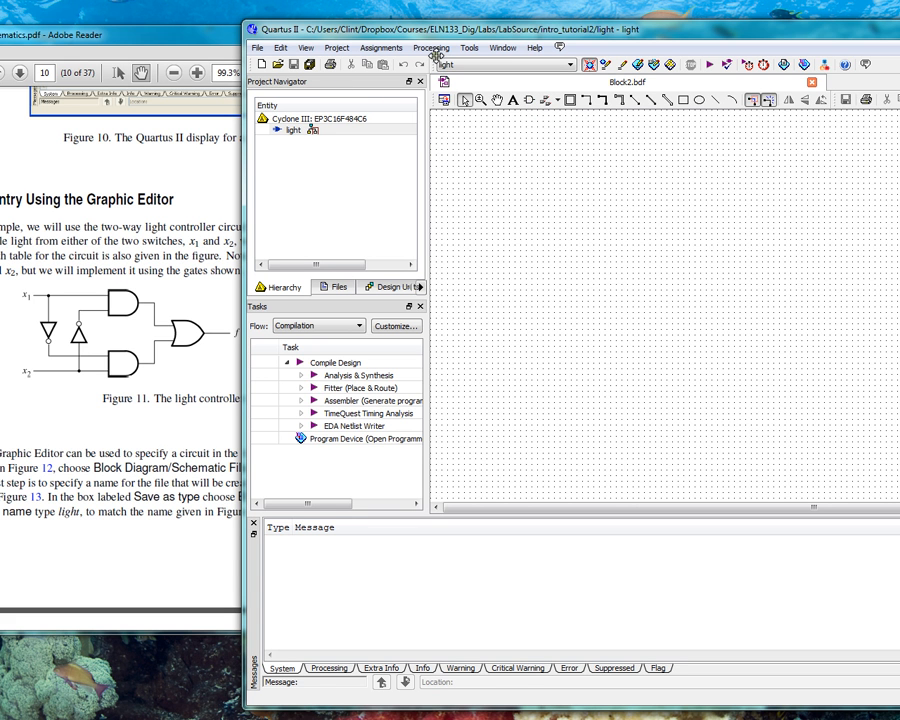
Look through the Assignments and Project menus, then open the symbol library
click(381, 47)
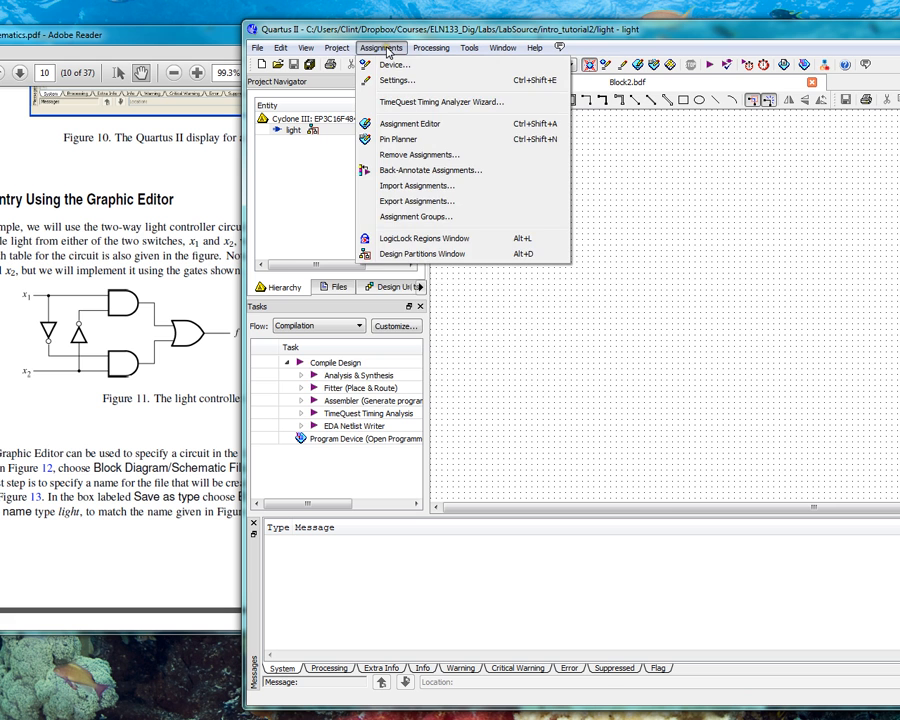
click(336, 47)
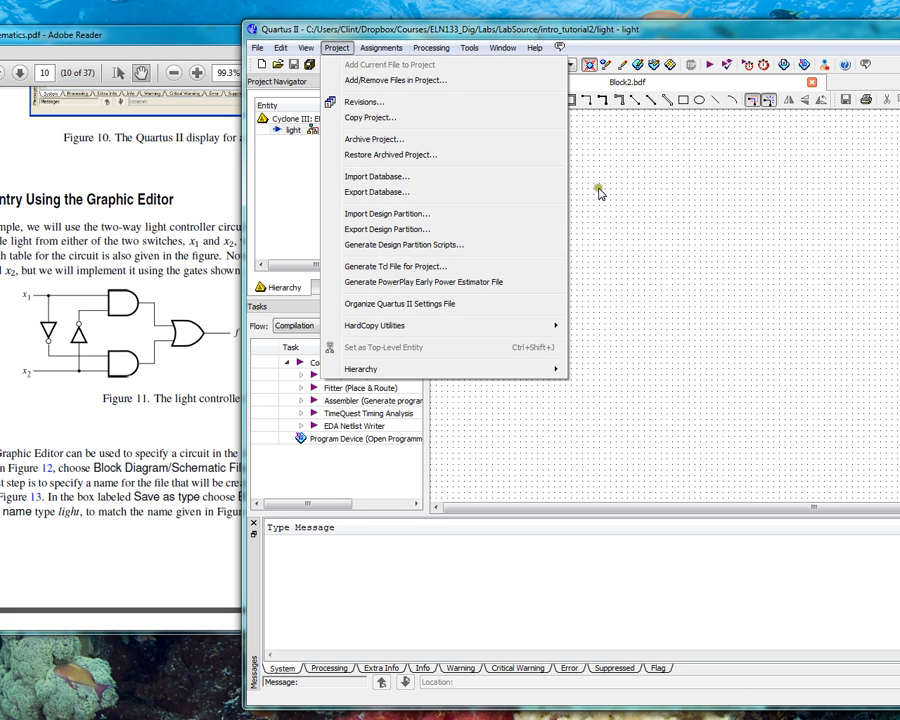
click(598, 192)
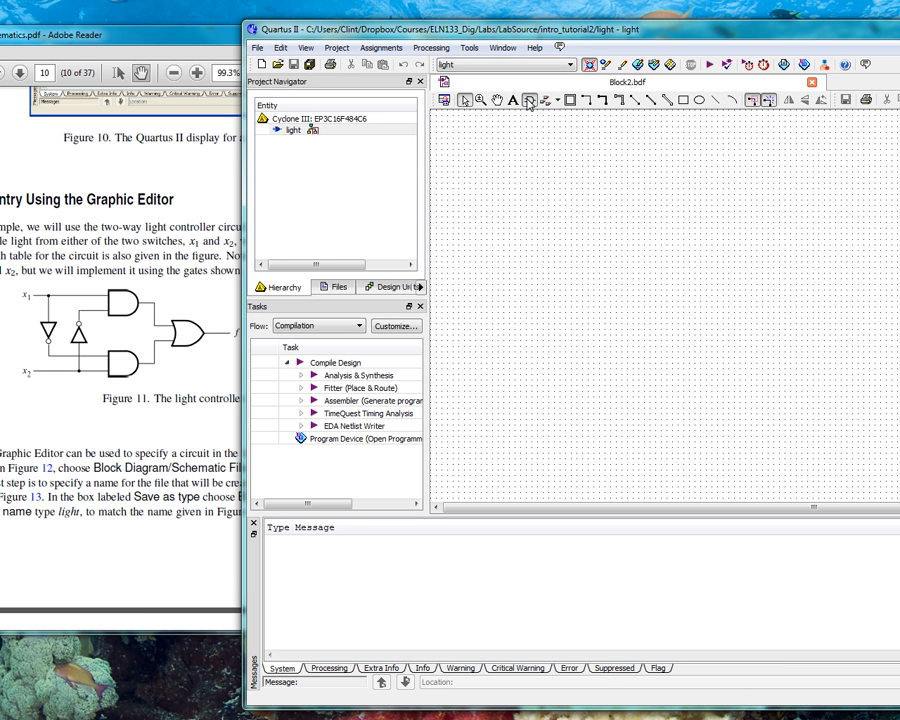
click(529, 99)
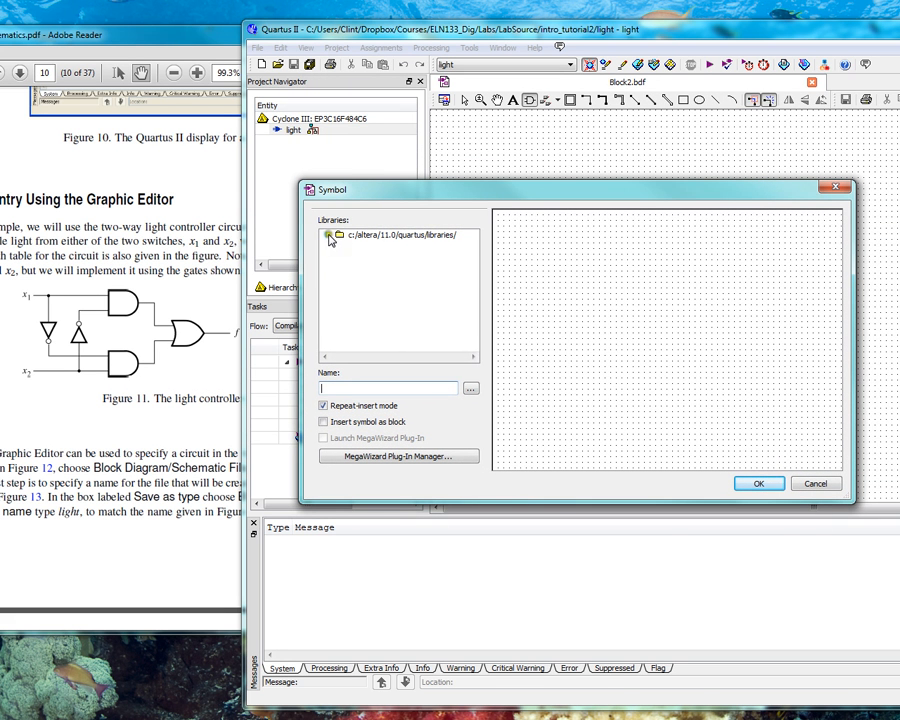
Place and2, or2 and not gates from libraries > primitives > logic onto the canvas
click(330, 234)
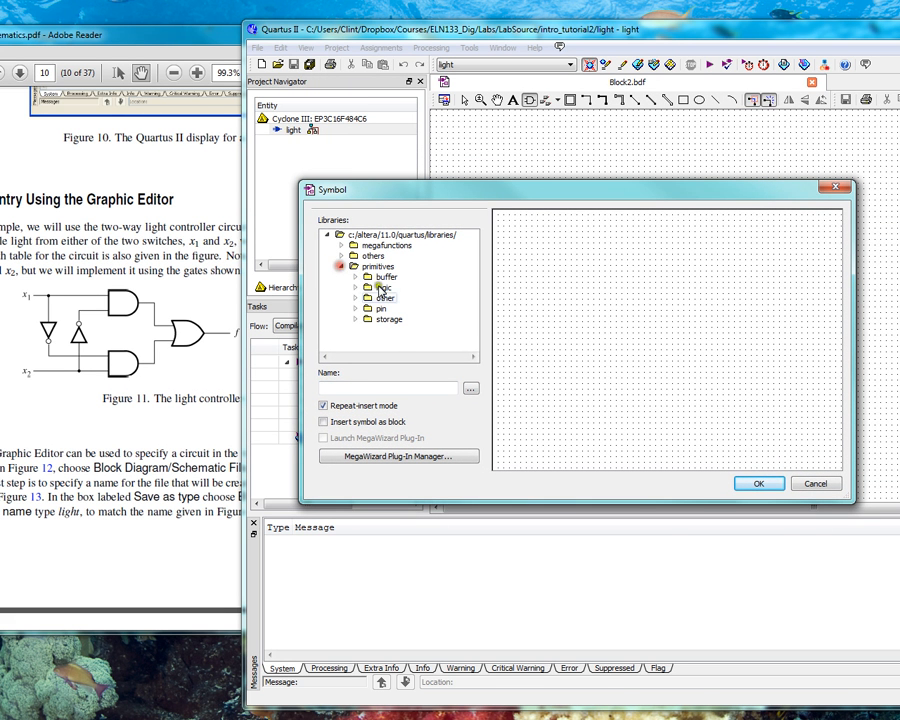
click(371, 287)
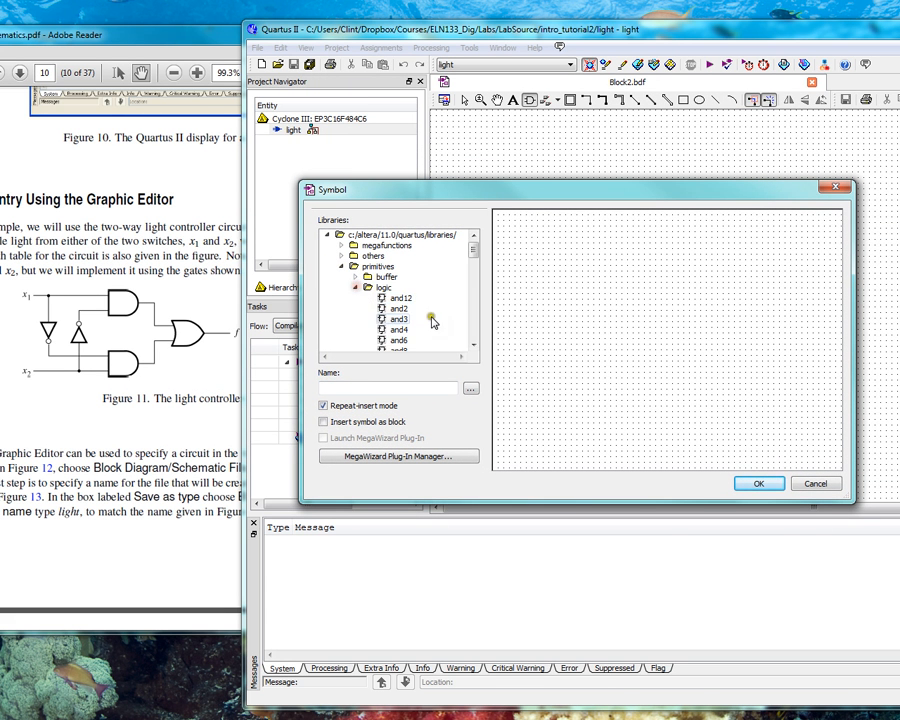
click(398, 308)
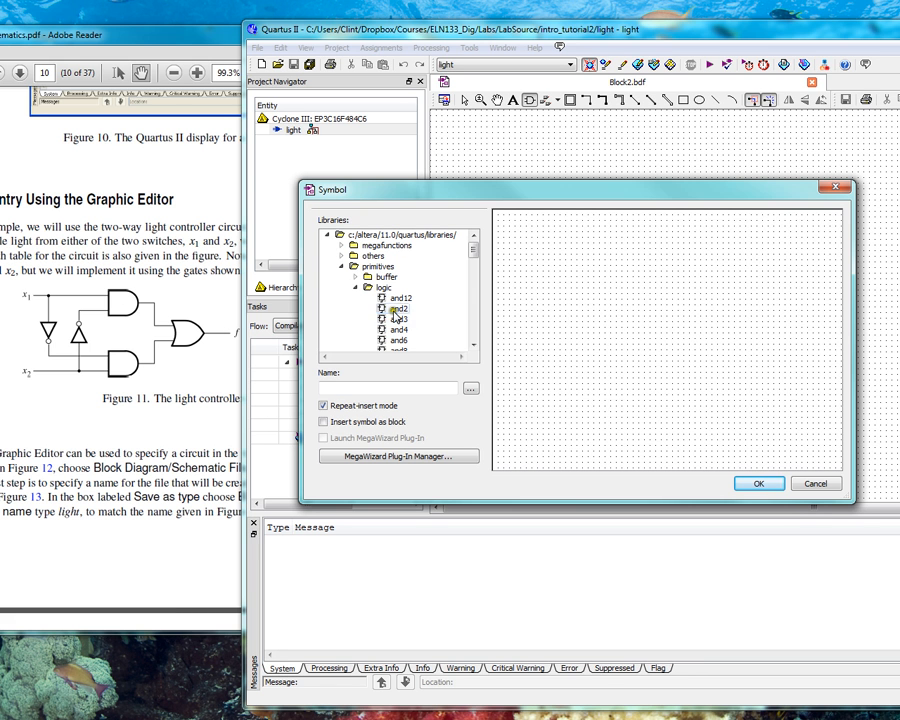
click(758, 483)
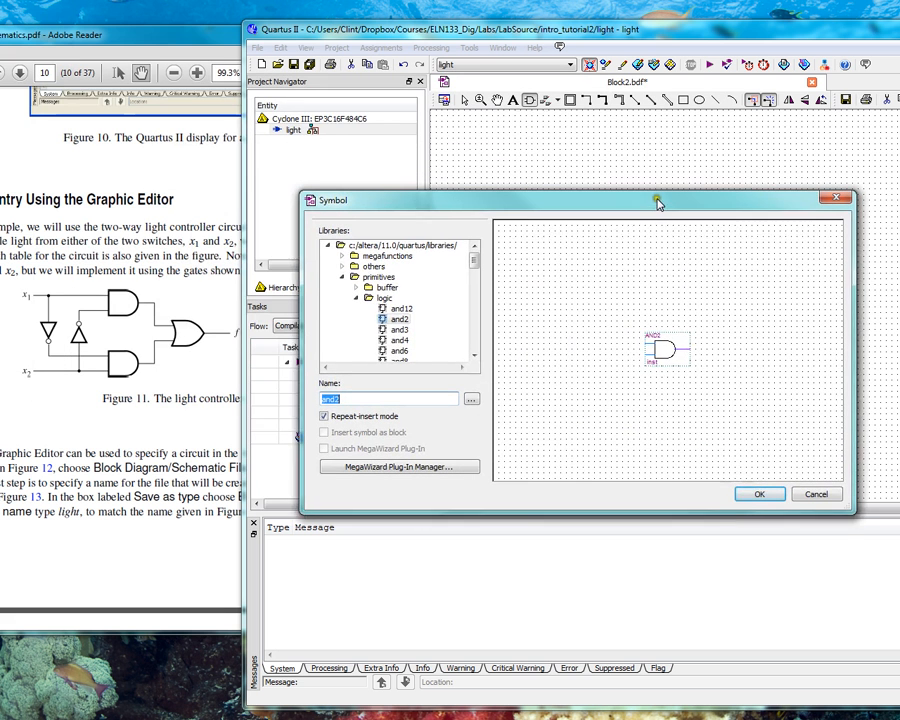
click(397, 331)
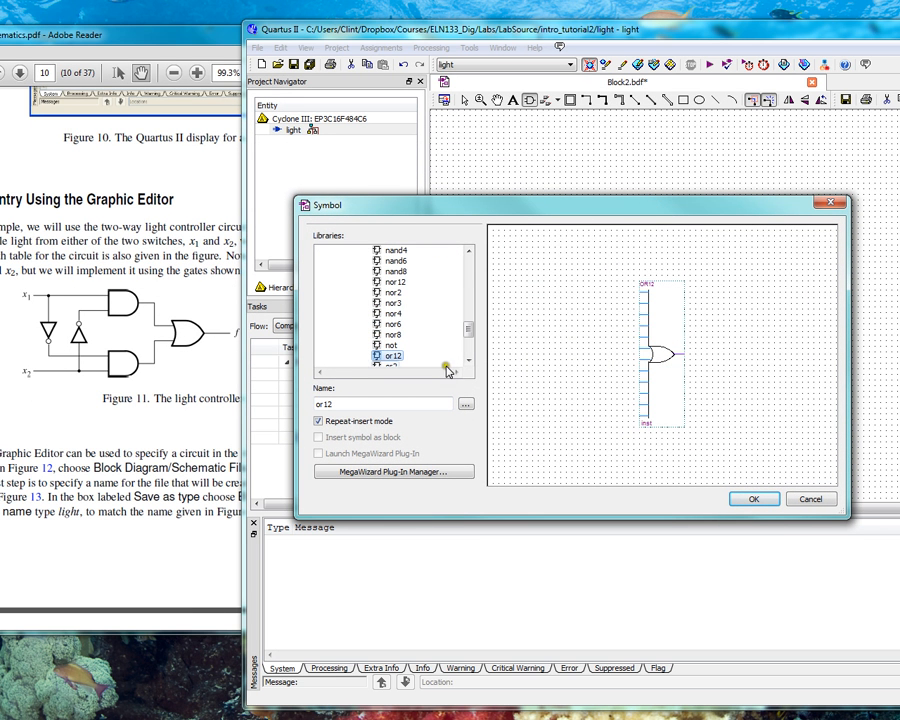
click(466, 360)
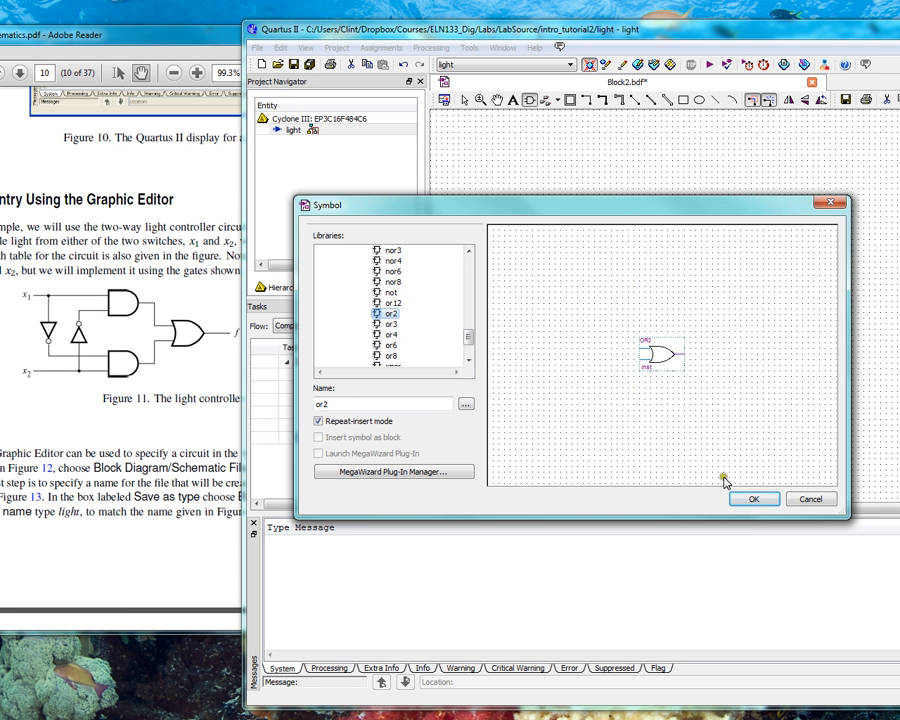
click(754, 499)
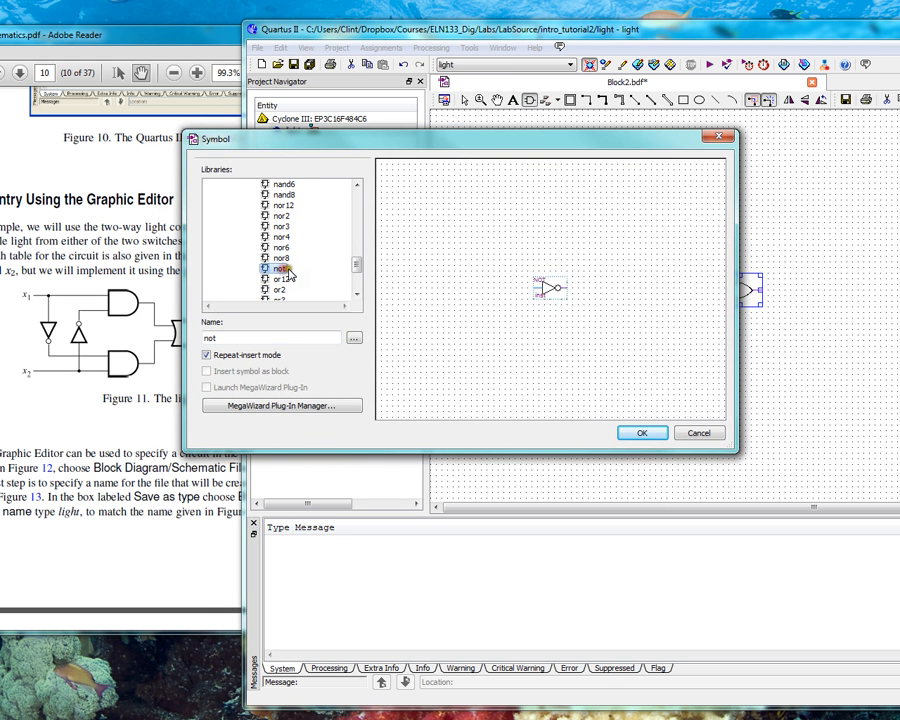
click(642, 432)
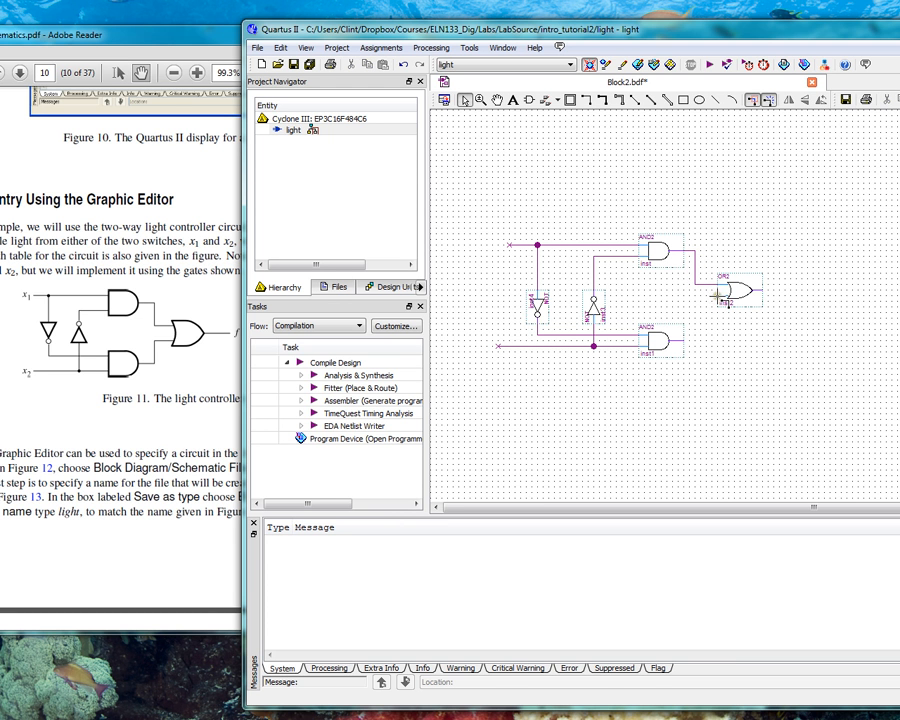
Draw the wire into the OR gate input to complete the gate wiring
click(685, 310)
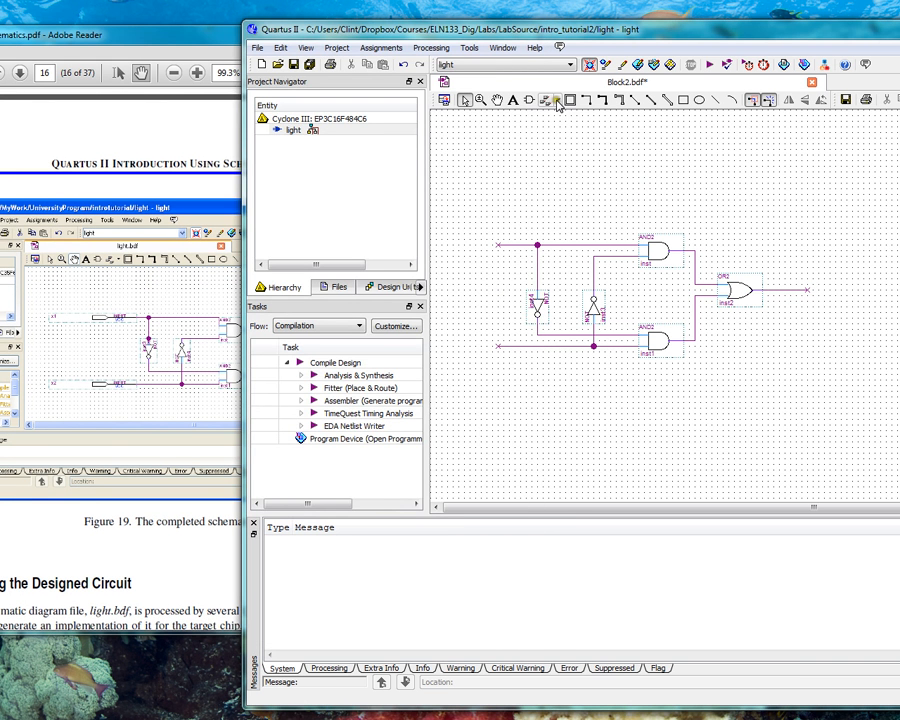
Choose Input from the Pin Tool dropdown for the x1 and x2 switch pins
click(555, 100)
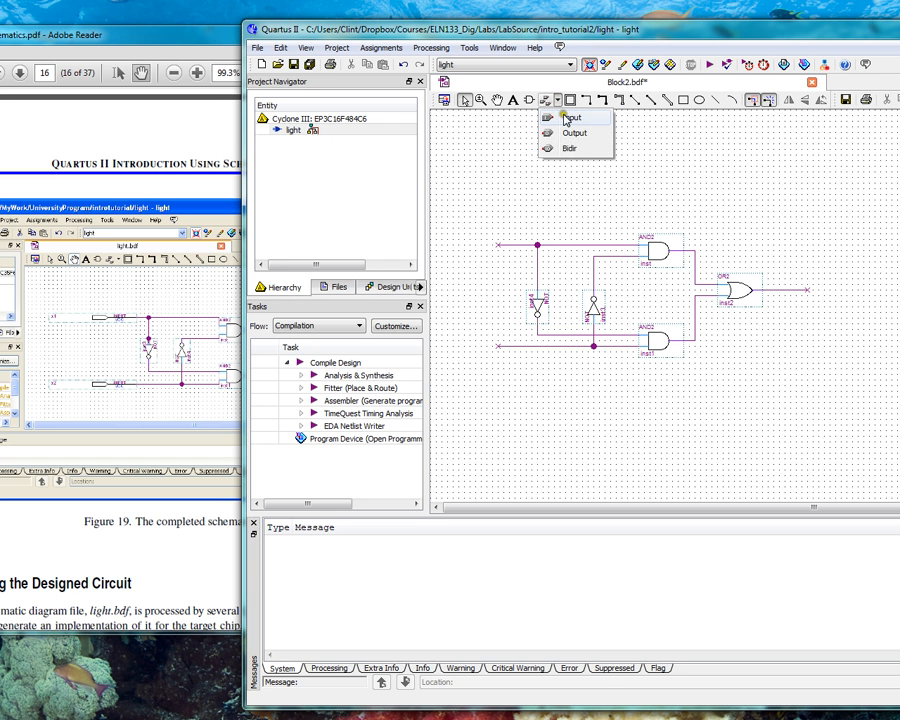
click(569, 117)
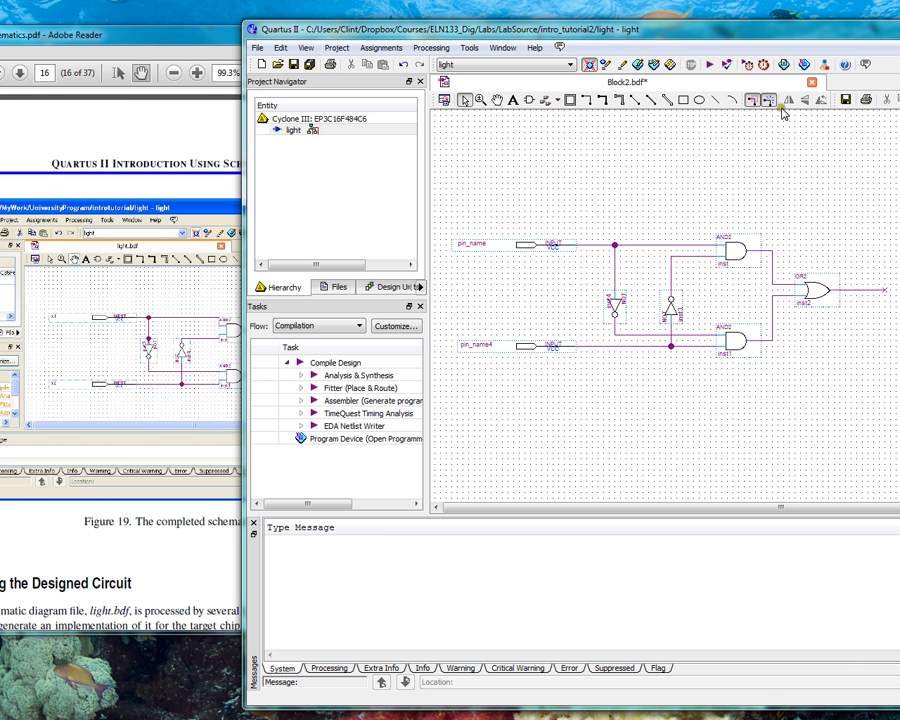
mouse_move(504, 121)
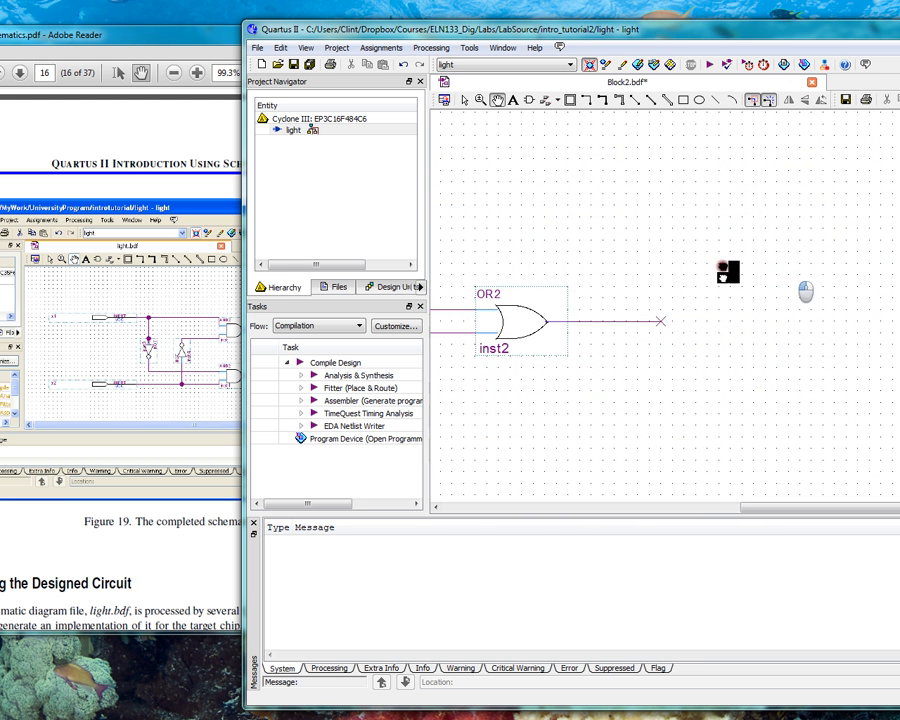
Place an Output pin right of the OR2 gate and connect it to its output
click(550, 99)
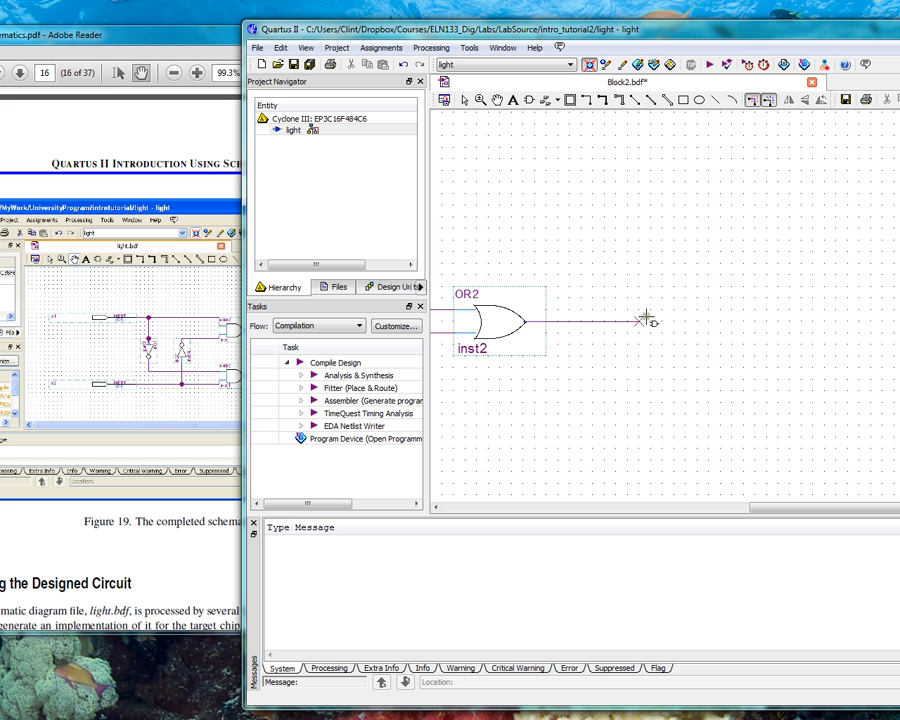
click(548, 100)
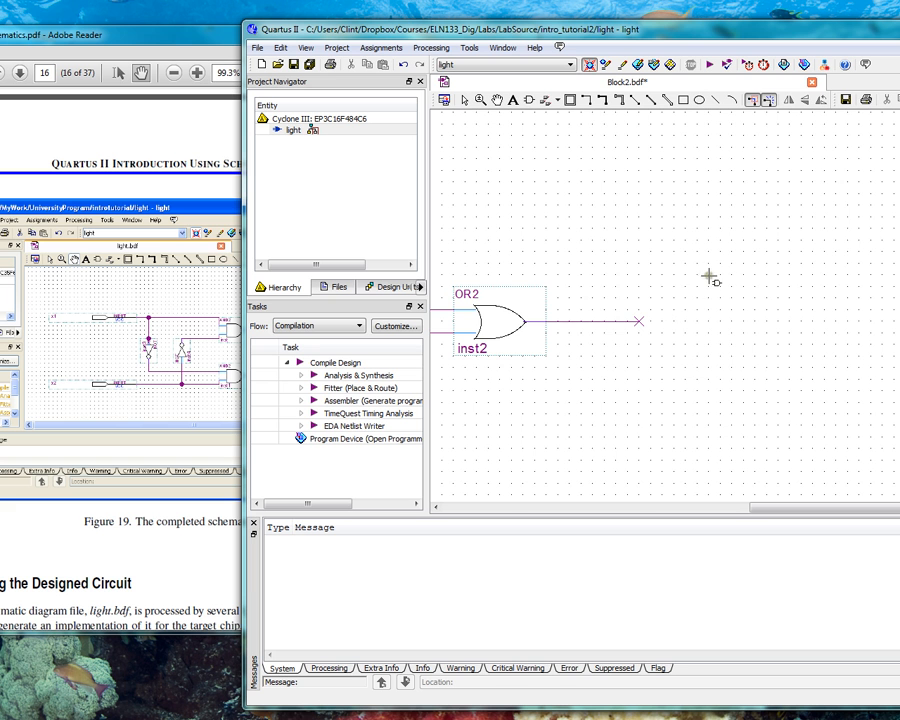
mouse_move(510, 160)
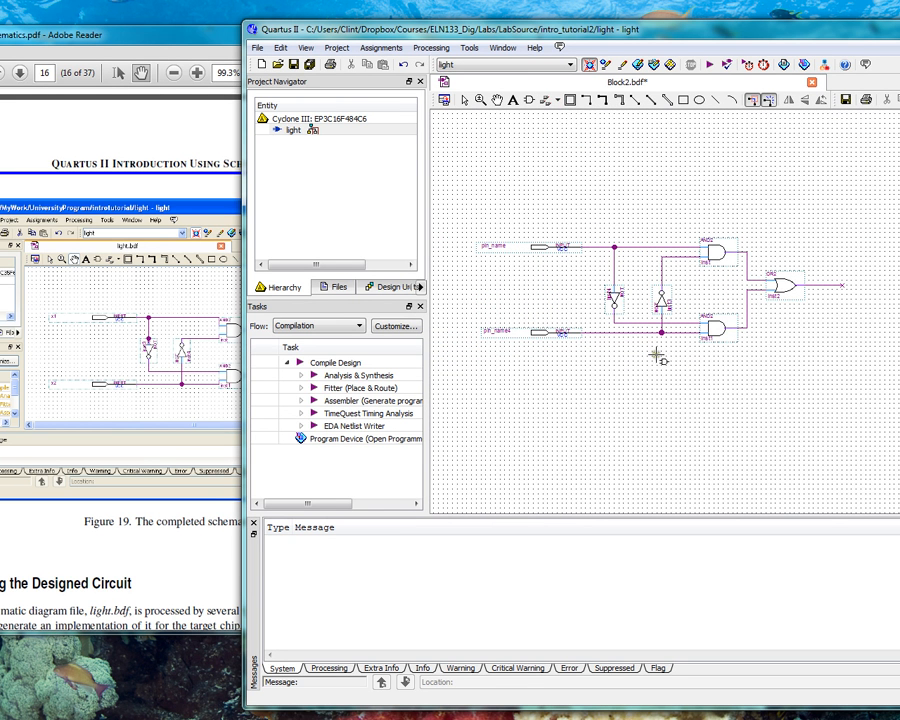
mouse_move(835, 318)
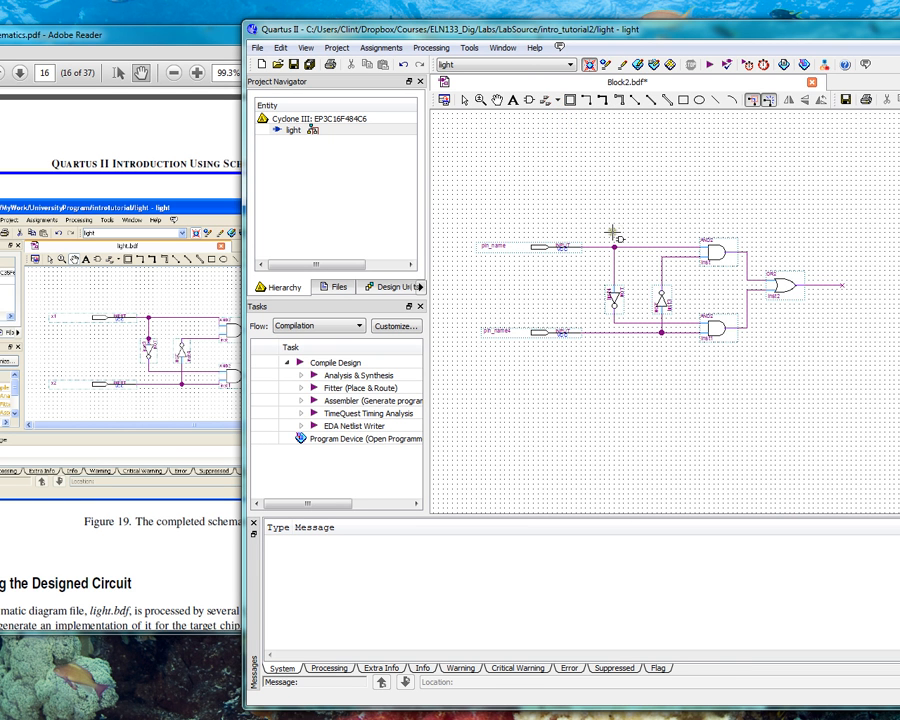
click(548, 100)
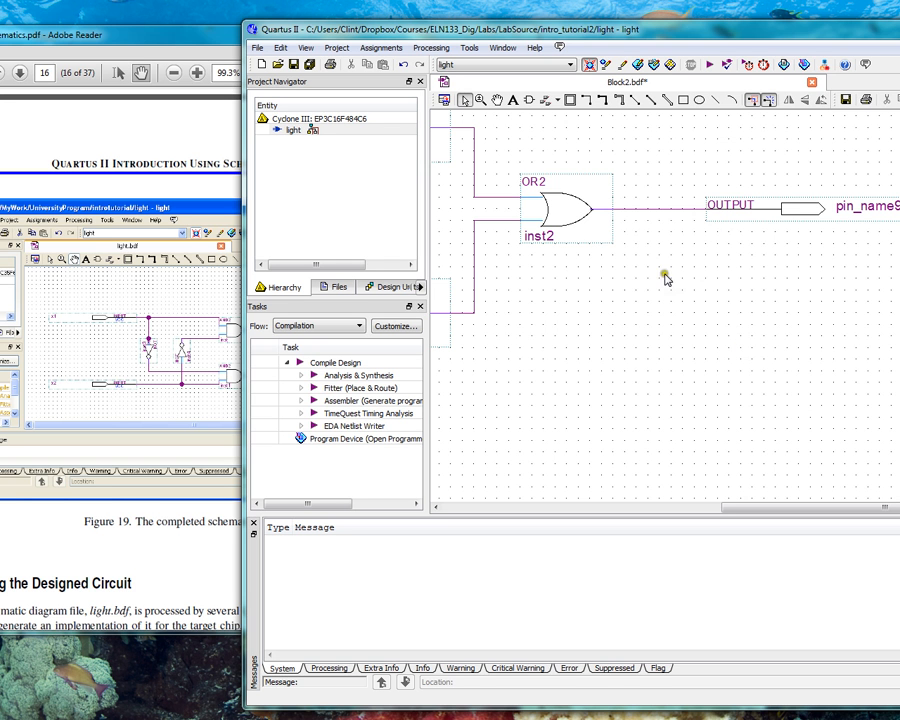
mouse_move(640, 216)
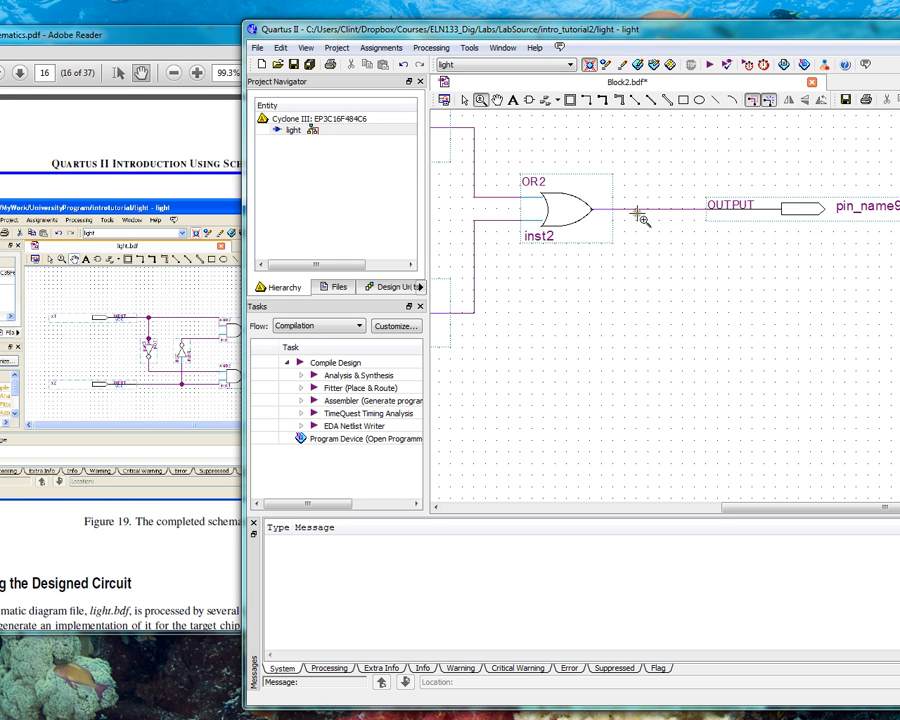
mouse_move(540, 172)
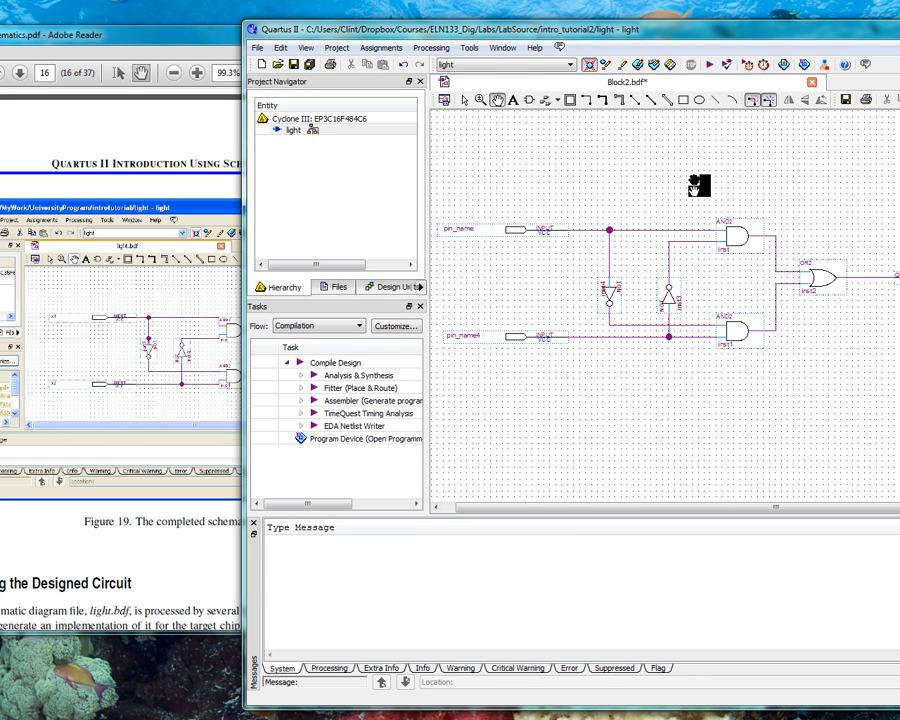
mouse_move(702, 308)
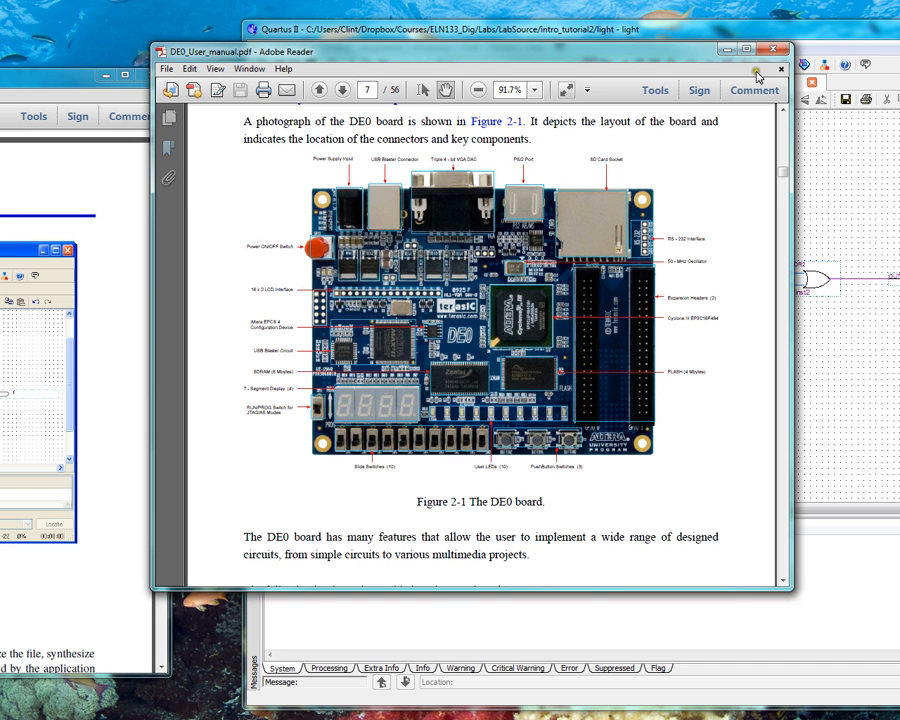
click(745, 50)
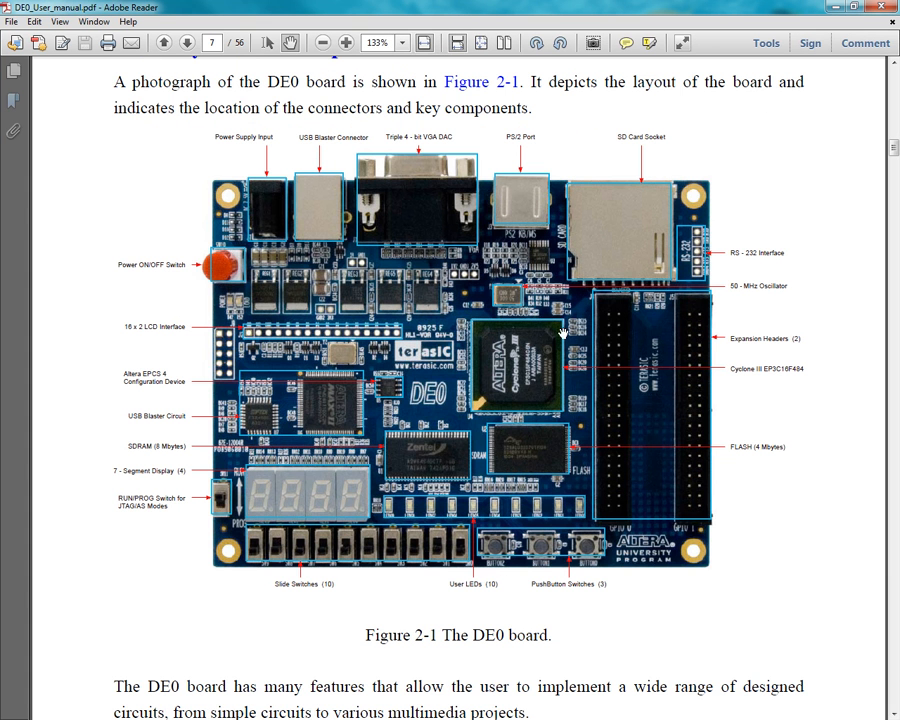
mouse_move(520, 350)
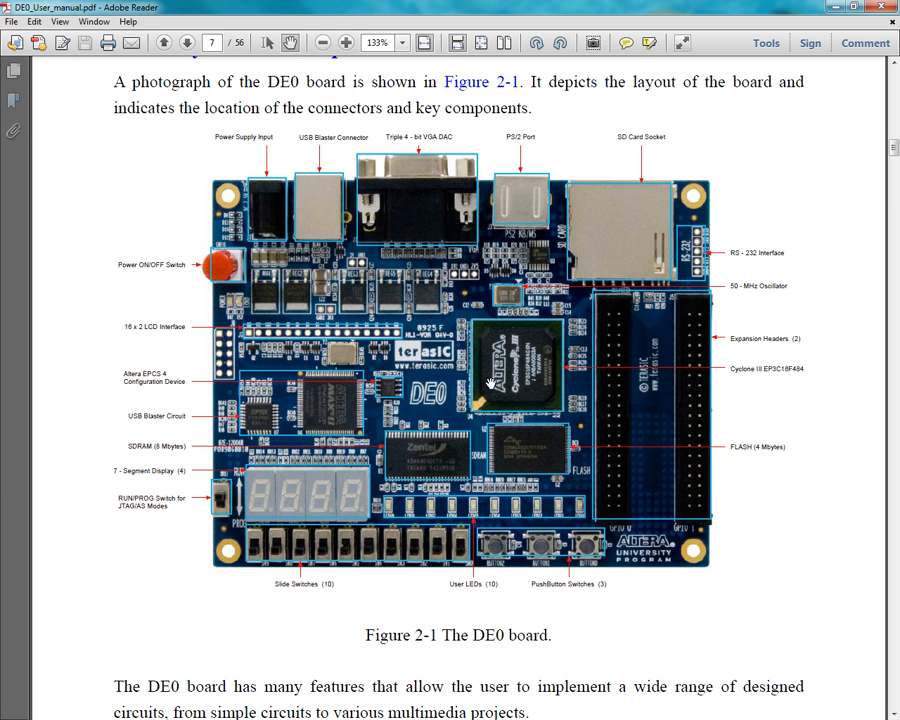
mouse_move(535, 370)
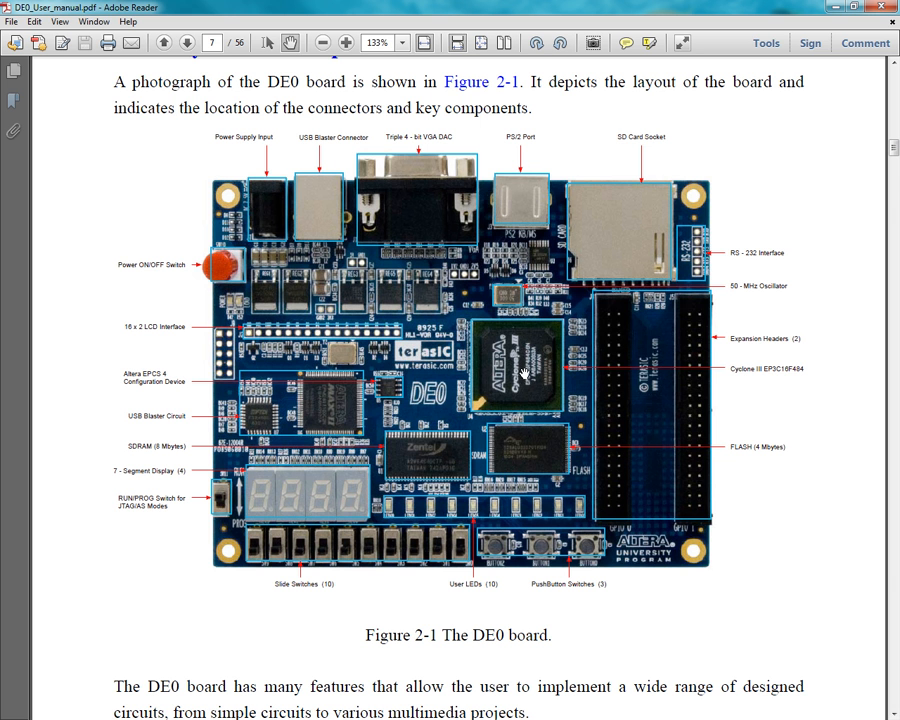
mouse_move(515, 380)
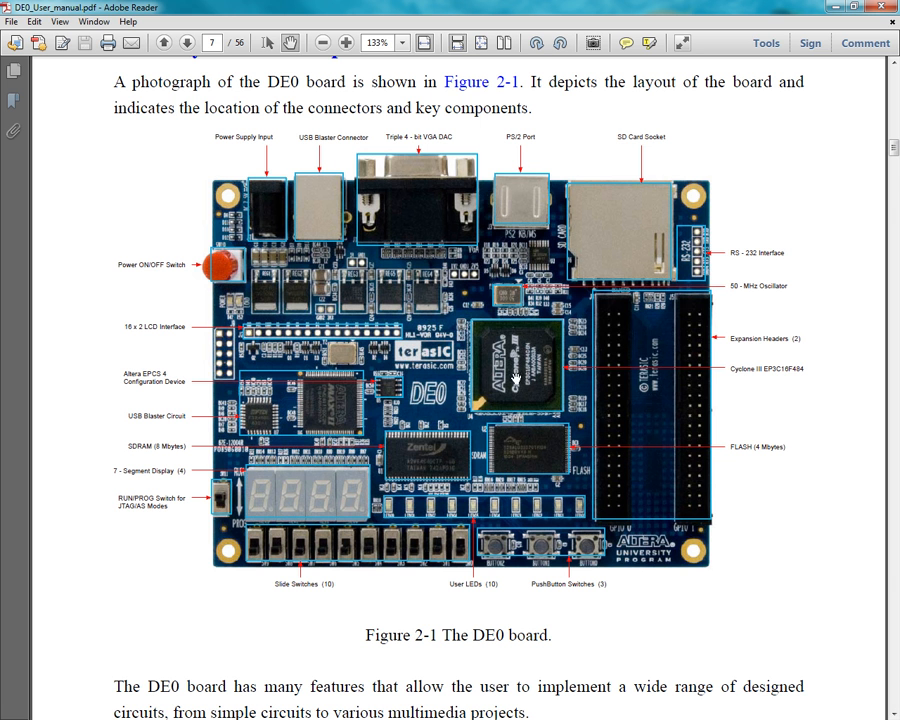
mouse_move(515, 360)
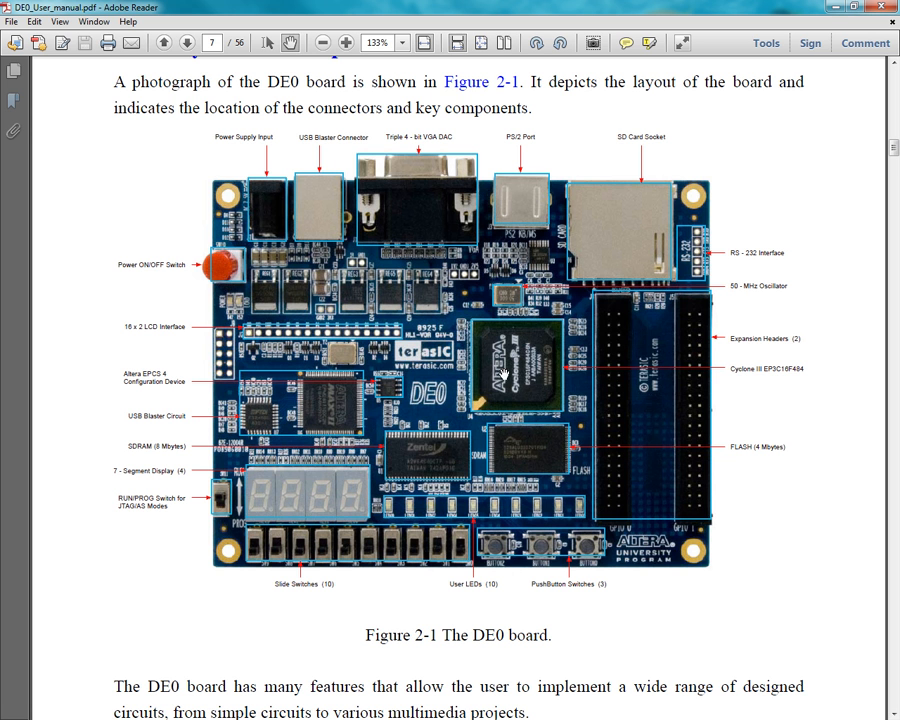
mouse_move(508, 390)
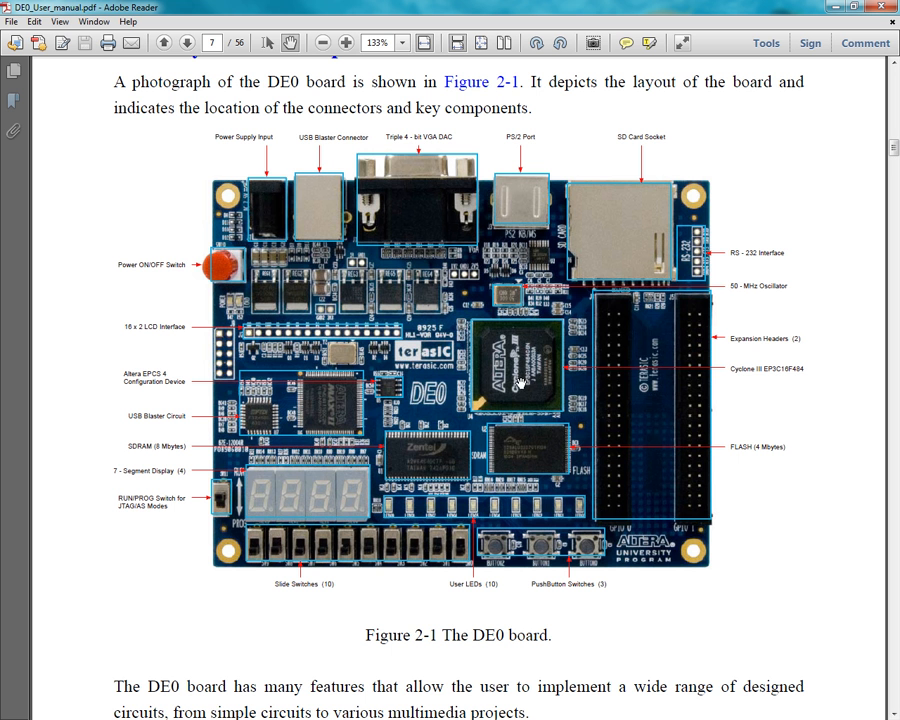
mouse_move(528, 375)
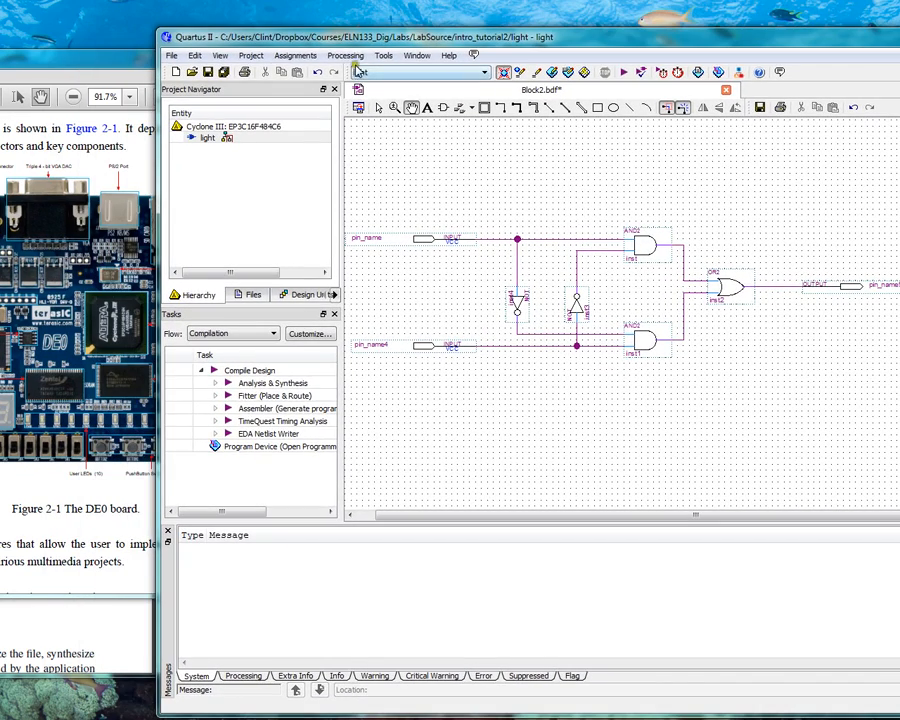
Import DE0_assignments.qsf through Import Assignments, writing 115 pin assignments
click(294, 55)
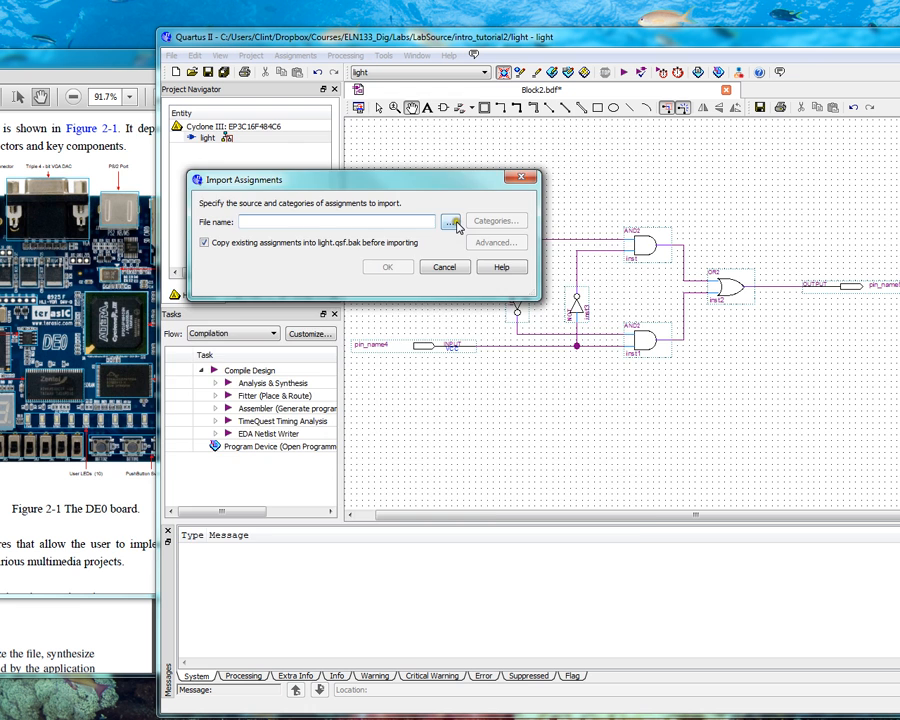
click(452, 221)
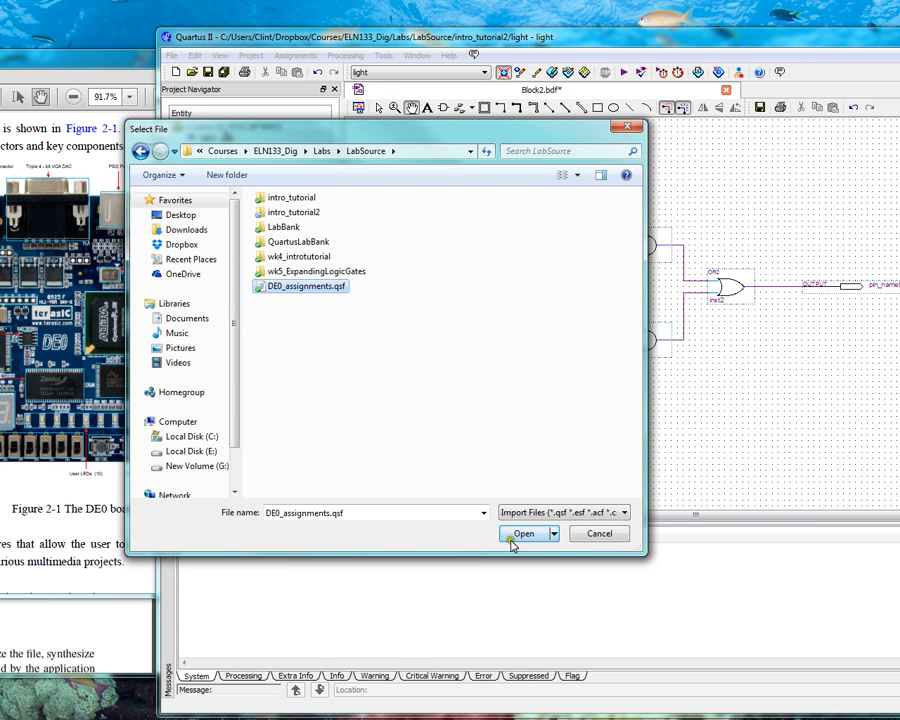
click(522, 533)
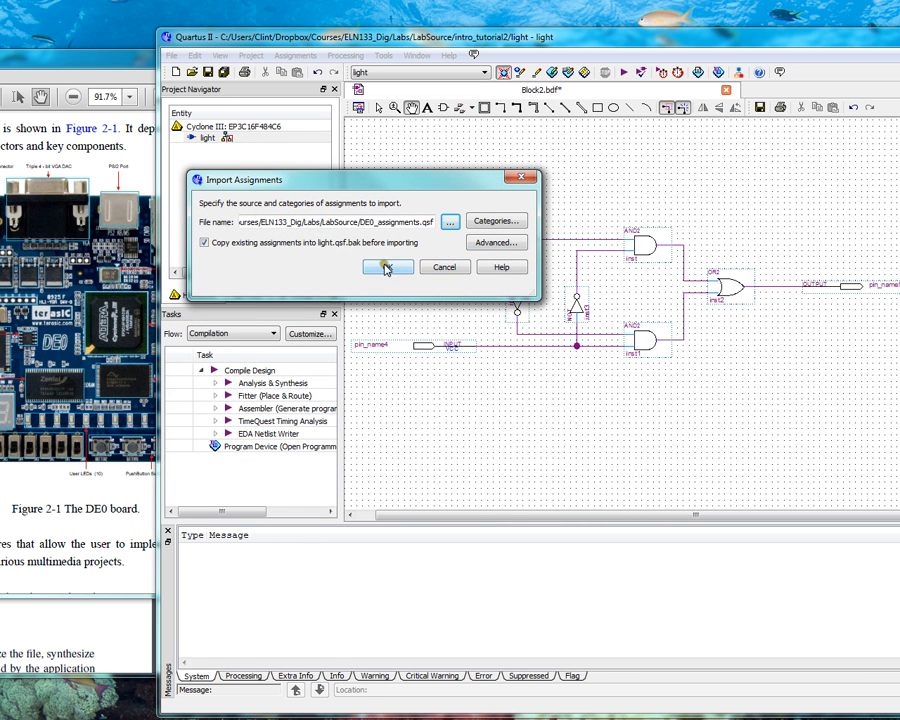
click(384, 267)
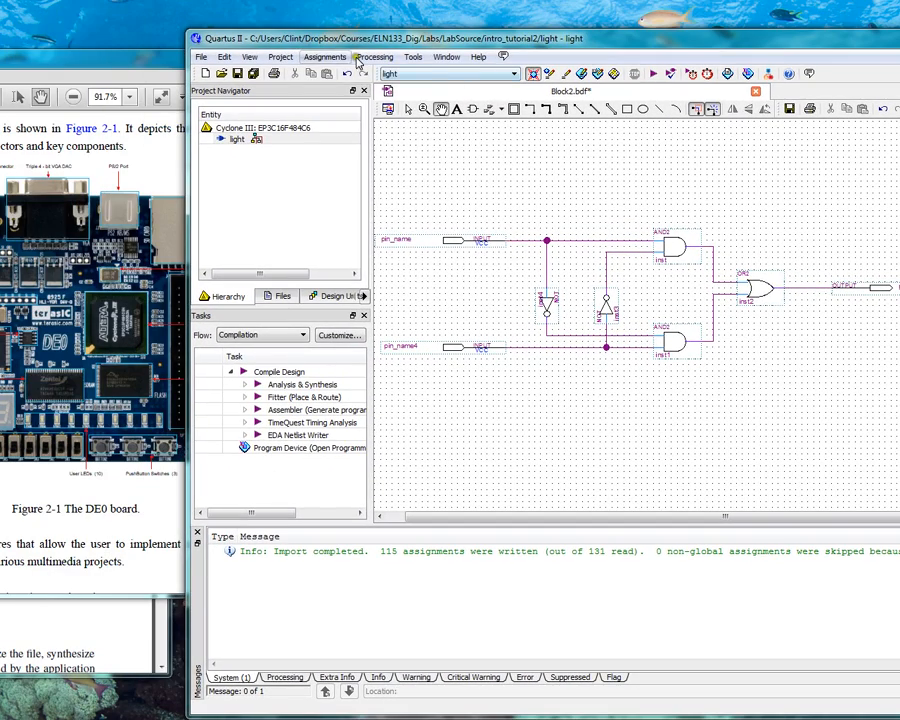
Open the Assignment Editor and scroll through the imported DE0 pin locations
click(325, 56)
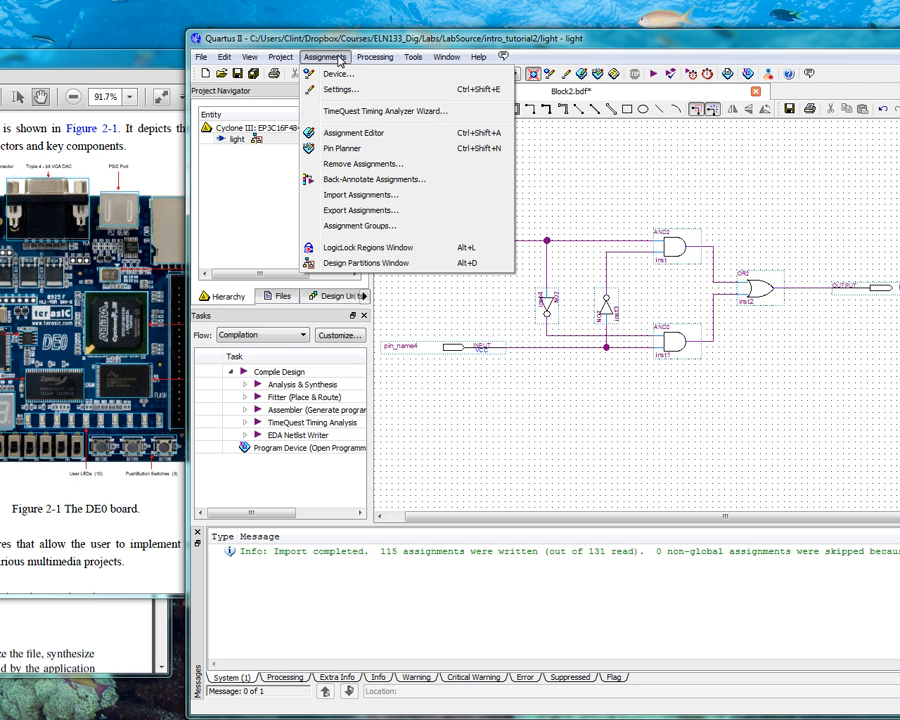
click(354, 132)
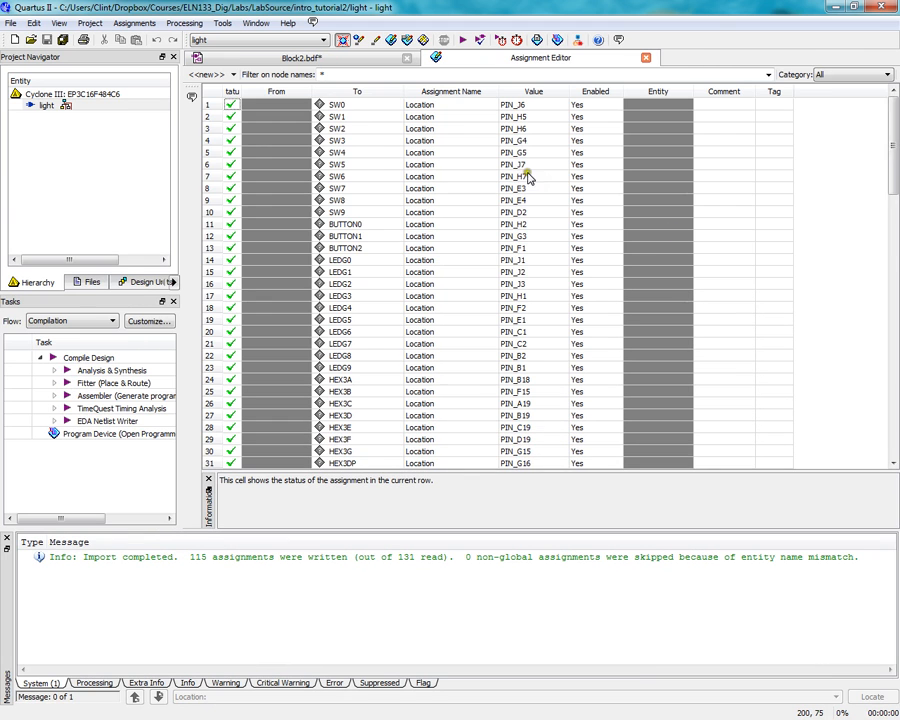
scroll(down, 3)
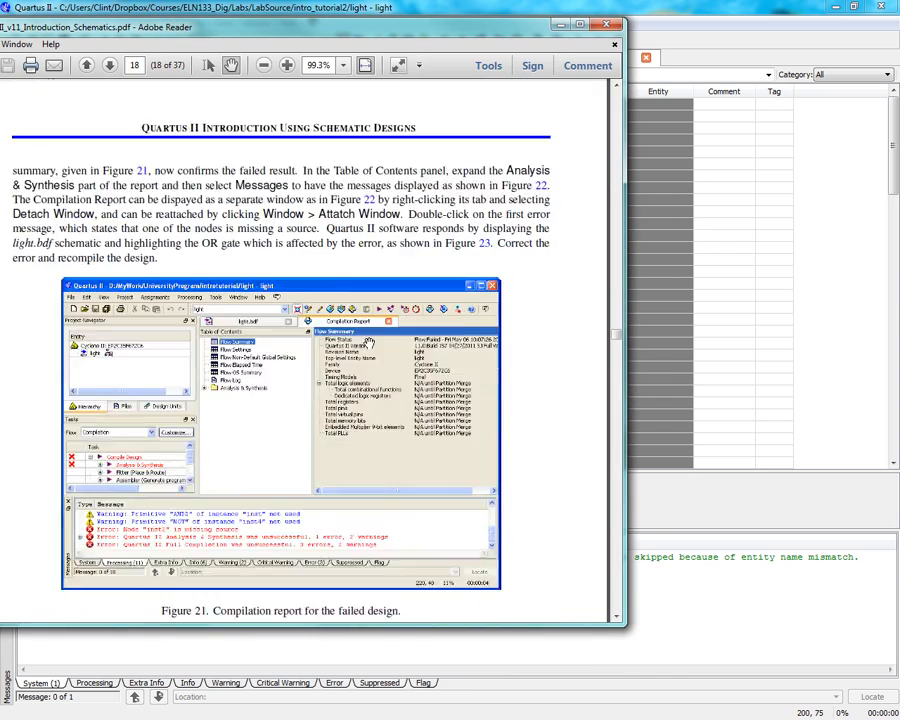
Scroll the tutorial PDF to page 20's Table 2 of DE-Series pin assignments
scroll(down, 3)
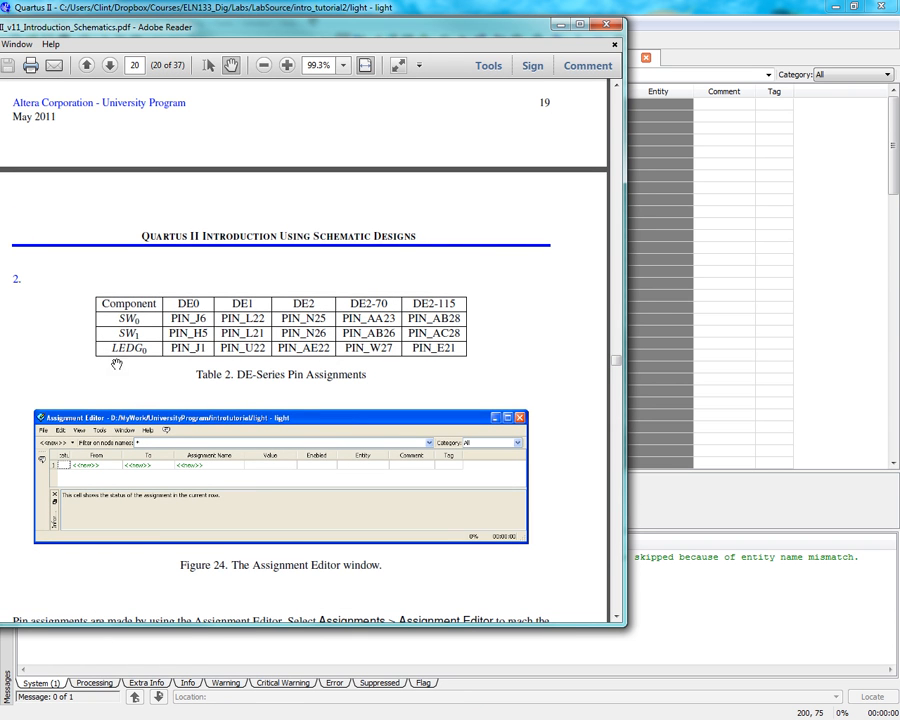
mouse_move(200, 335)
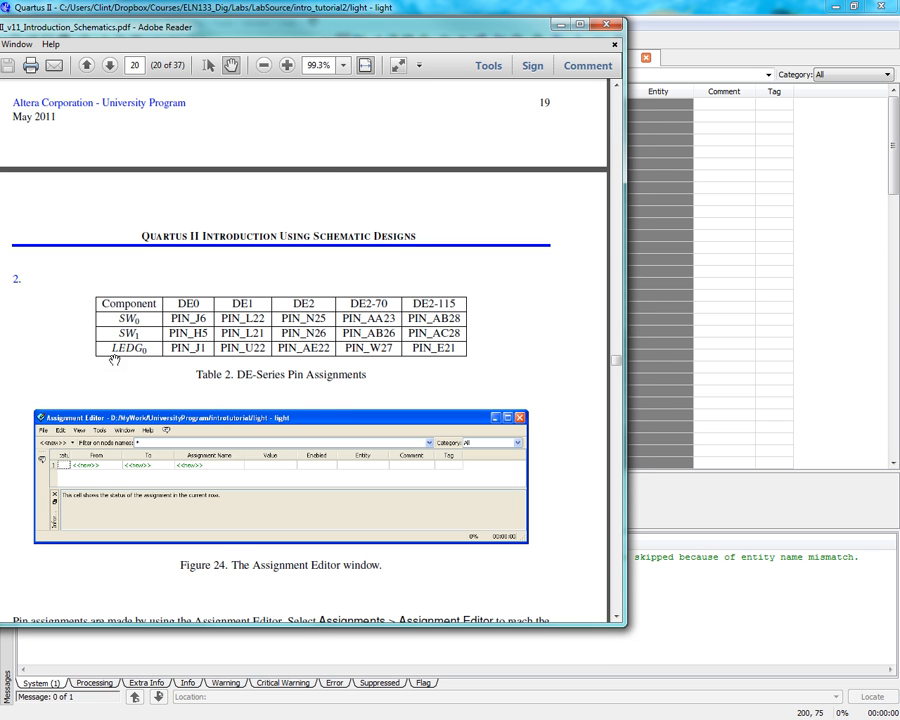
mouse_move(490, 30)
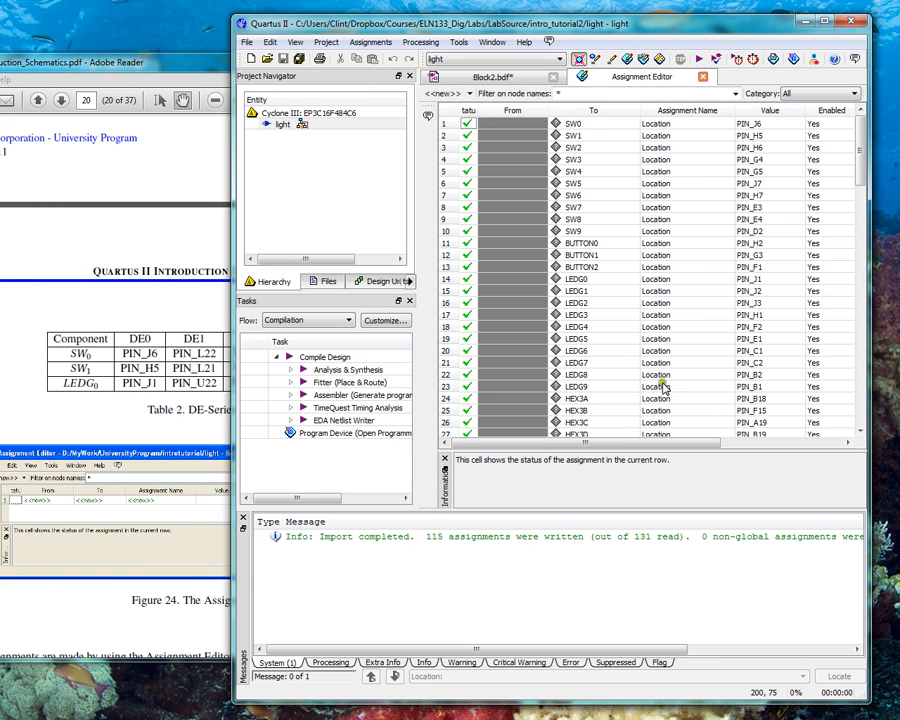
Bring up Quartus II and select the SW1 entry in the Assignment Editor
scroll(down, 3)
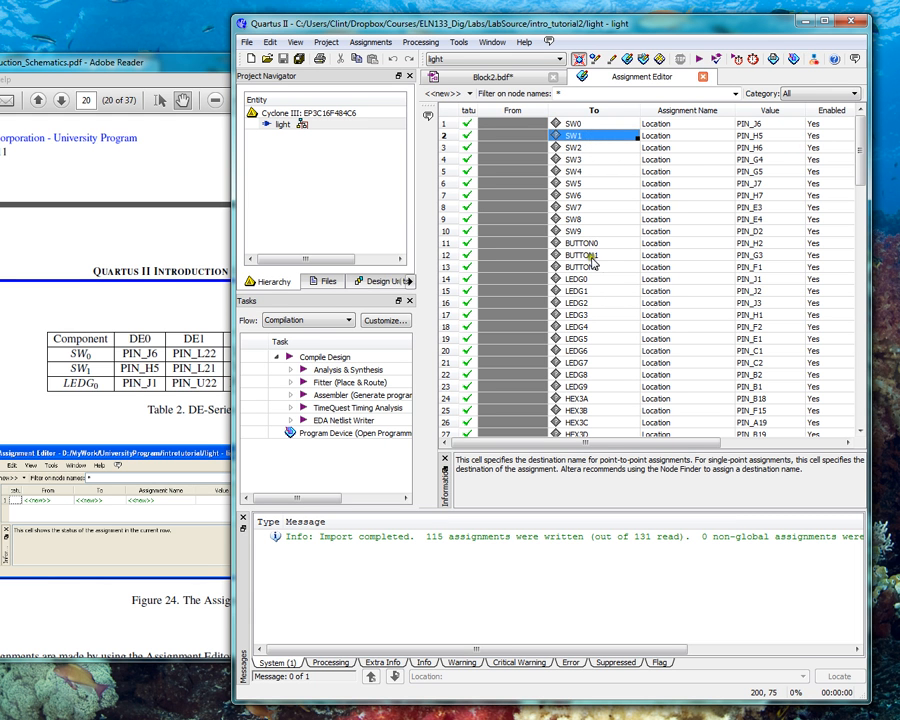
click(590, 279)
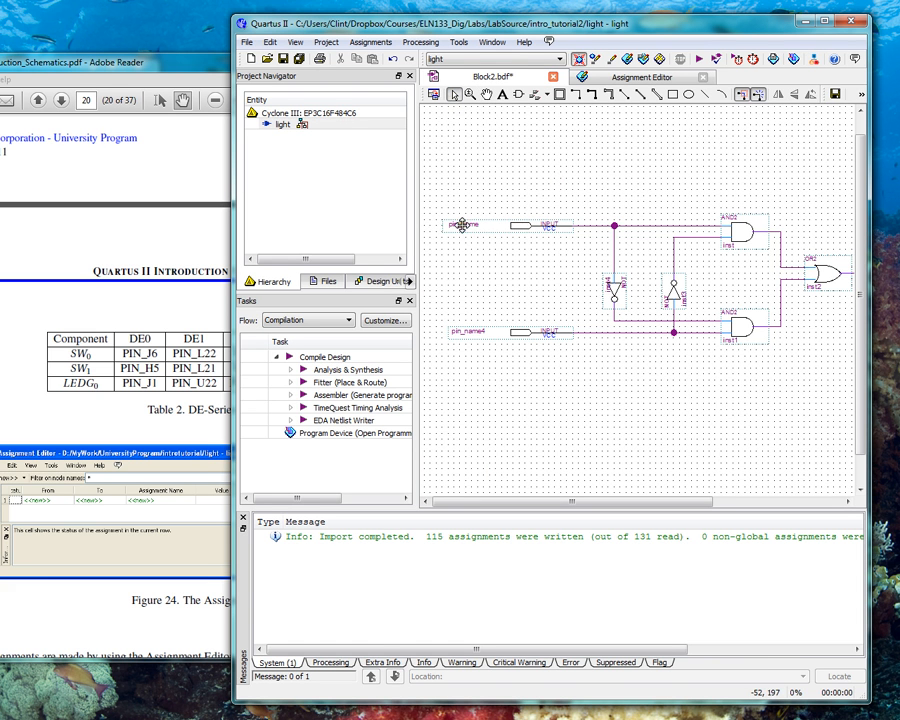
Rename the pins to SW0, SW1 and LEDG0 and verify them in the Assignment Editor
click(462, 224)
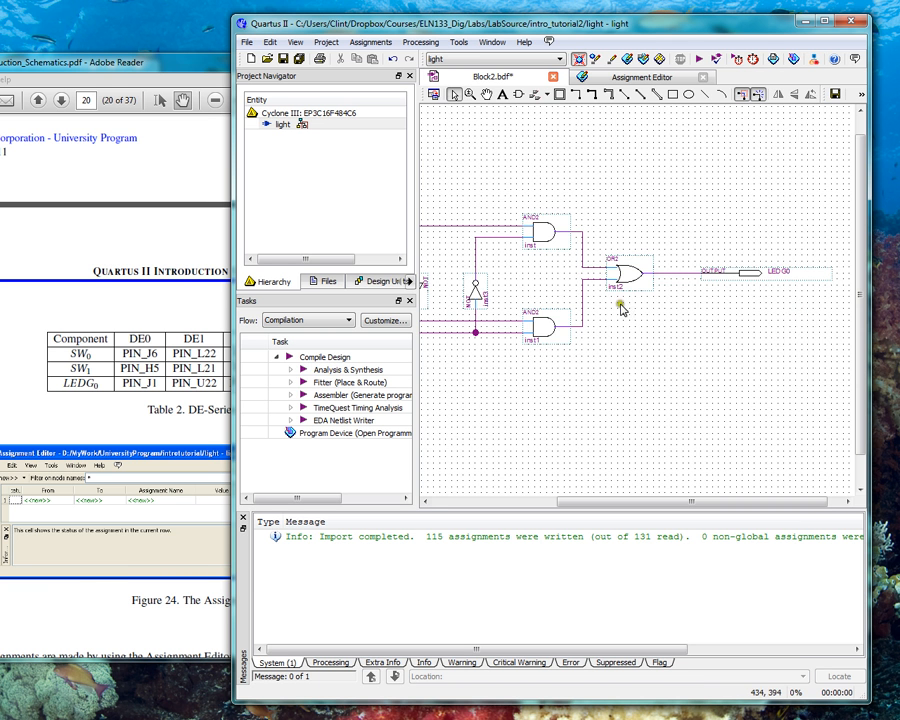
drag(620, 501, 530, 501)
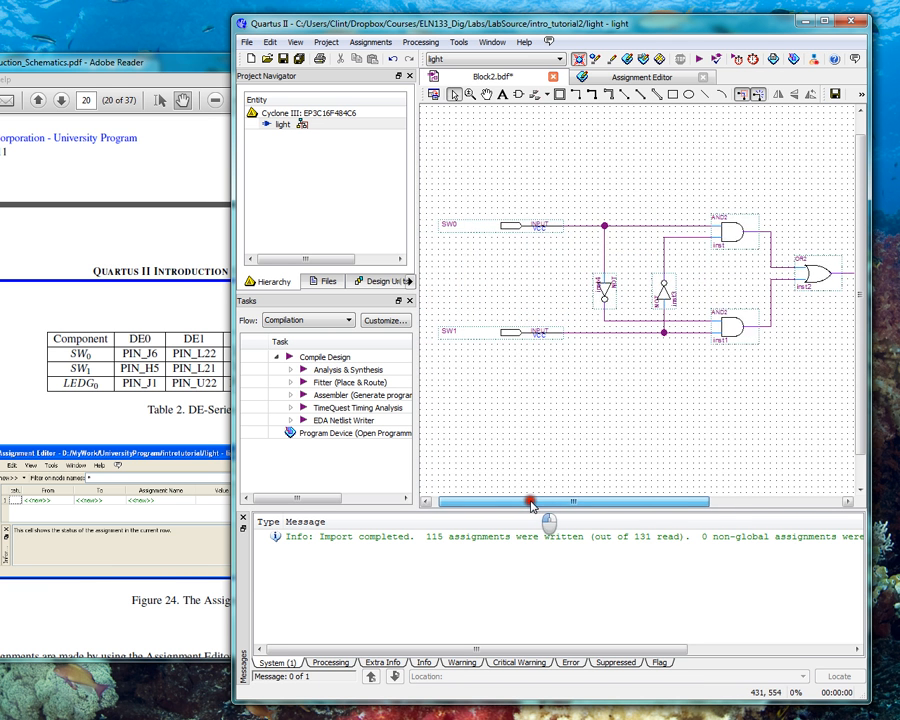
scroll(right, 3)
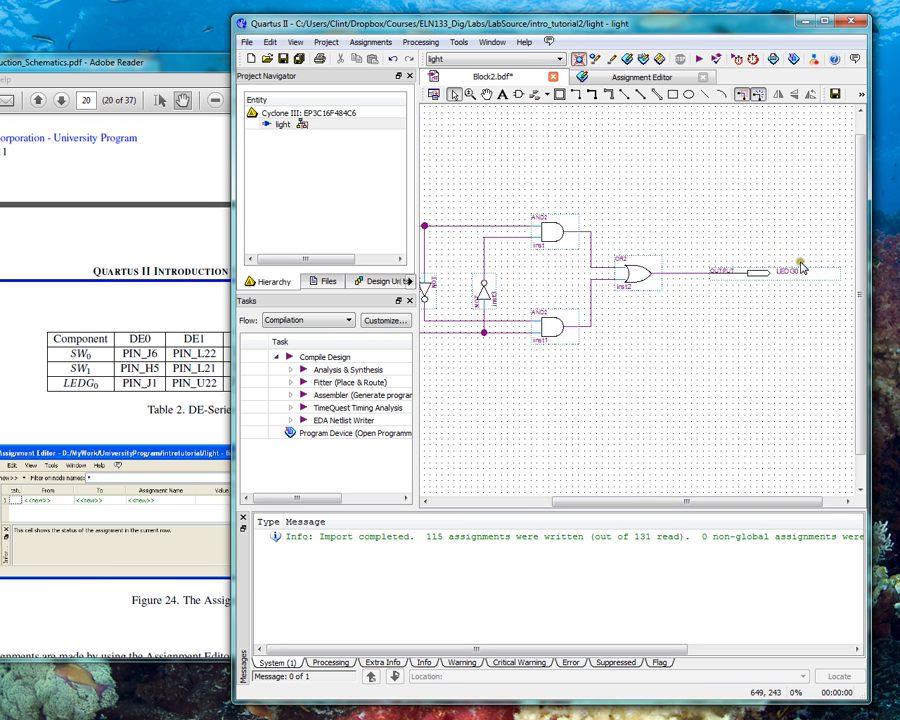
click(642, 76)
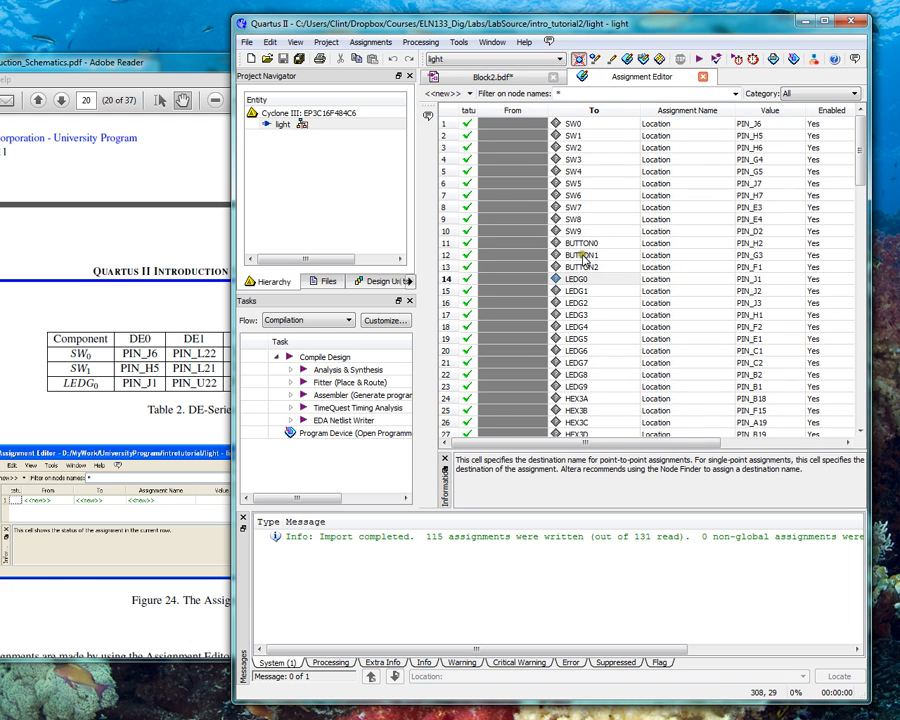
click(593, 207)
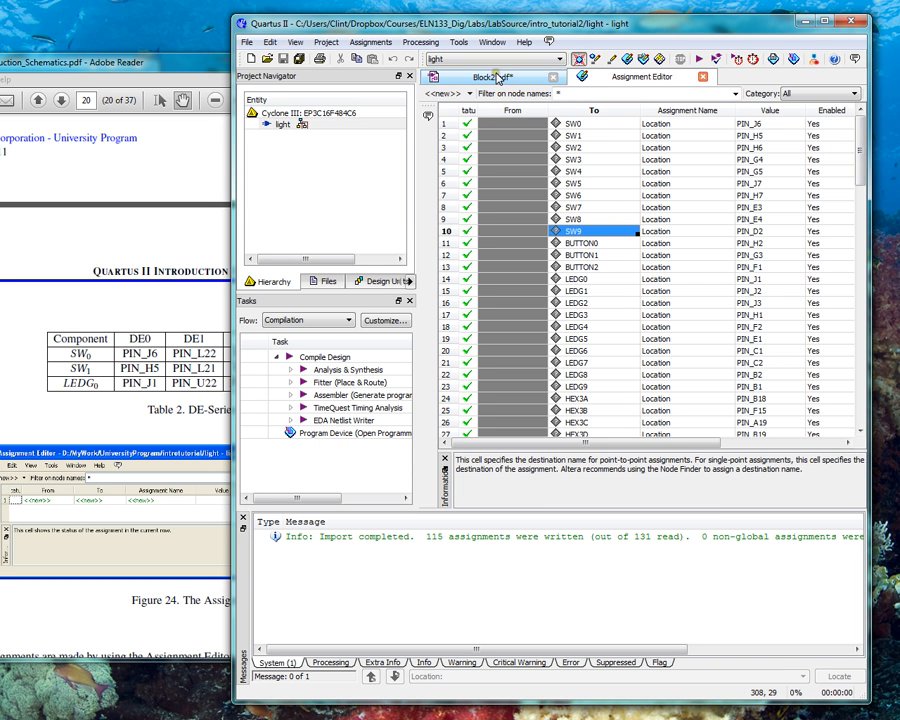
click(479, 77)
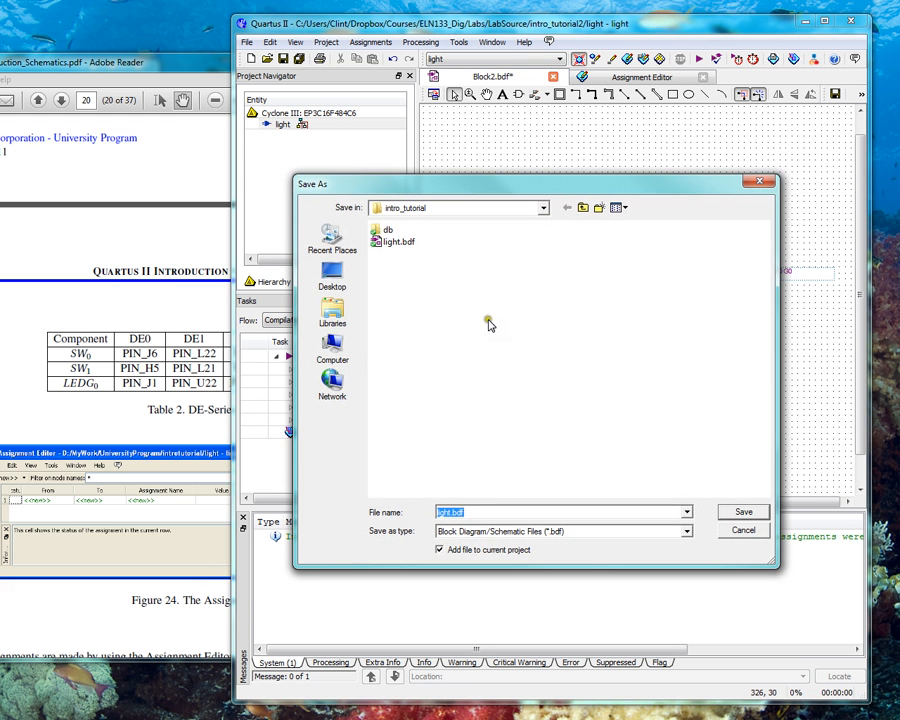
mouse_move(521, 400)
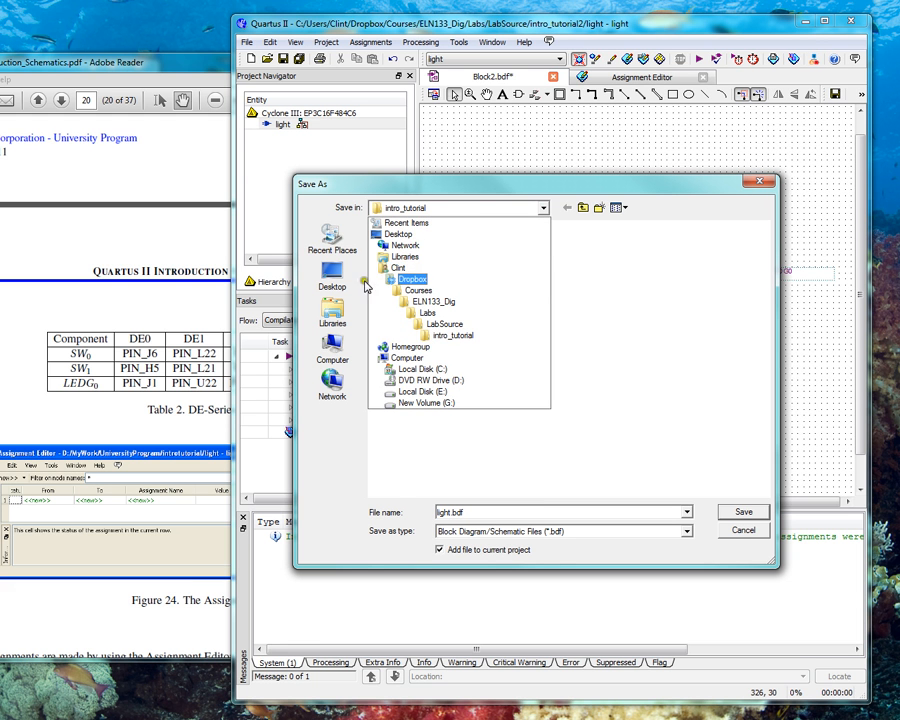
Save the schematic as light.bdf in the LabSource > intro_tutorial2 folder
click(331, 310)
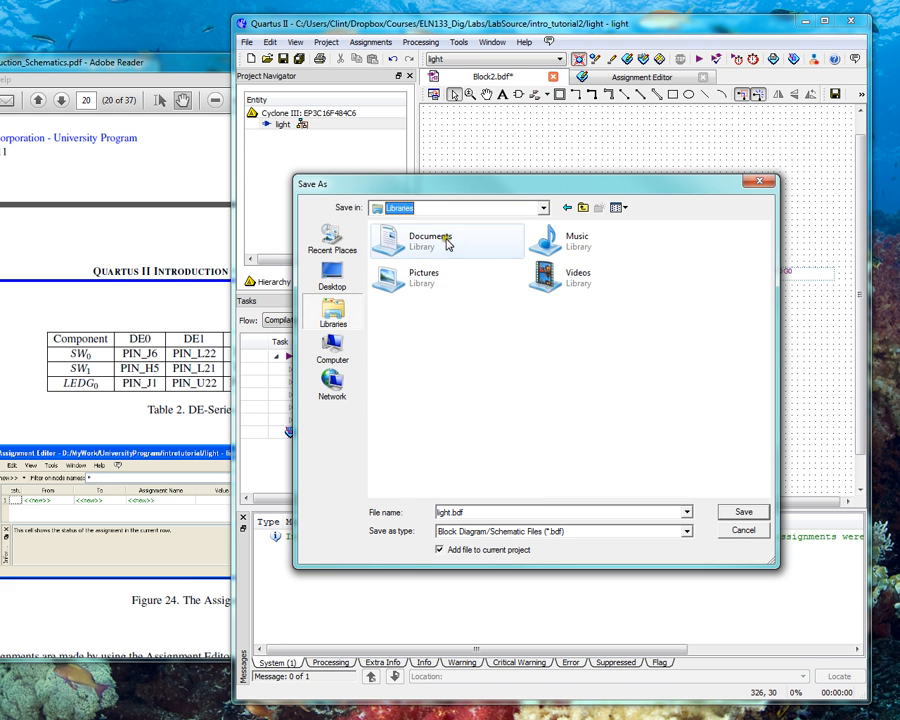
double_click(431, 240)
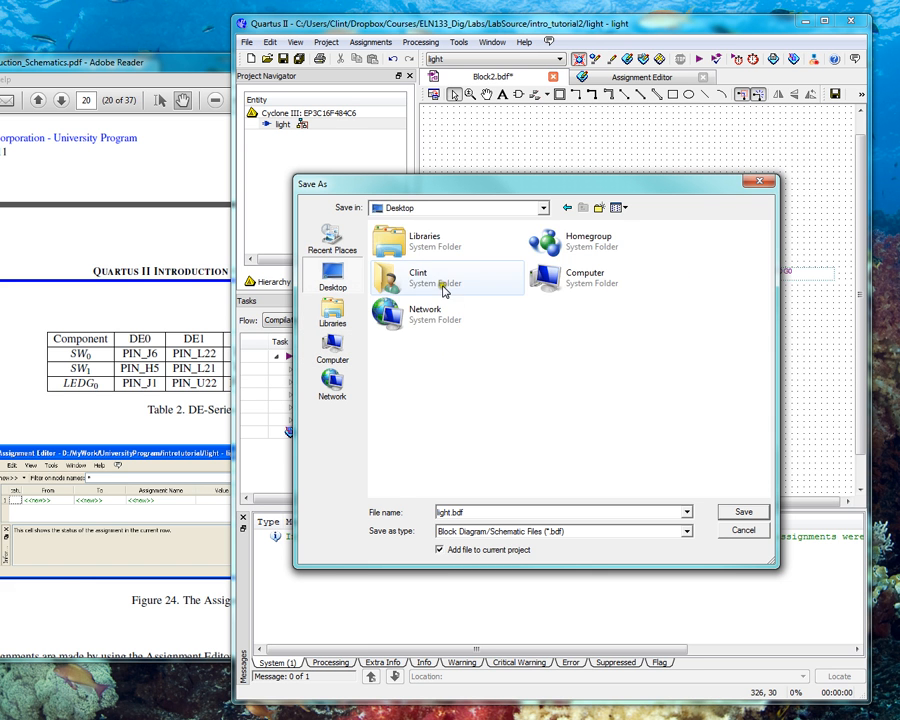
double_click(418, 277)
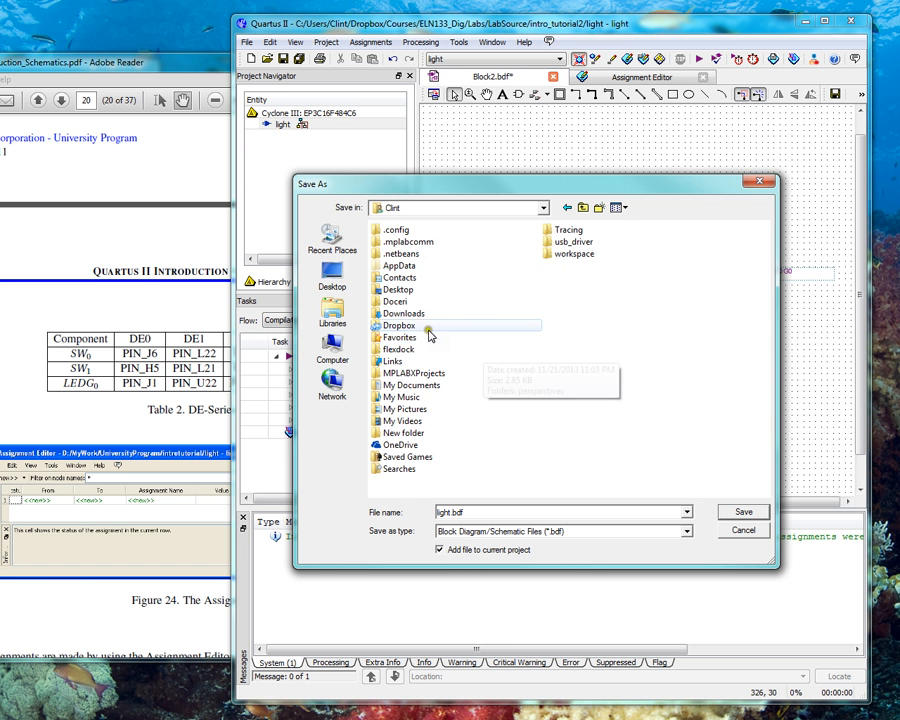
double_click(399, 325)
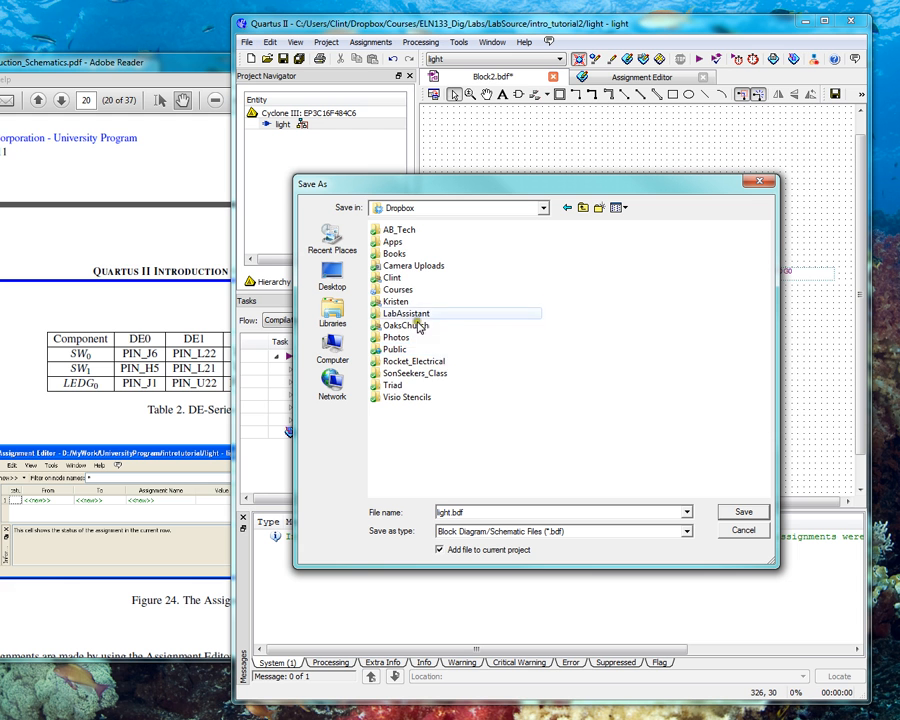
double_click(397, 289)
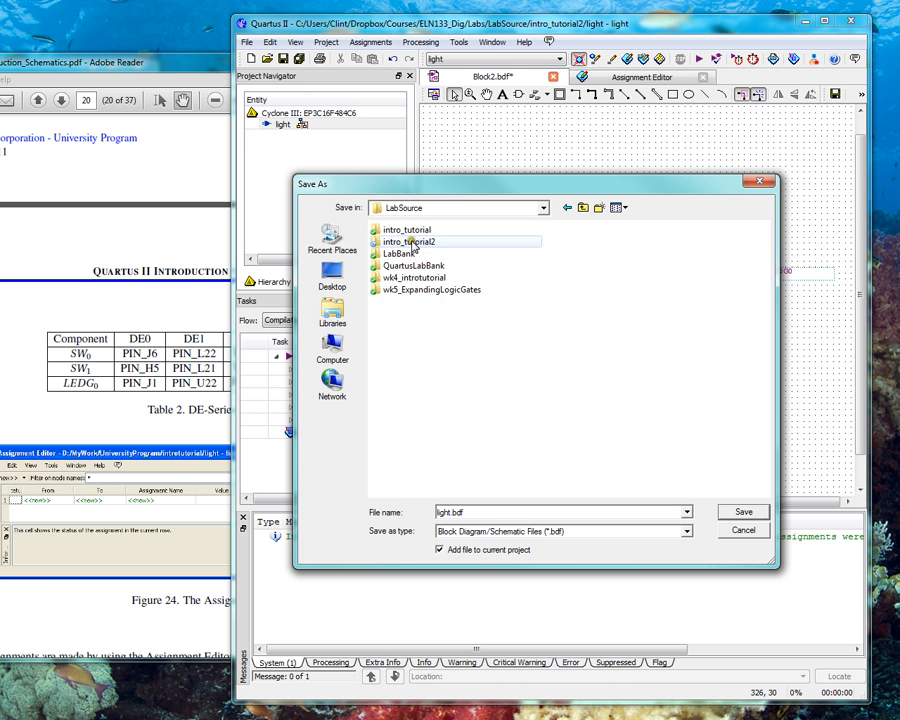
double_click(408, 241)
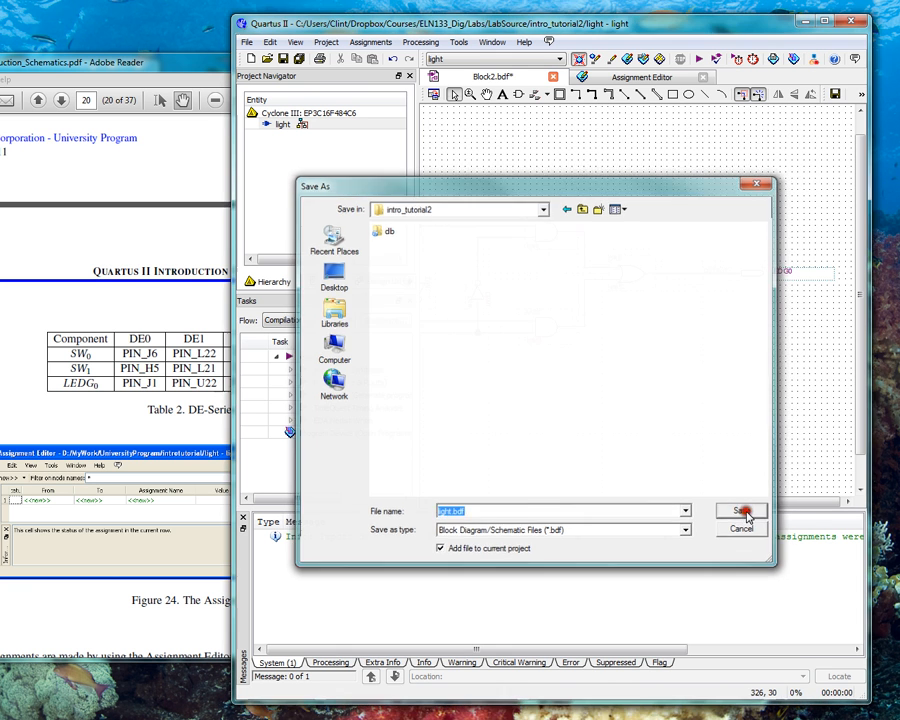
click(740, 511)
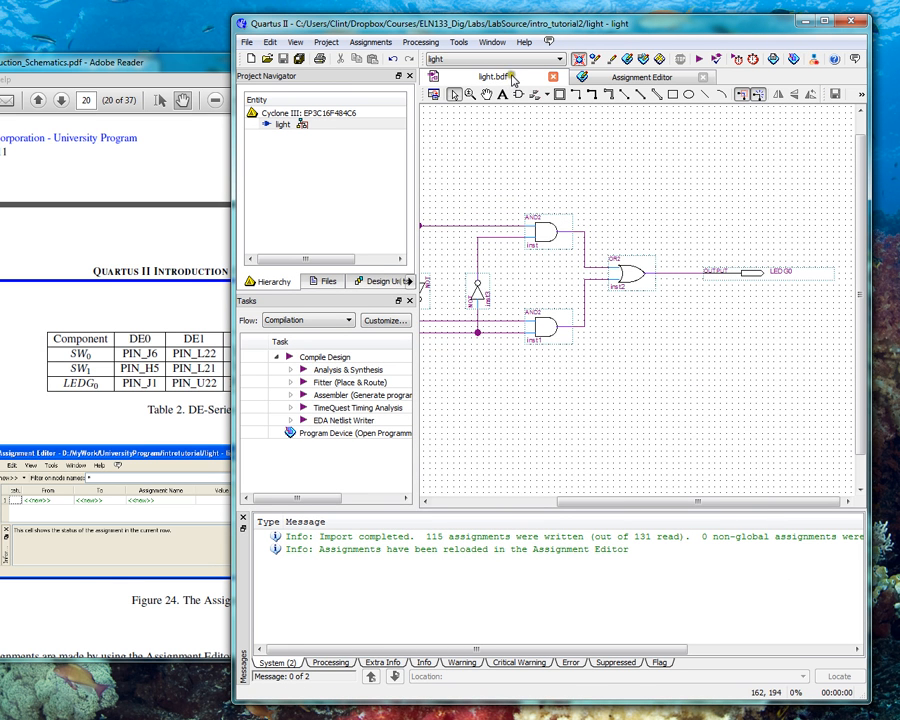
mouse_move(680, 198)
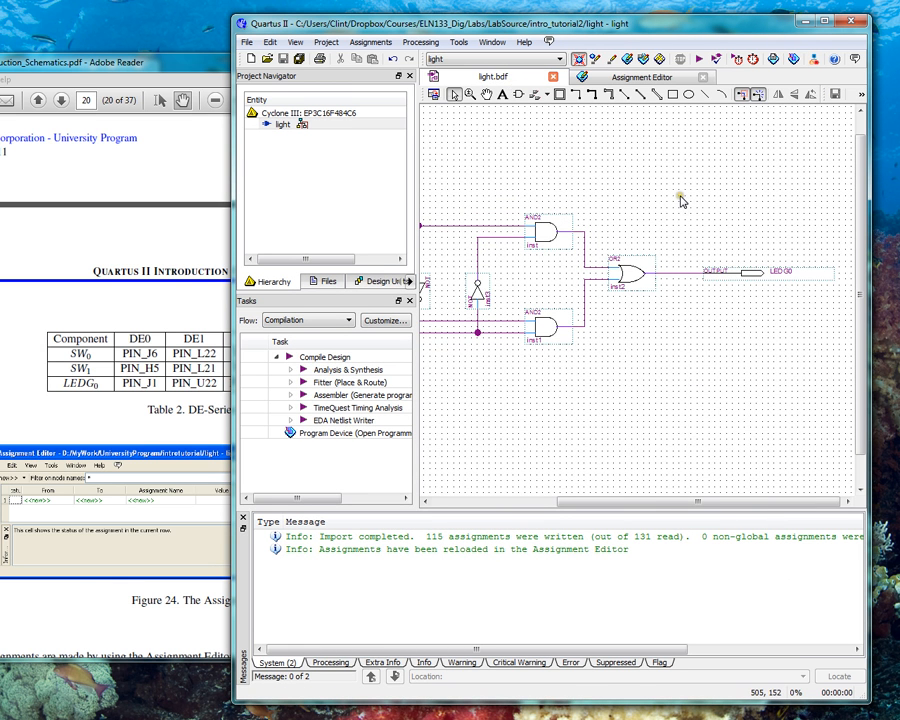
mouse_move(175, 118)
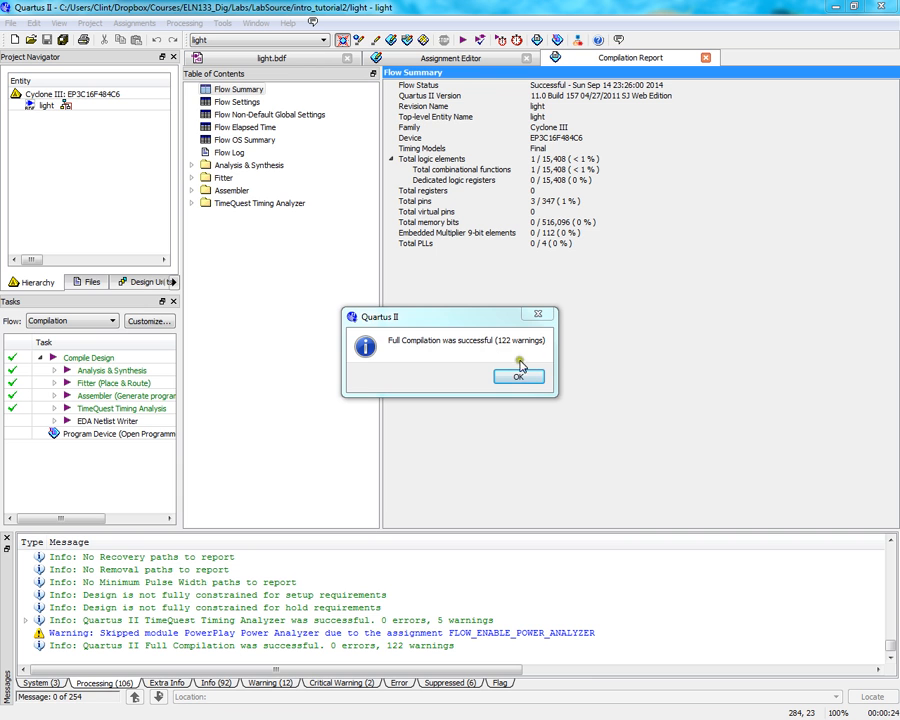
Dismiss the notice confirming full compilation of the light project succeeded
click(519, 376)
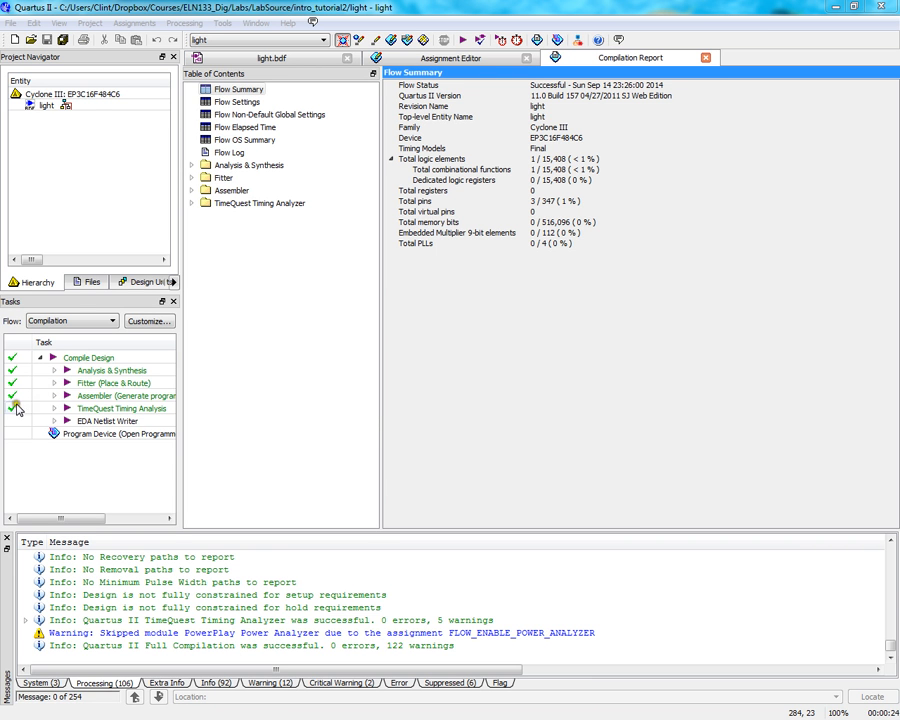
Check Table 2 in the tutorial, then return to light.bdf showing PIN_J6, PIN_H5, PIN_J1
click(16, 408)
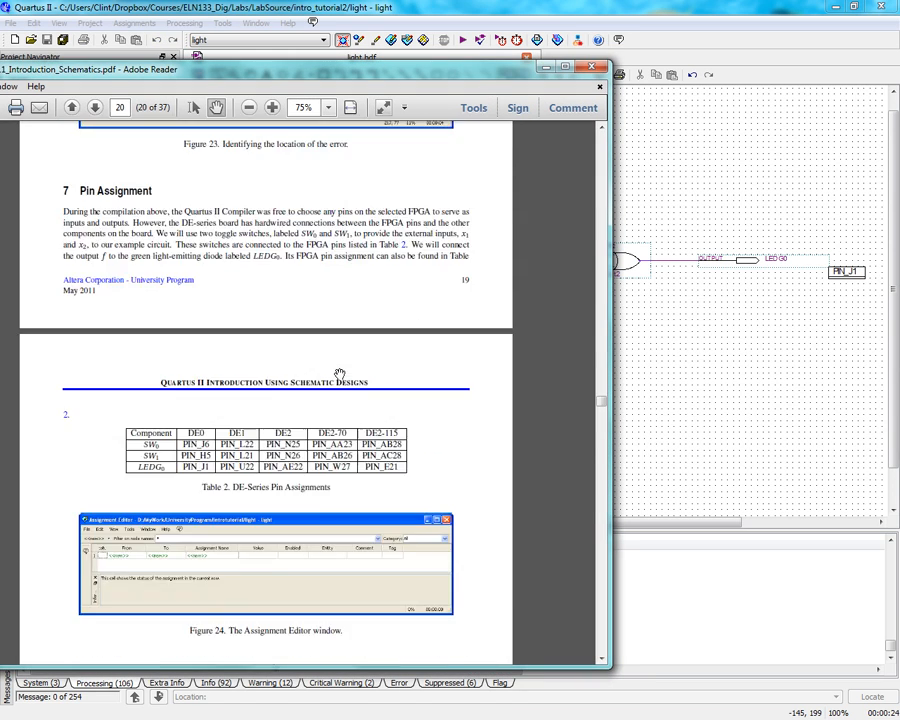
scroll(down, 3)
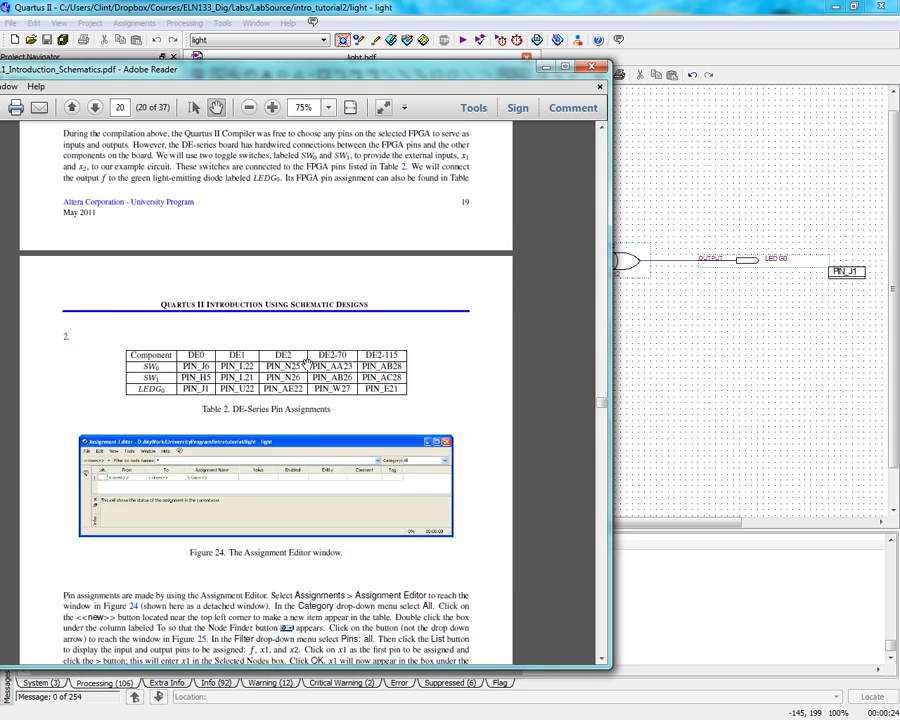
click(271, 107)
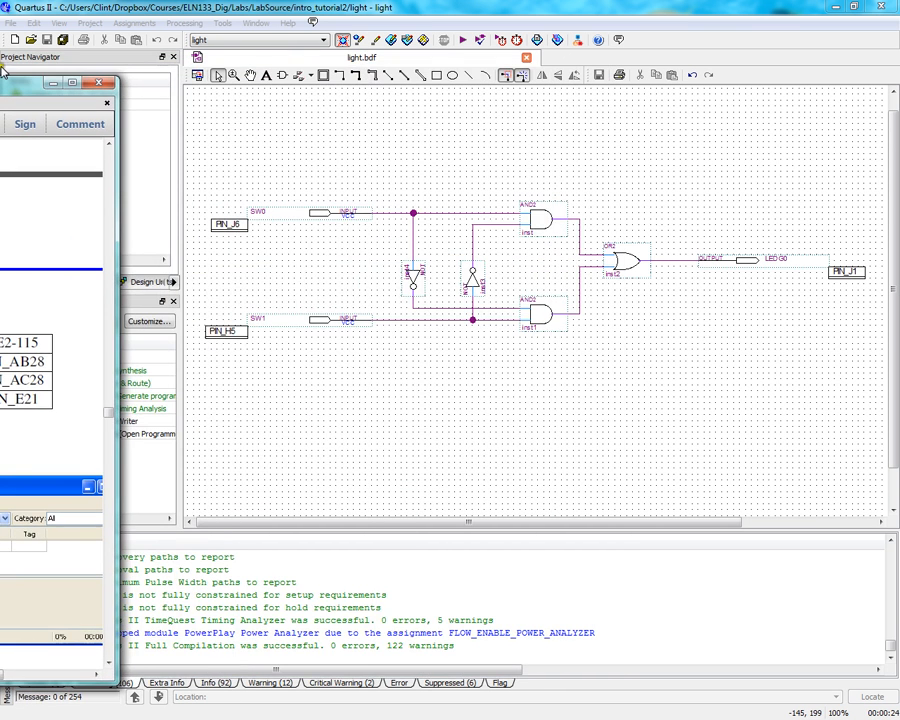
click(134, 23)
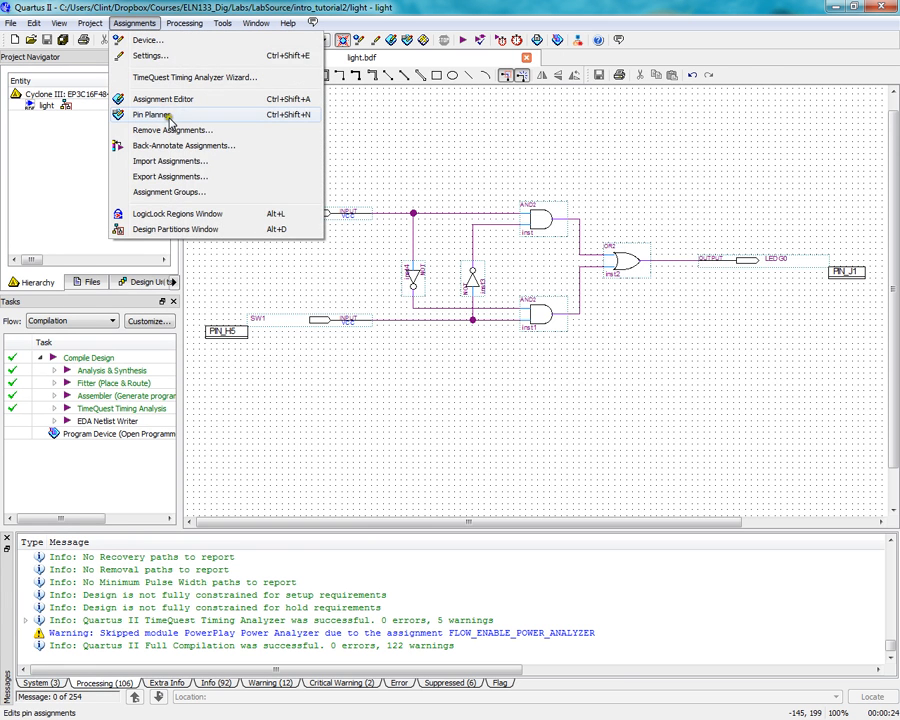
click(162, 98)
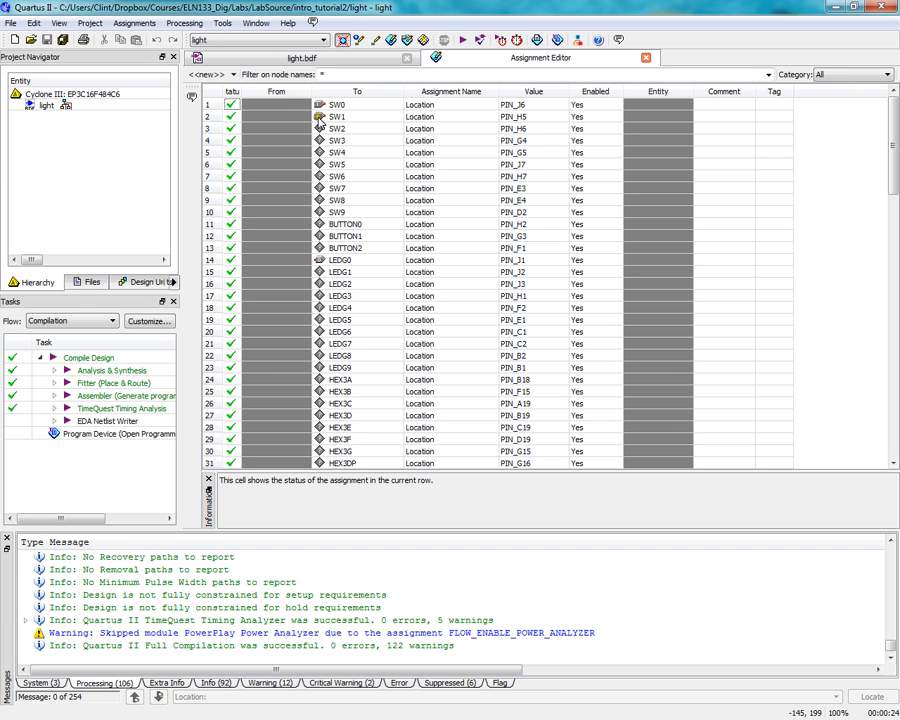
mouse_move(340, 264)
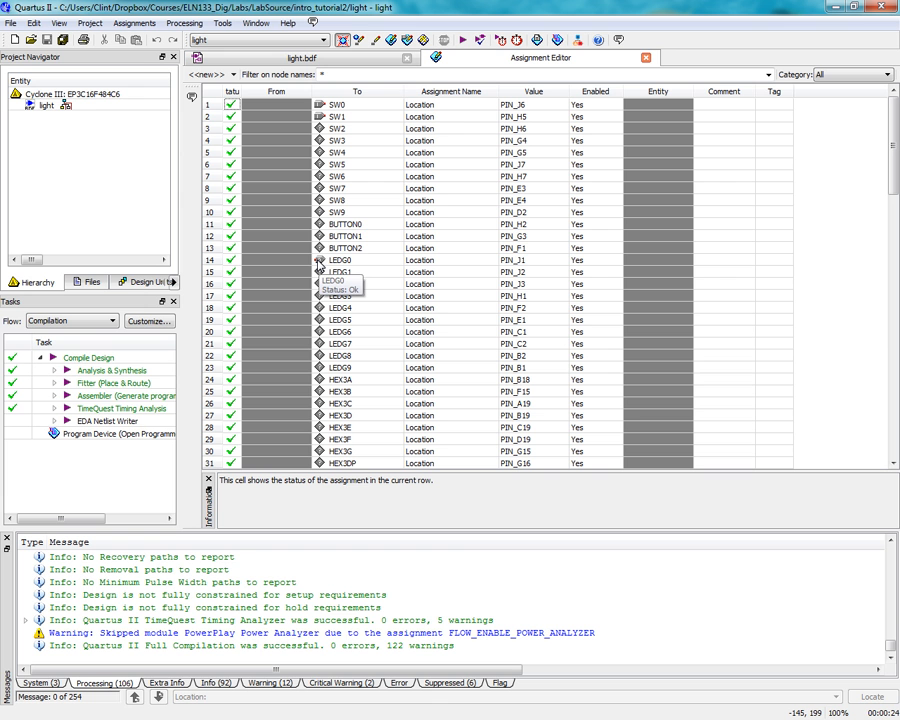
mouse_move(500, 83)
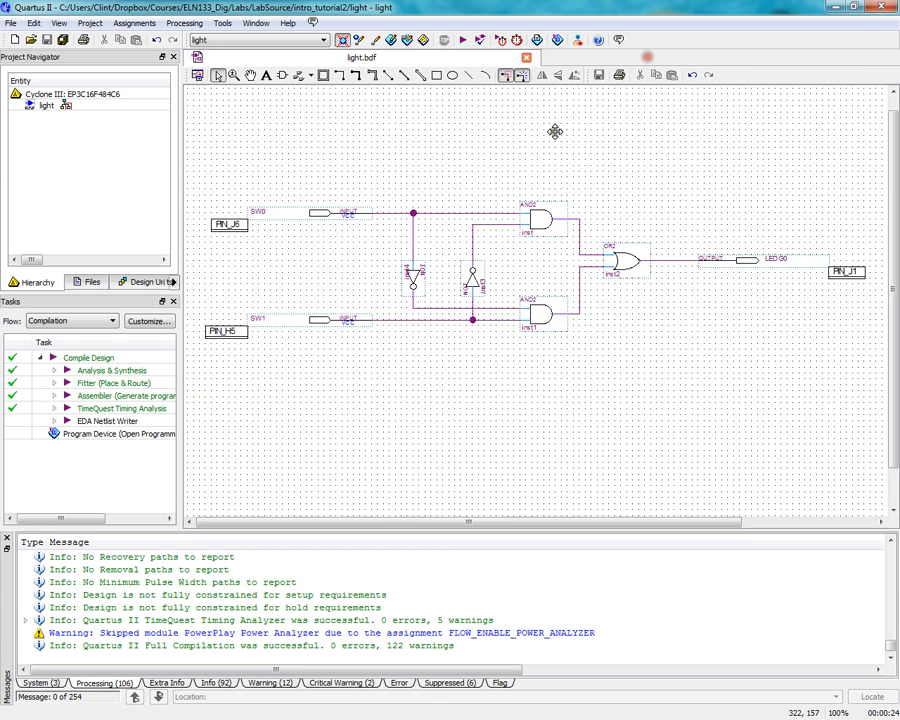
mouse_move(530, 365)
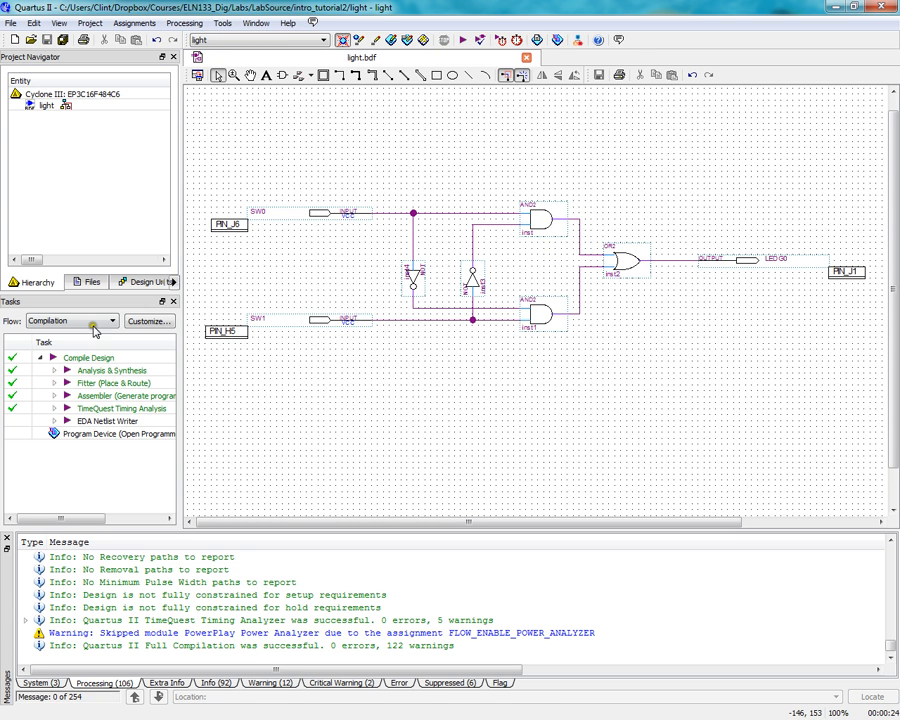
Set the programming hardware to USB-Blaster and download light.sof onto the EP3C16F484
click(115, 434)
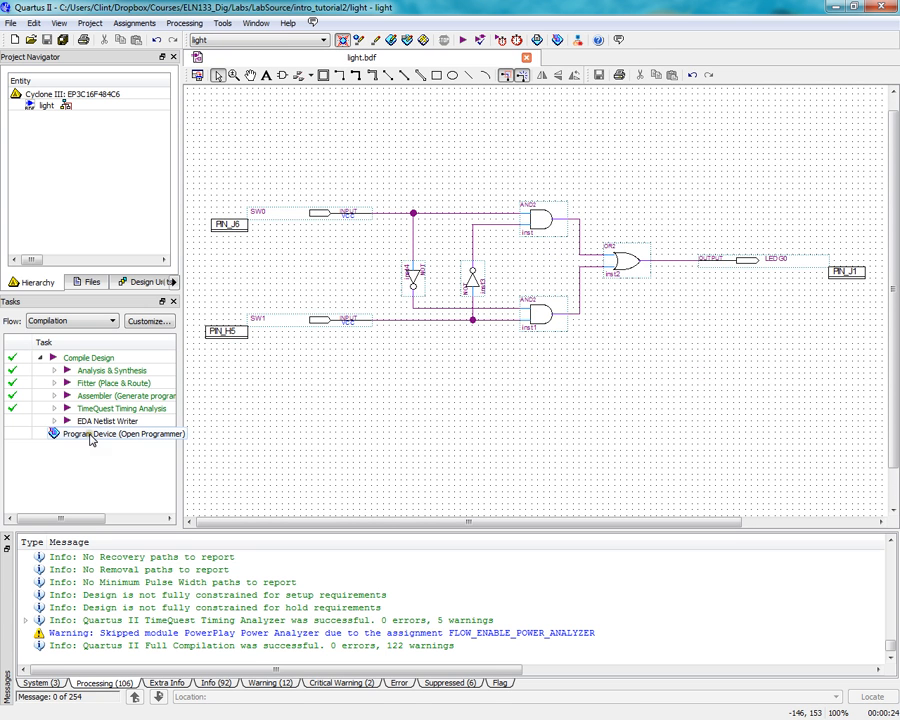
click(95, 433)
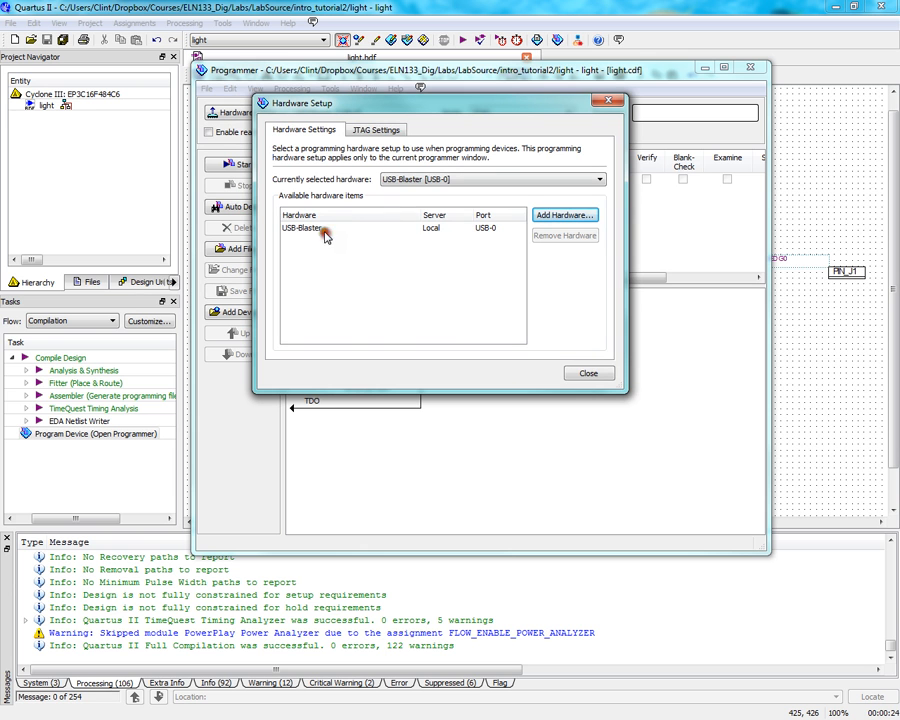
click(325, 228)
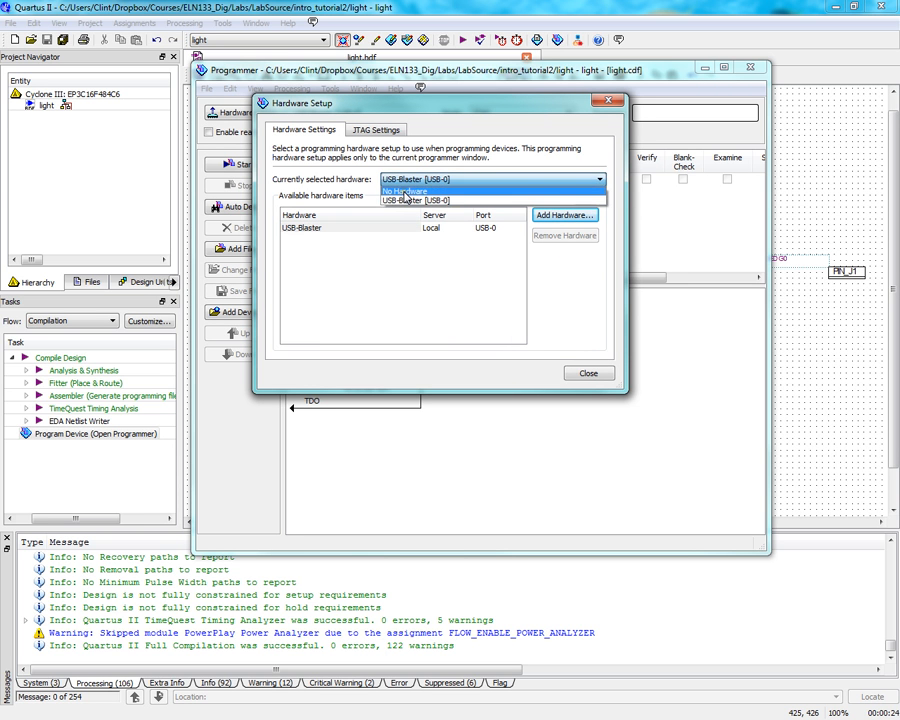
click(588, 372)
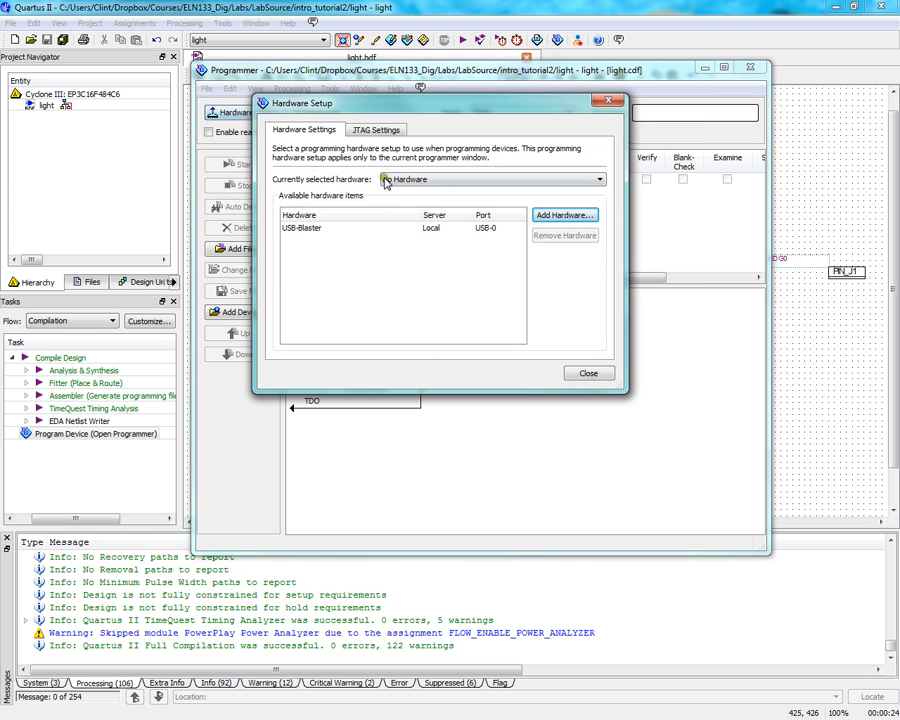
click(490, 179)
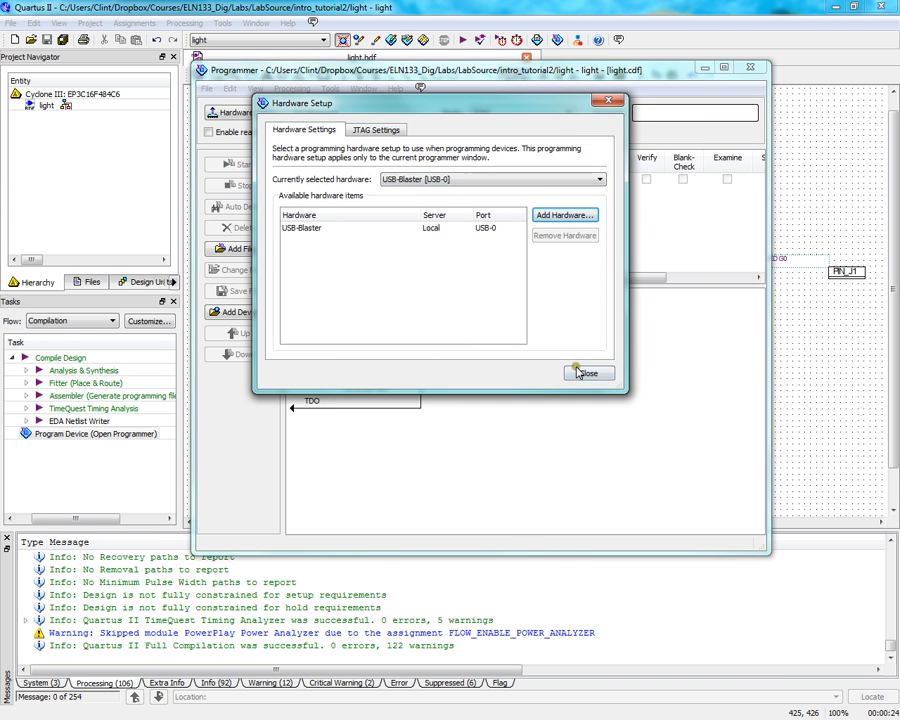
click(588, 373)
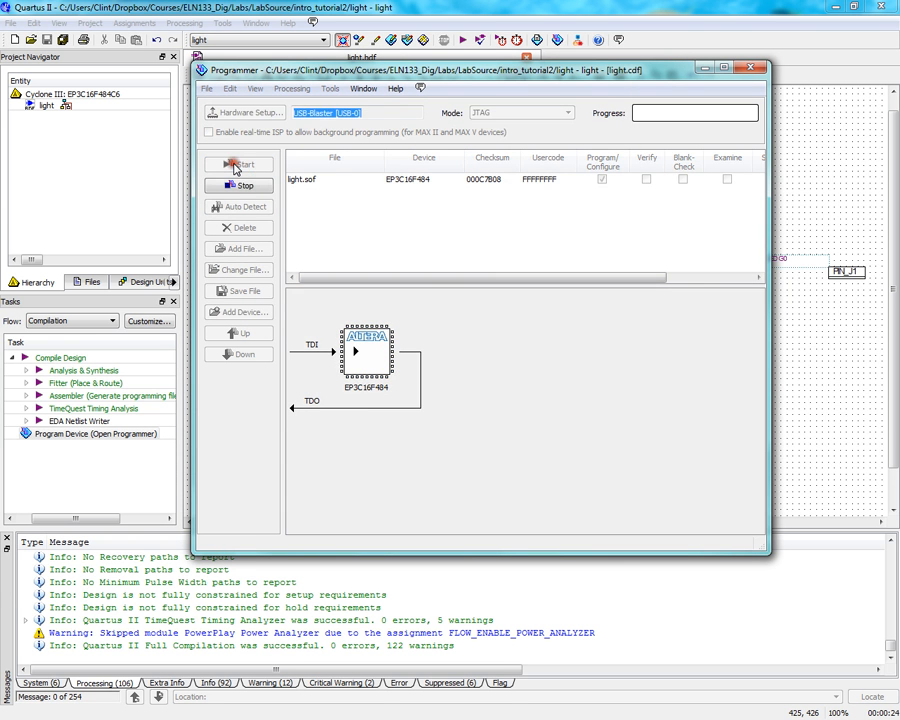
click(239, 164)
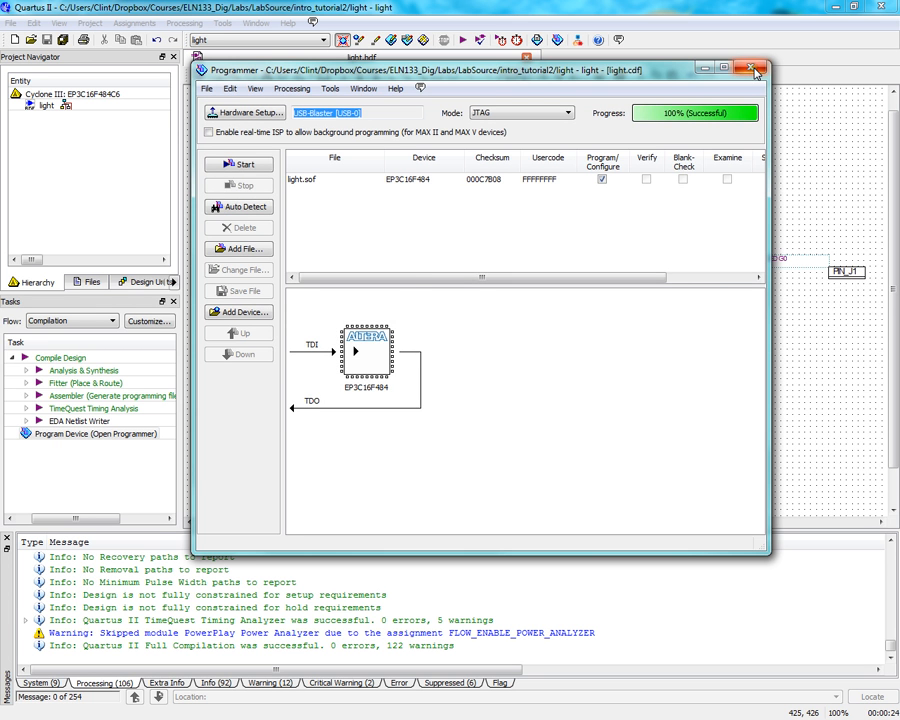
Close the Programmer window
click(753, 68)
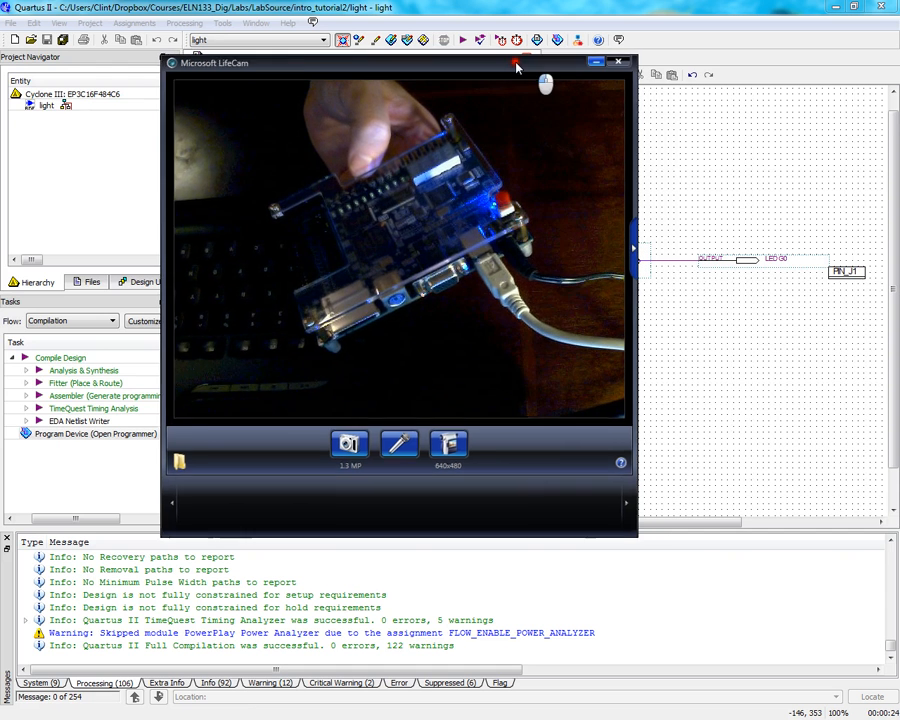
Close the LifeCam webcam view of the board twice to return to light.bdf
click(617, 62)
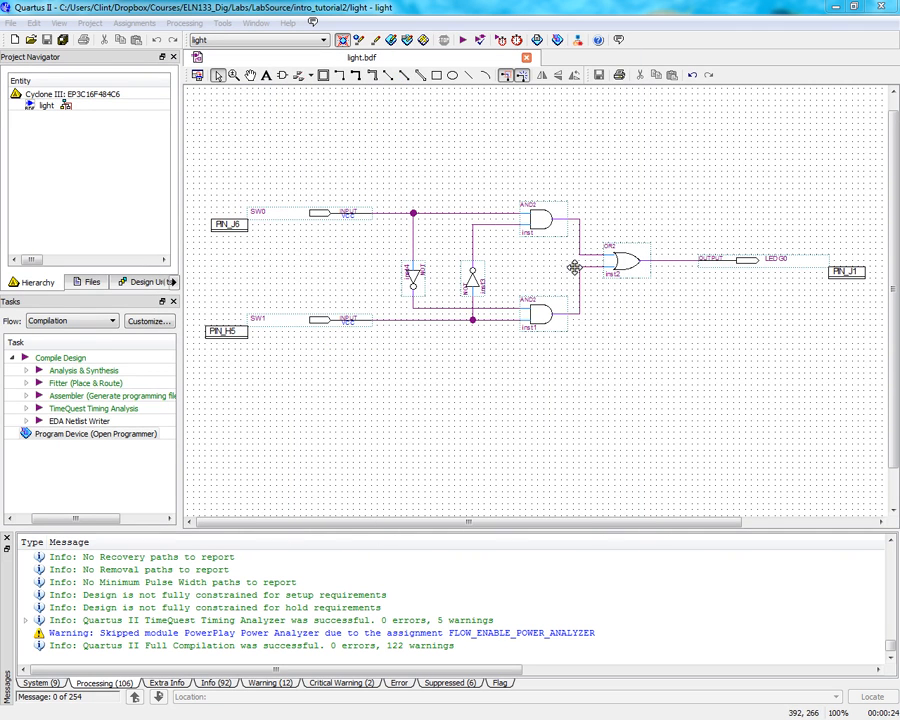
mouse_move(711, 261)
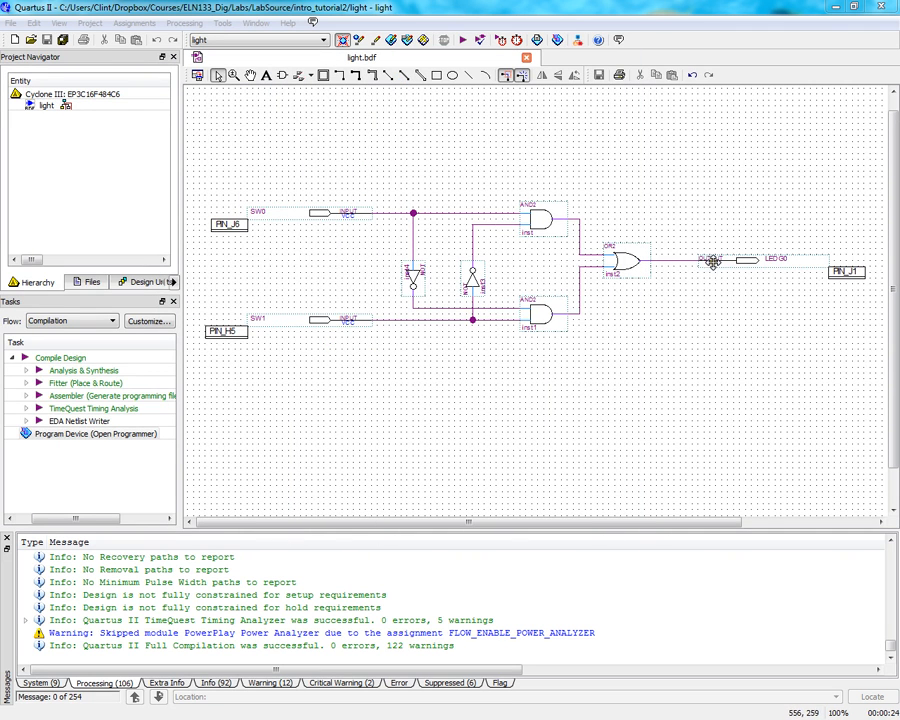
mouse_move(340, 247)
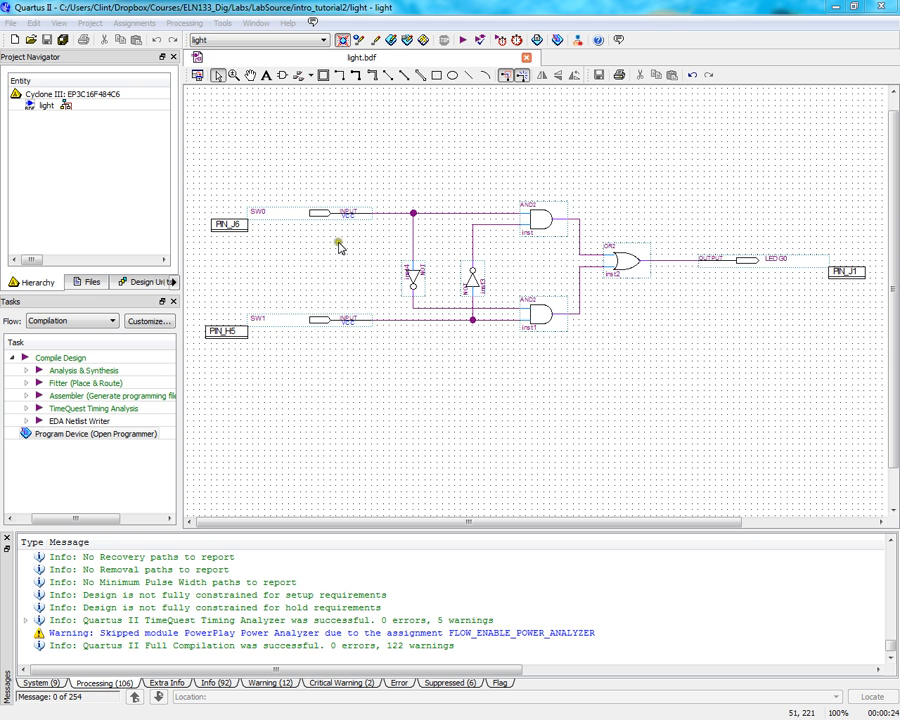
mouse_move(733, 435)
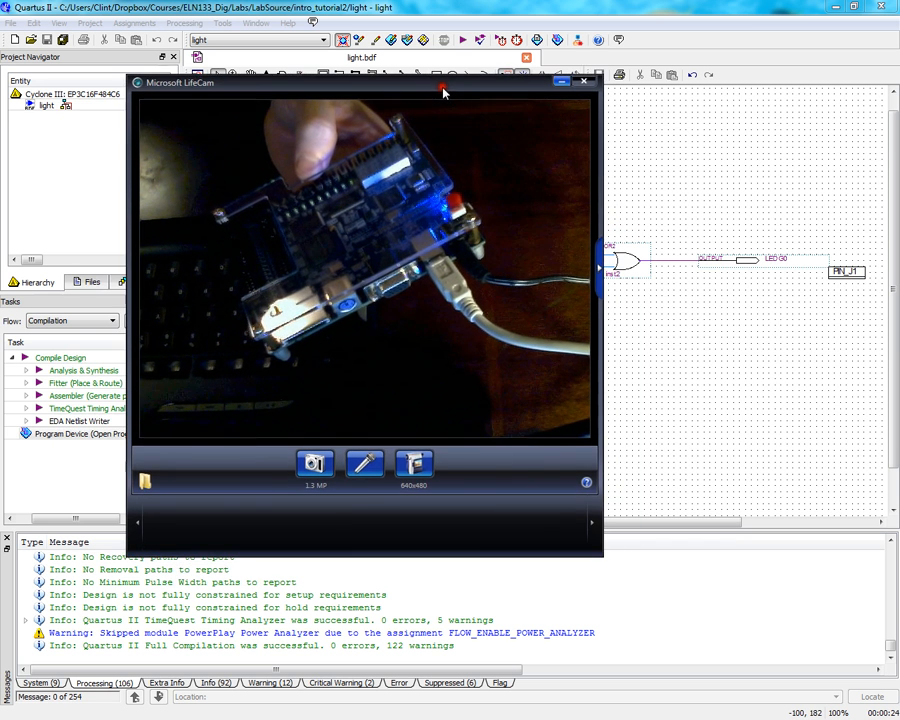
click(584, 82)
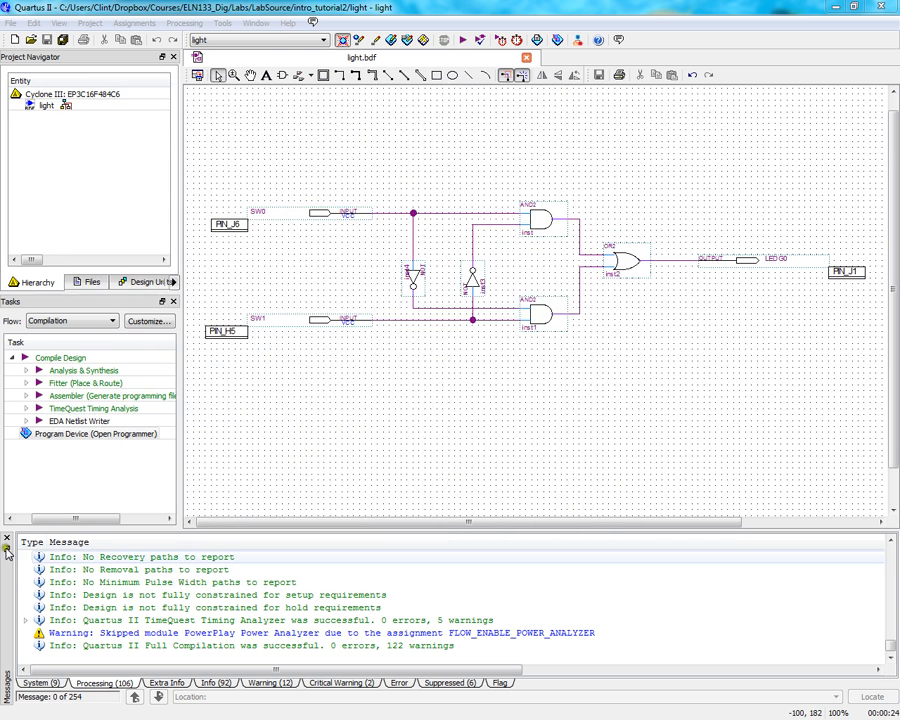